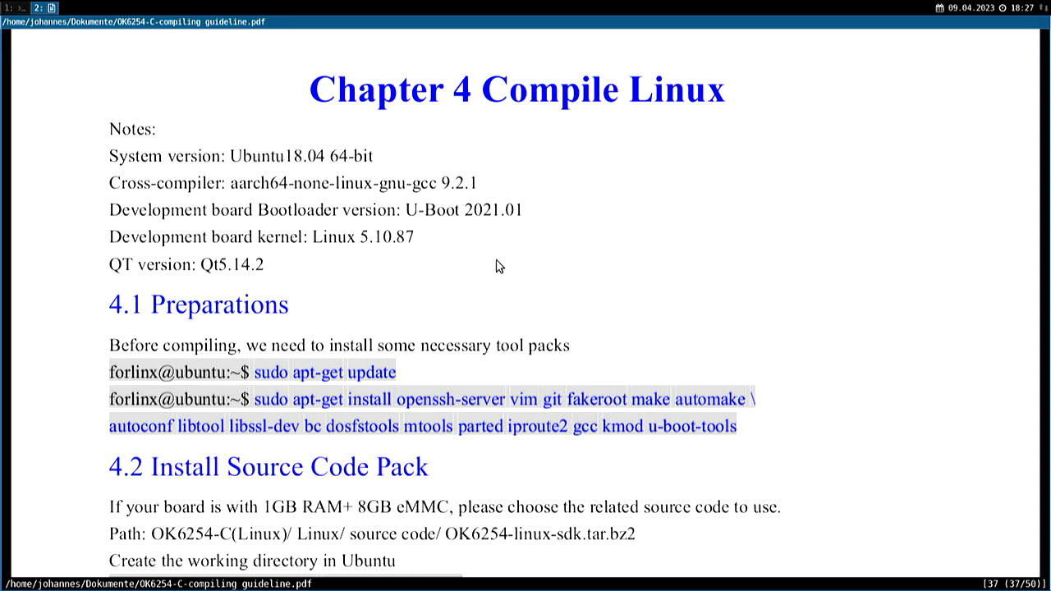
{"action": "mouse_move", "coordinate": [548, 230]}
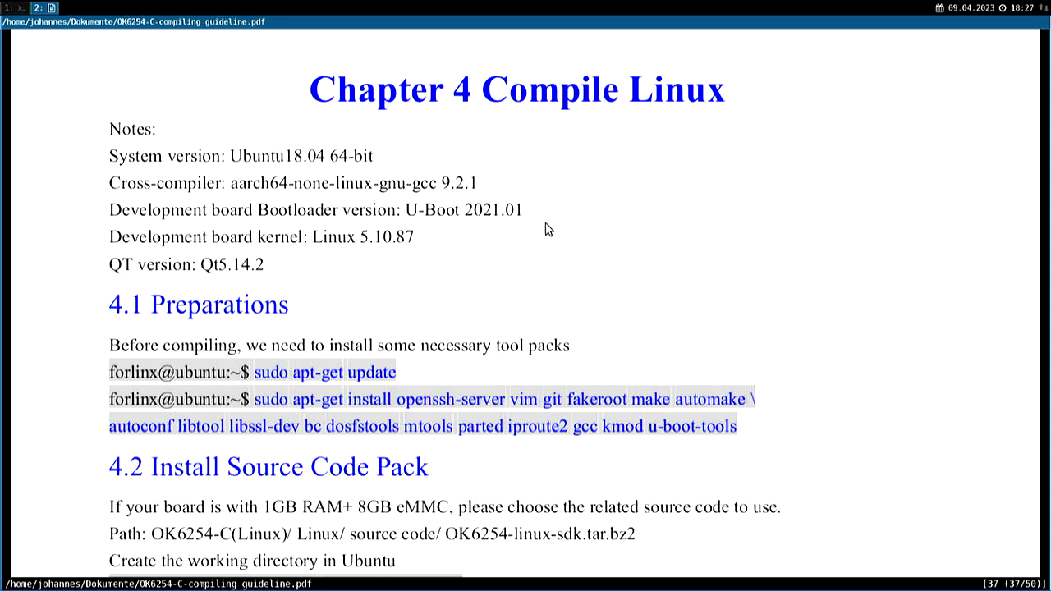
{"action": "mouse_move", "coordinate": [517, 201]}
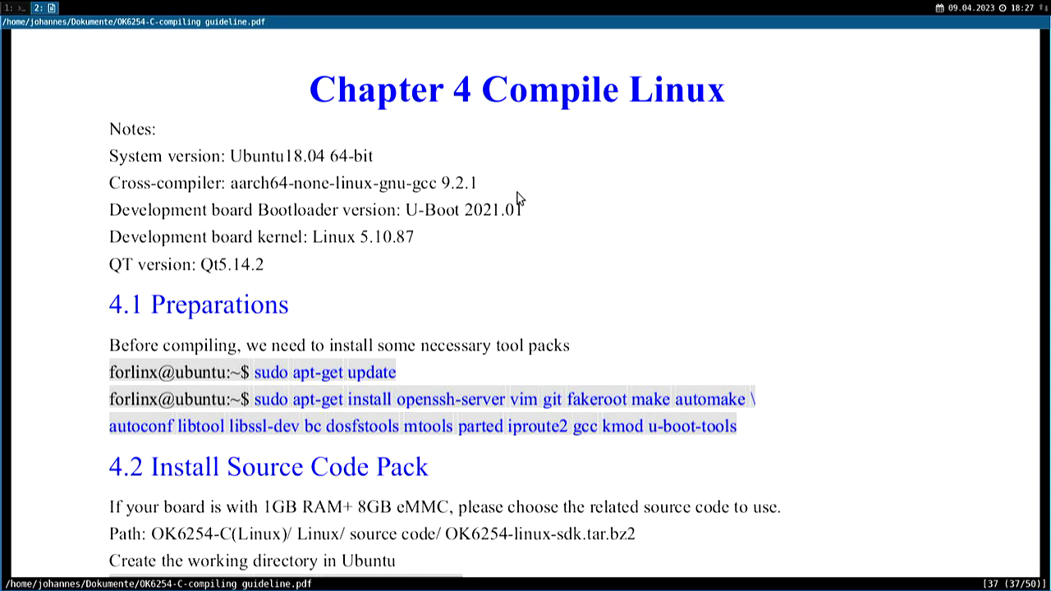
- Select the large OK6254-C zip archive and then its extracted release folder in Programmierung
{"action": "scroll", "scroll_direction": "down", "scroll_amount": 3}
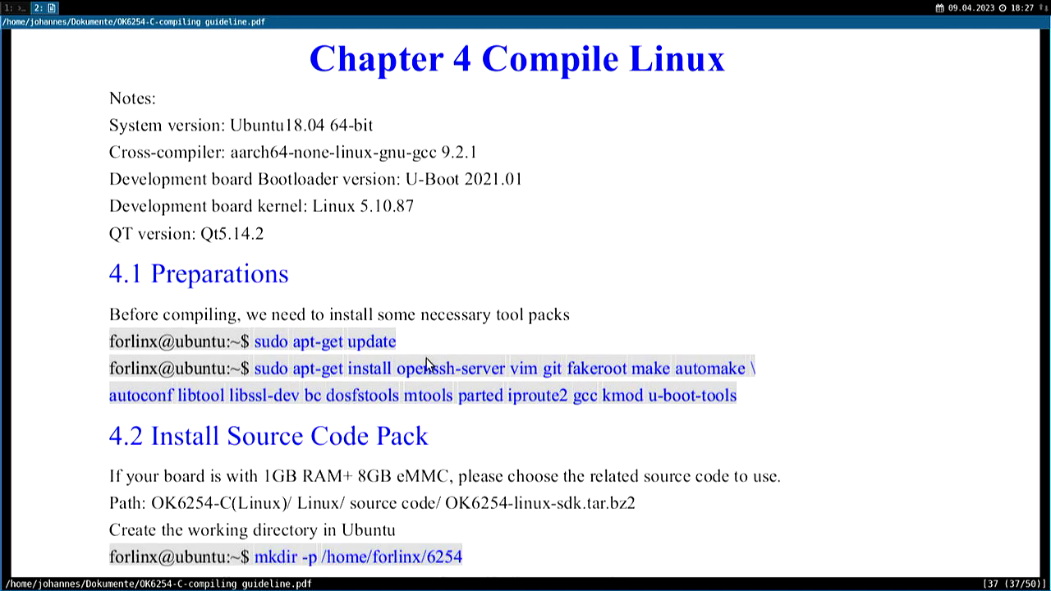
{"action": "mouse_move", "coordinate": [581, 355]}
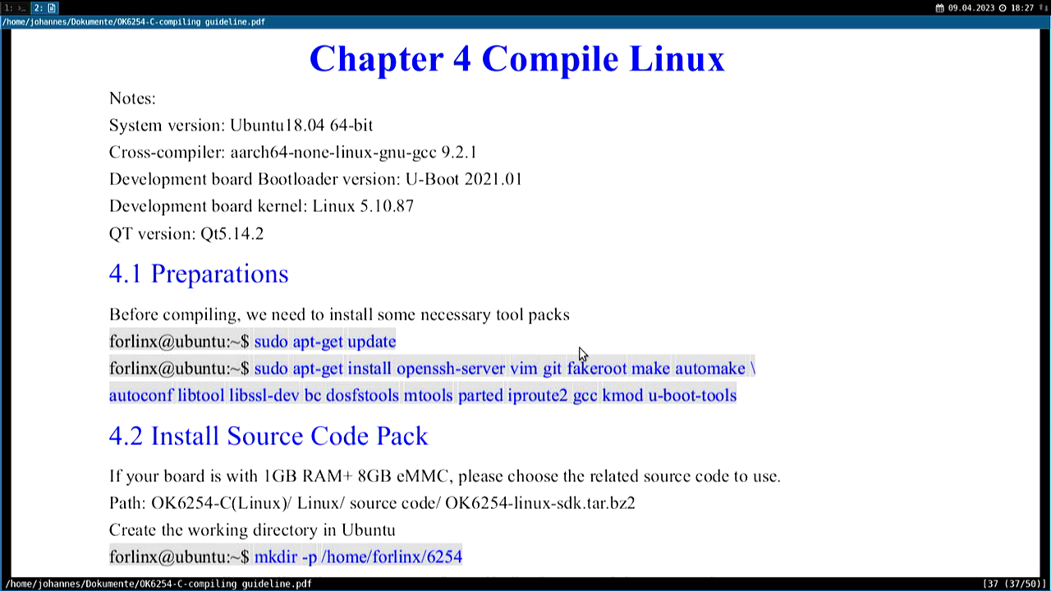
{"action": "mouse_move", "coordinate": [634, 349]}
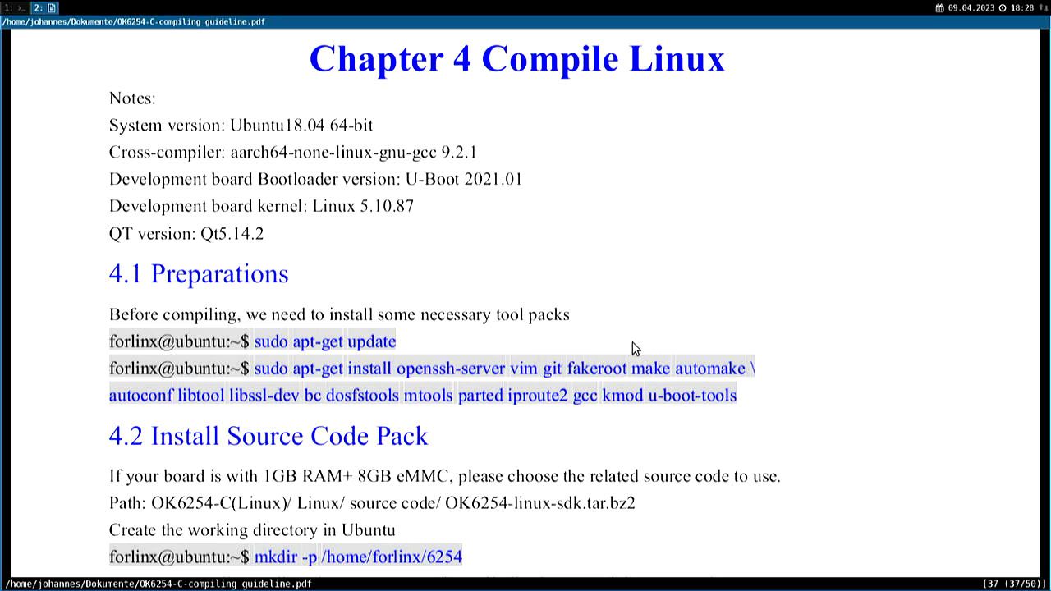
{"action": "mouse_move", "coordinate": [534, 353]}
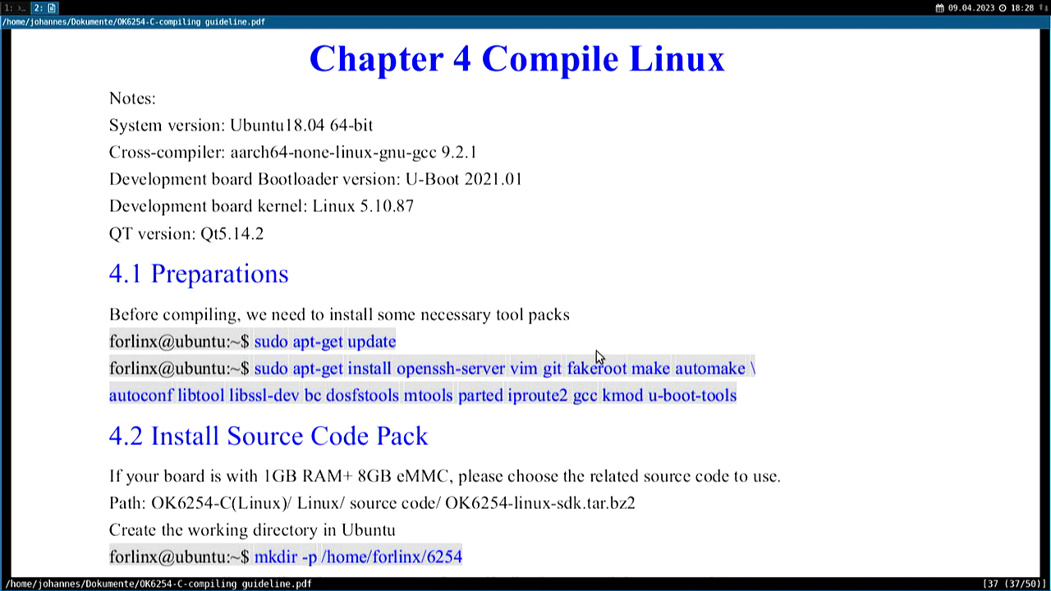
{"action": "mouse_move", "coordinate": [205, 394]}
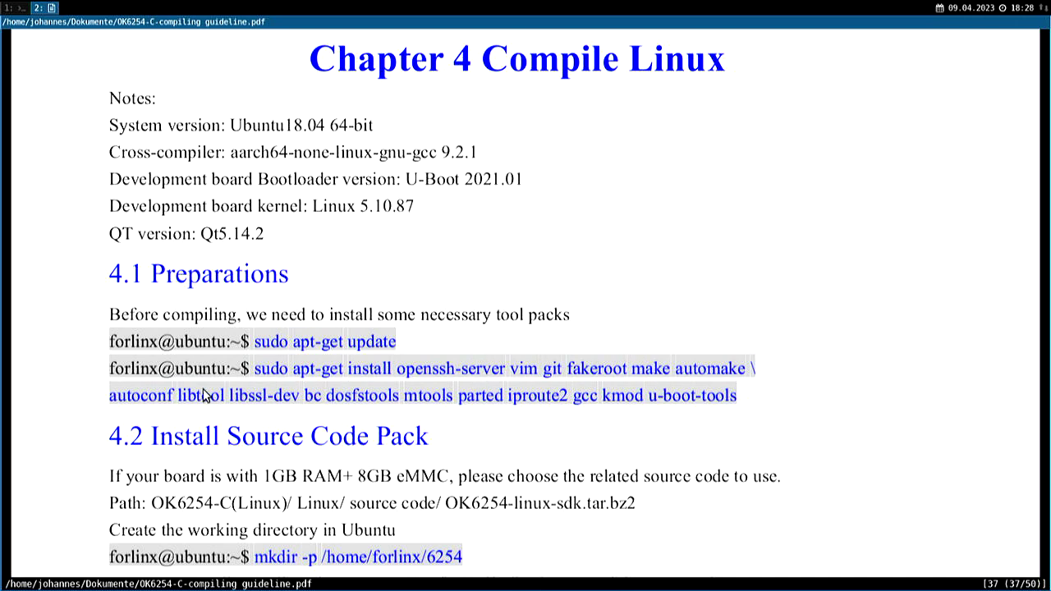
{"action": "mouse_move", "coordinate": [490, 406]}
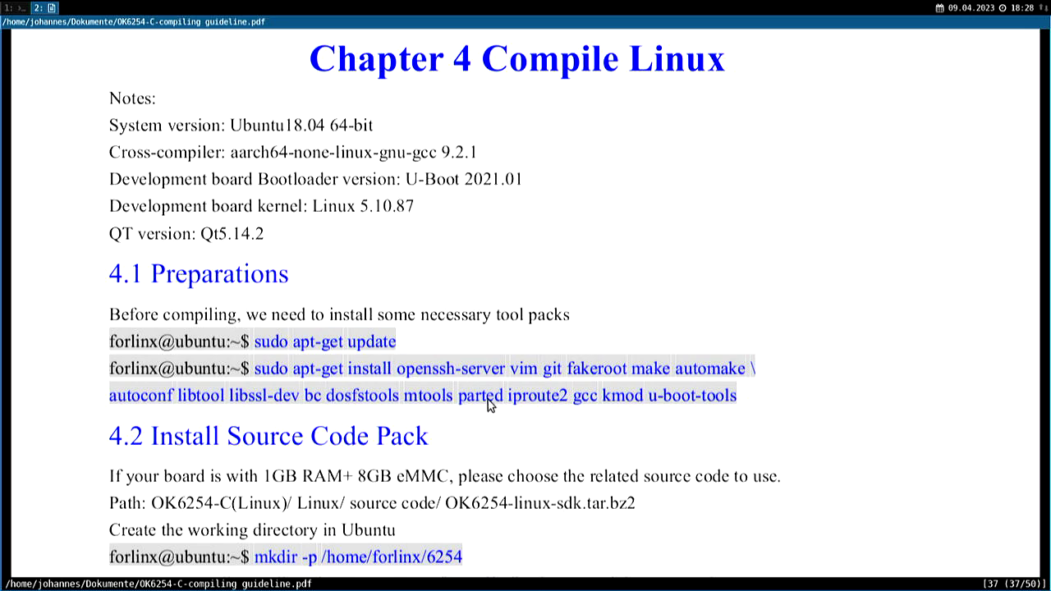
{"action": "mouse_move", "coordinate": [670, 364]}
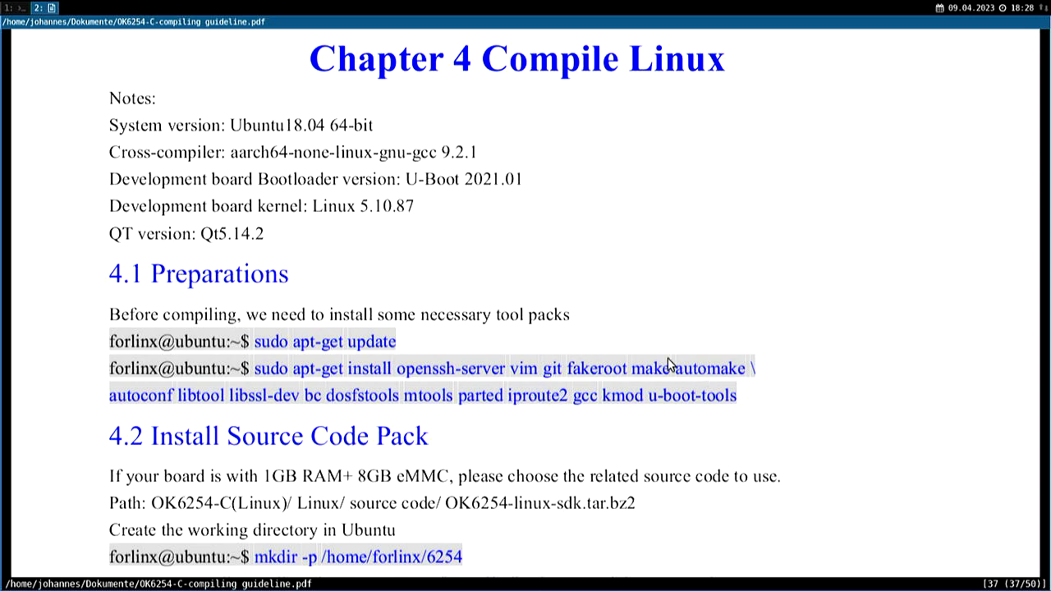
{"action": "mouse_move", "coordinate": [679, 378]}
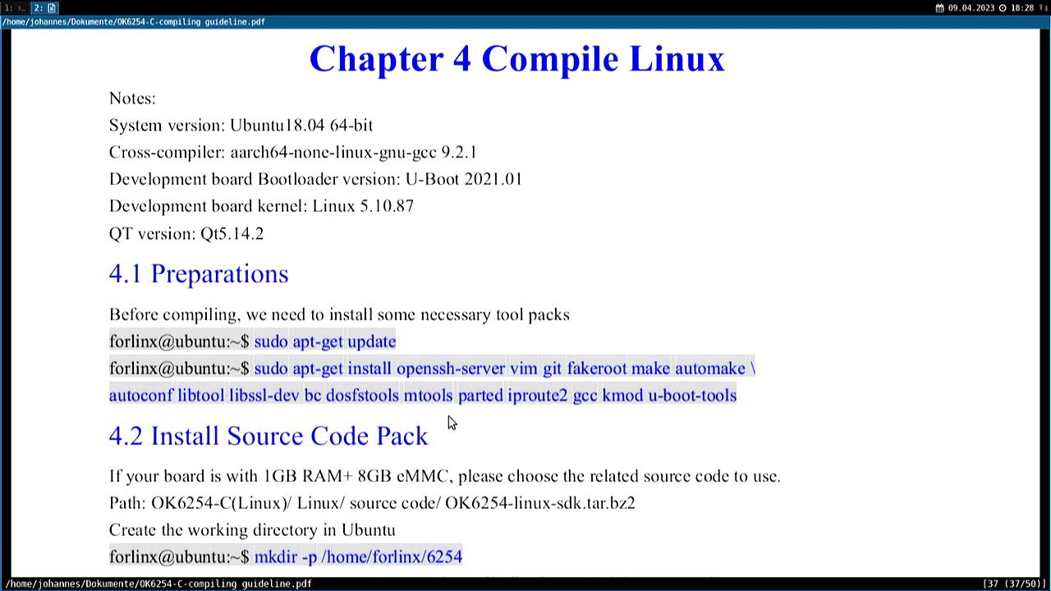
{"action": "mouse_move", "coordinate": [322, 407]}
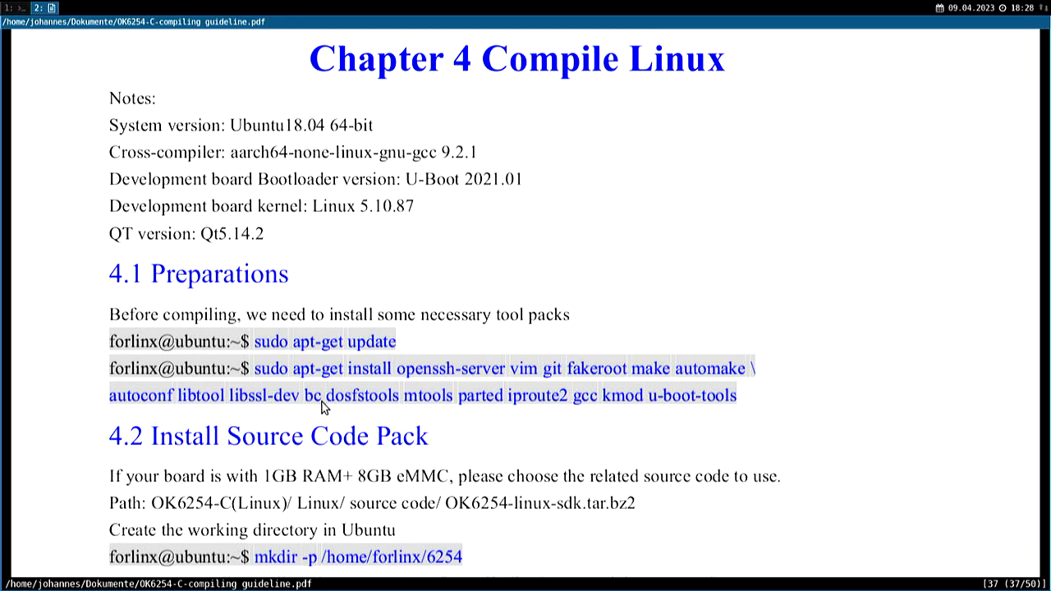
{"action": "mouse_move", "coordinate": [365, 408]}
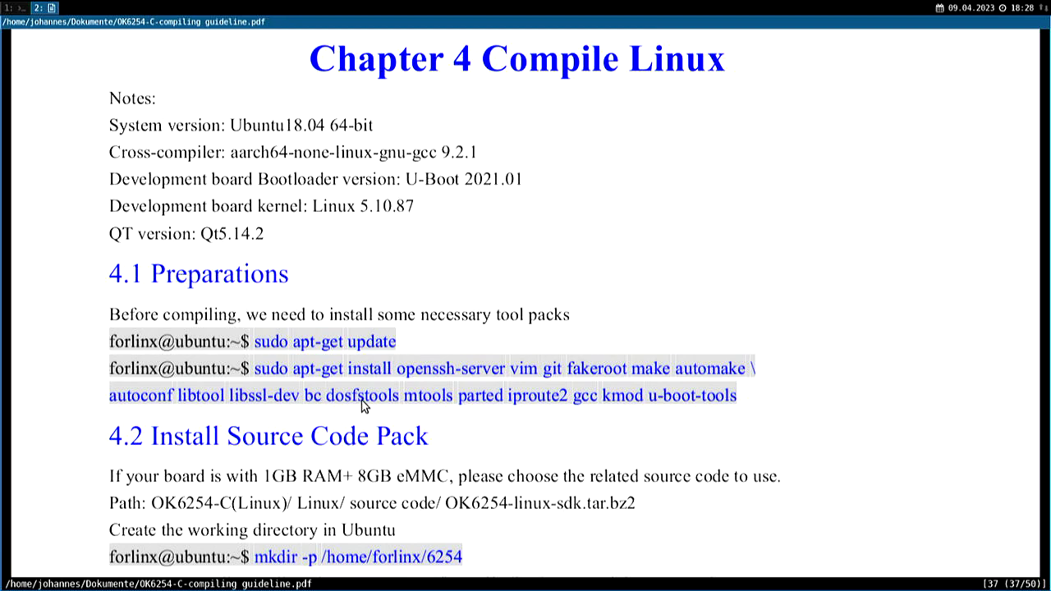
{"action": "mouse_move", "coordinate": [493, 417]}
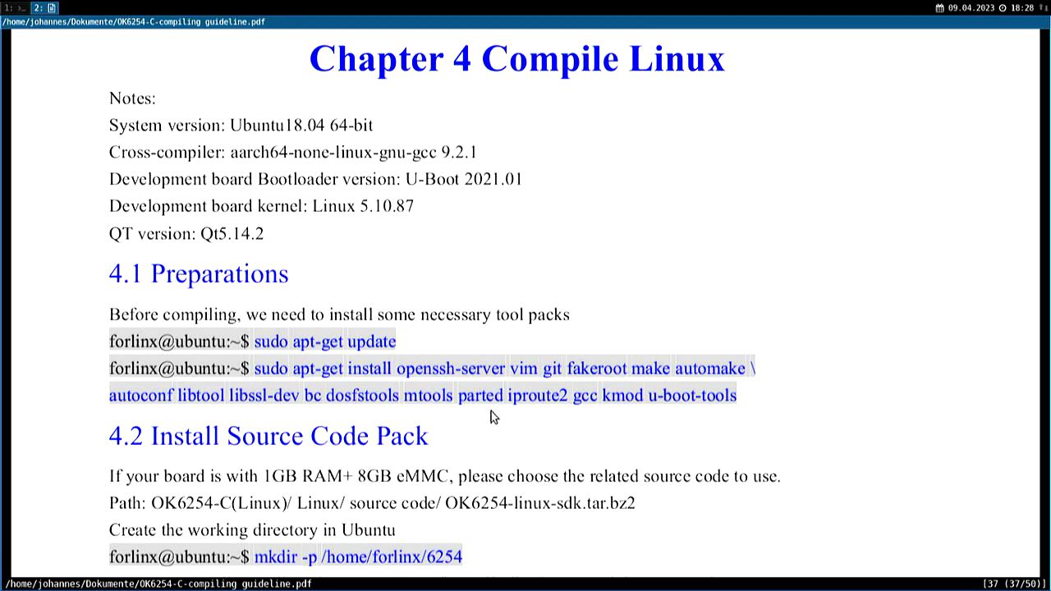
{"action": "mouse_move", "coordinate": [654, 412]}
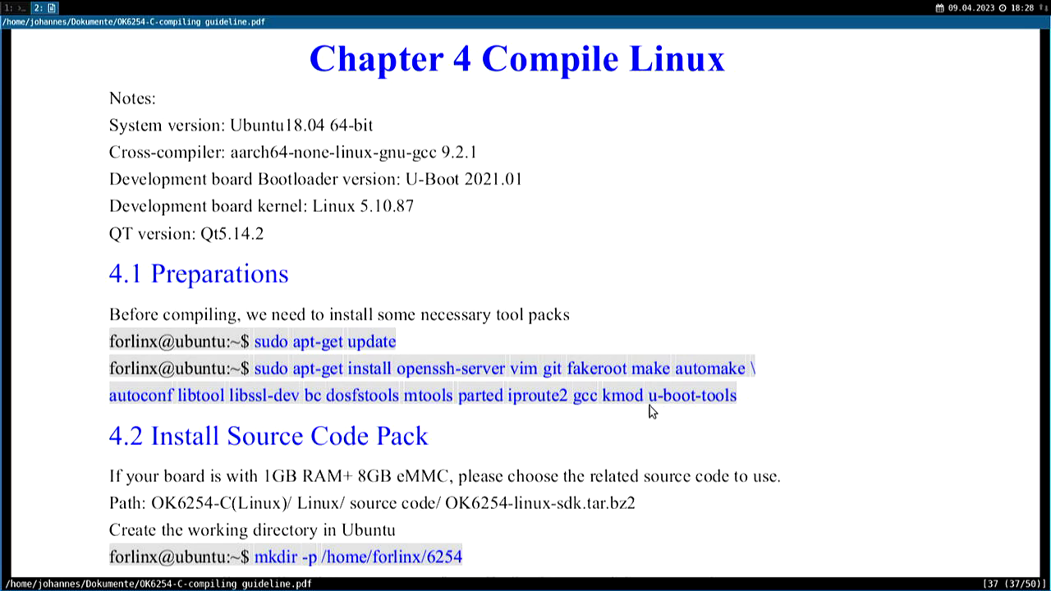
{"action": "mouse_move", "coordinate": [650, 425]}
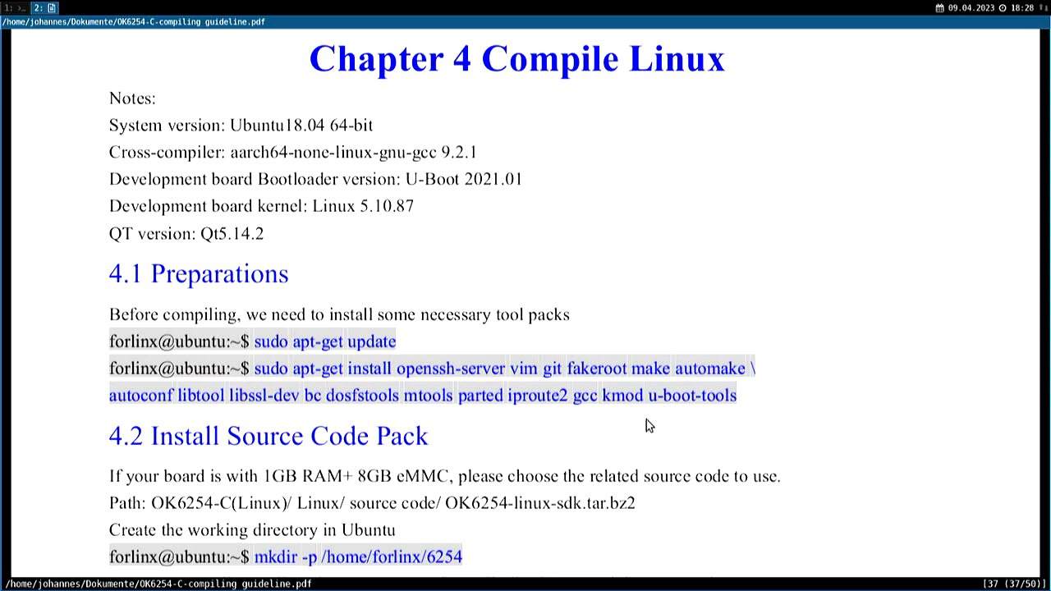
{"action": "mouse_move", "coordinate": [540, 375]}
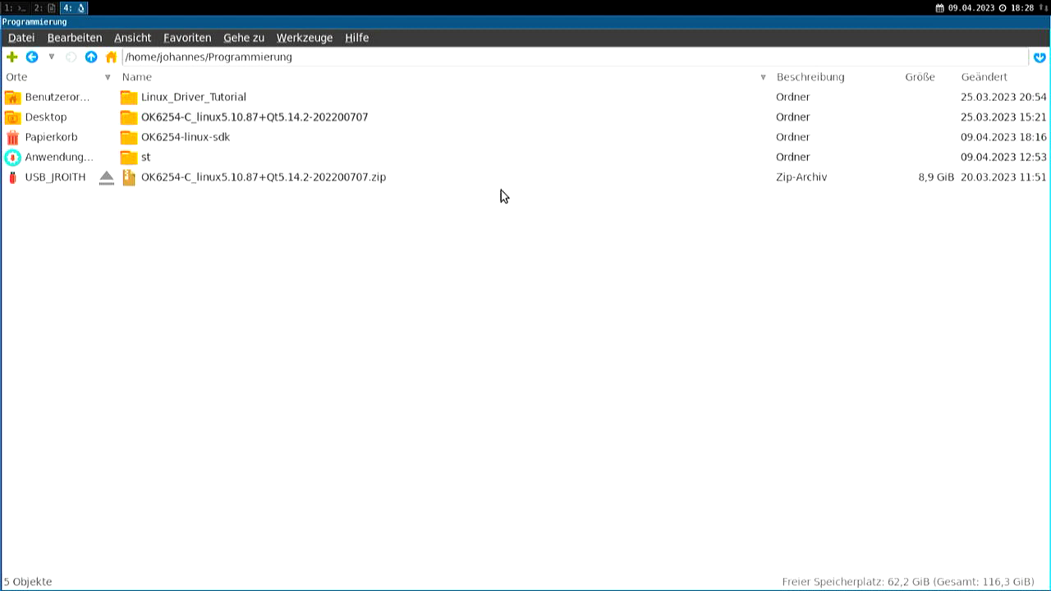
{"action": "left_click", "coordinate": [256, 177]}
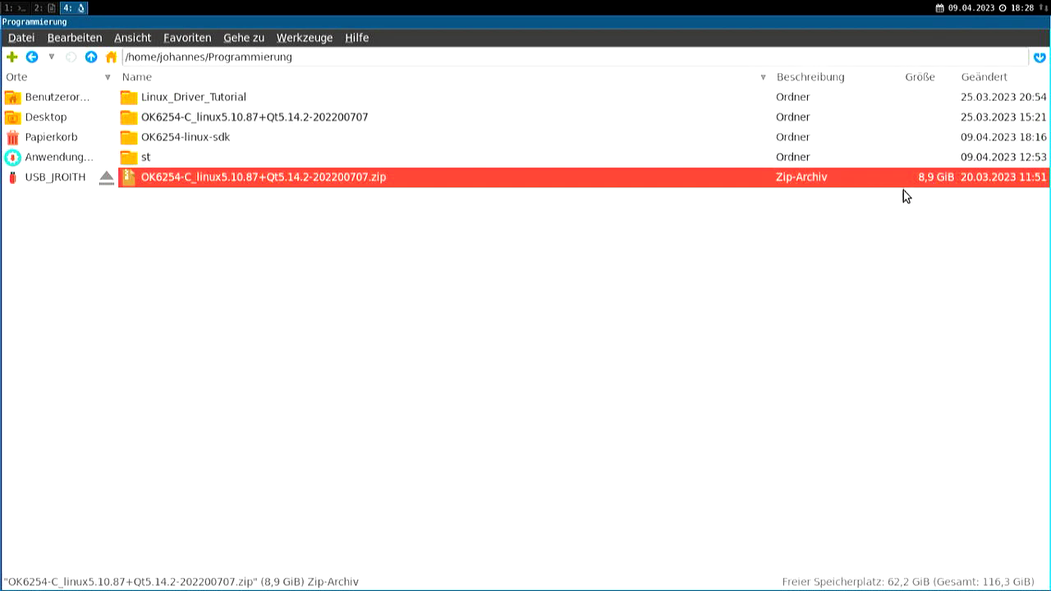
{"action": "mouse_move", "coordinate": [180, 192]}
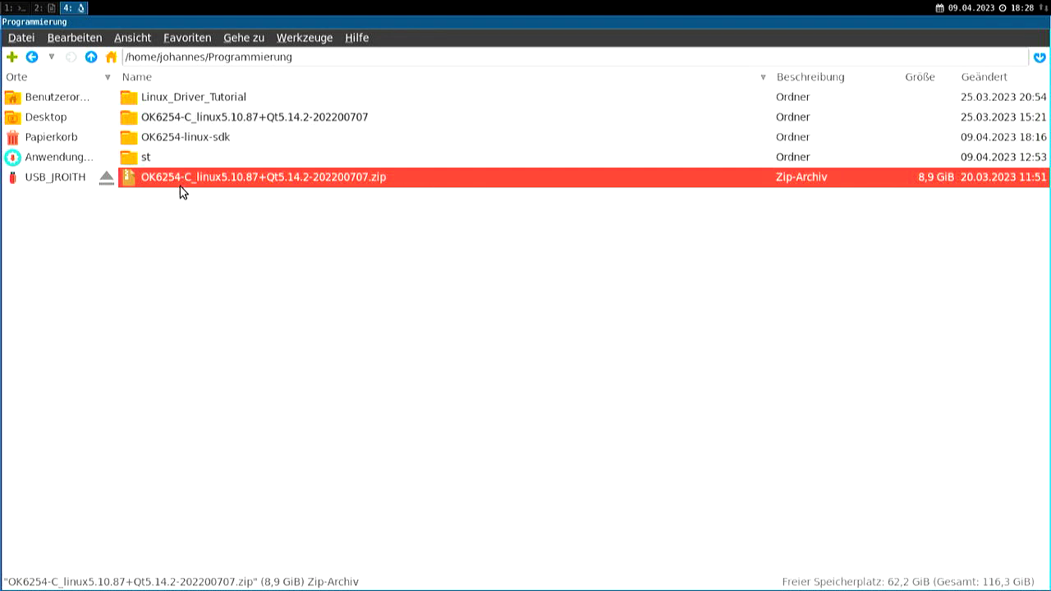
{"action": "mouse_move", "coordinate": [327, 189]}
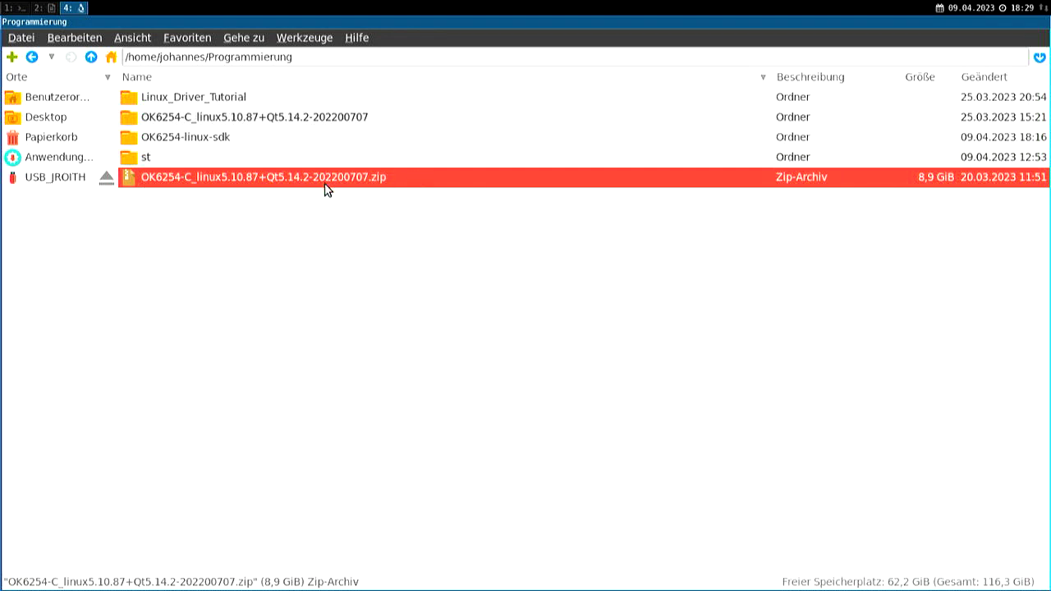
{"action": "left_click", "coordinate": [247, 117]}
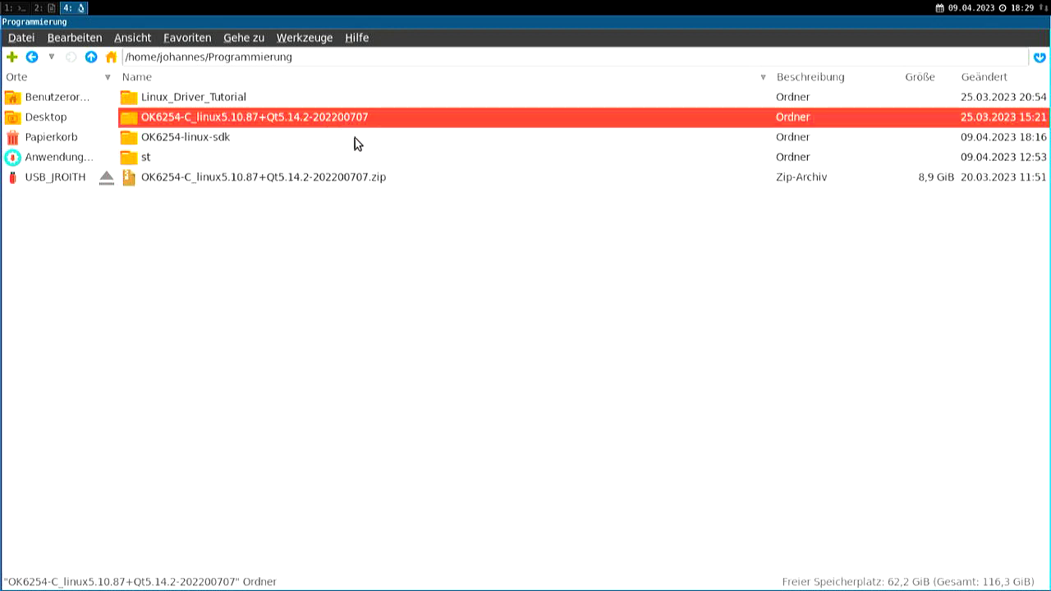
{"action": "mouse_move", "coordinate": [372, 118]}
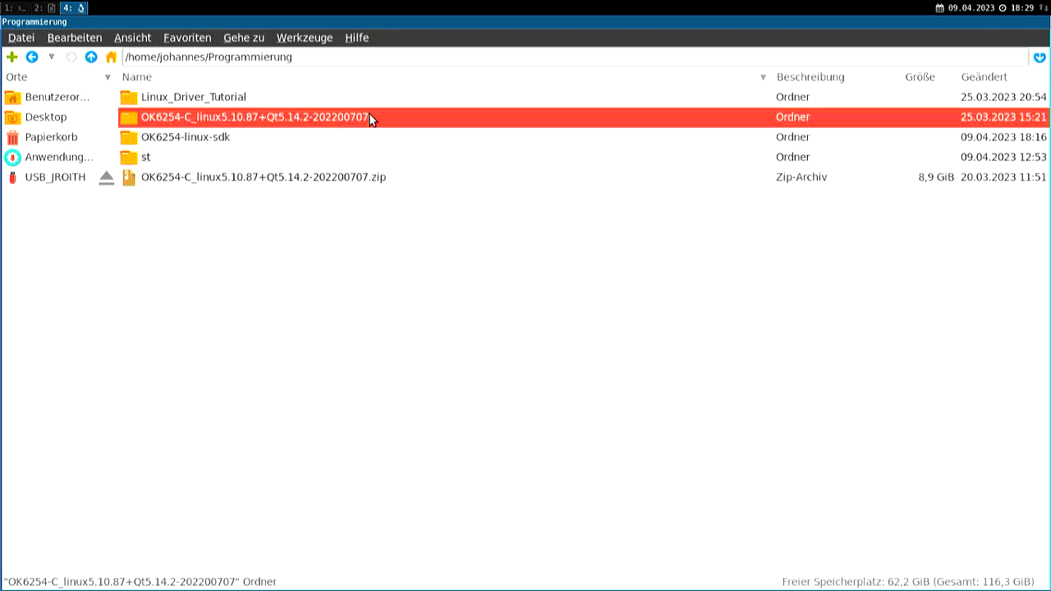
- Enter the OK6254-C release folder, peek into Files from TI, and go back up
{"action": "double_click", "coordinate": [256, 117]}
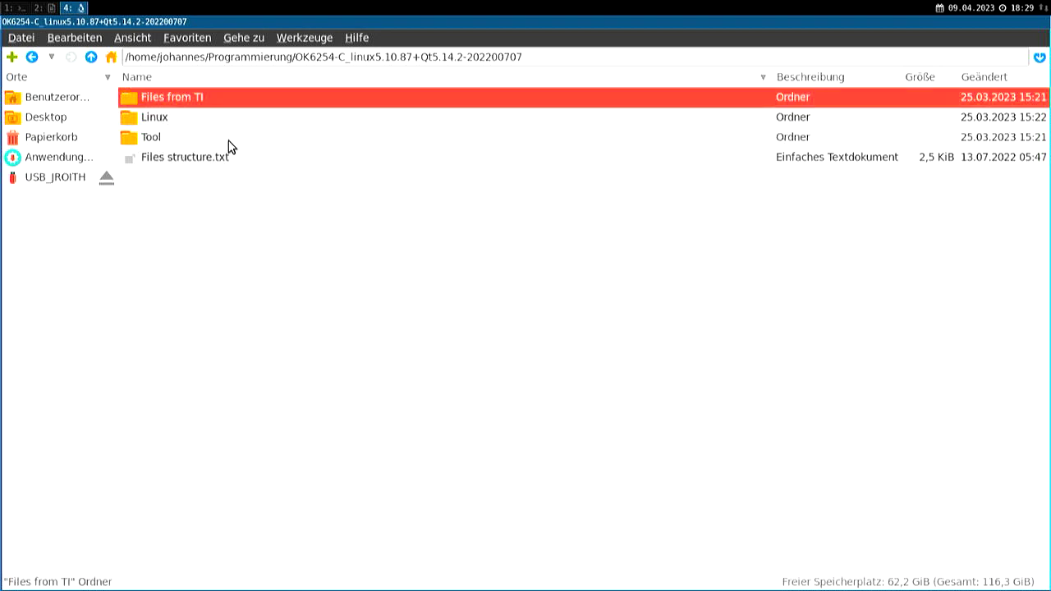
{"action": "double_click", "coordinate": [172, 96]}
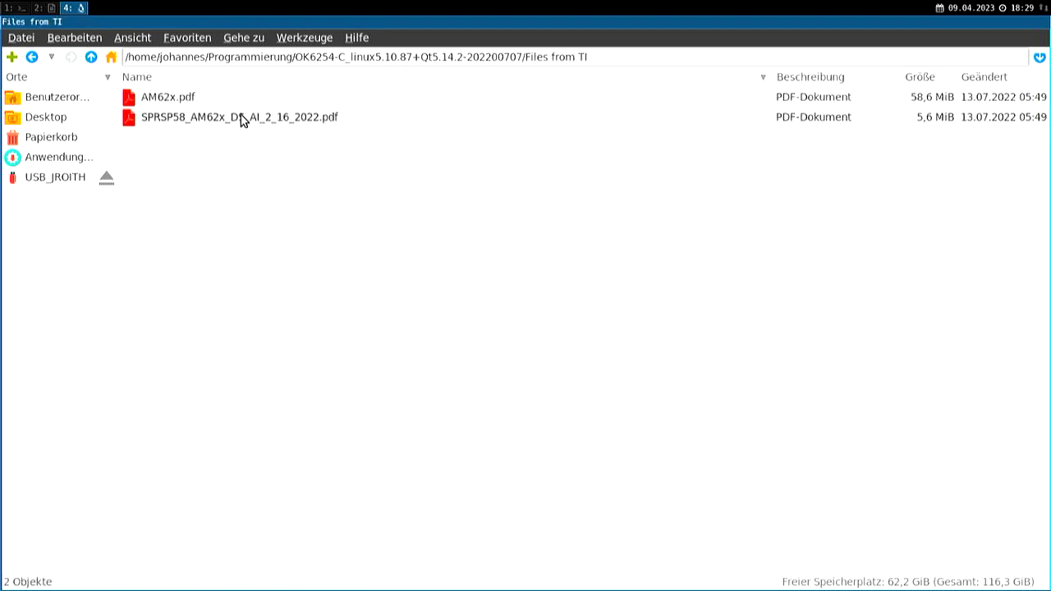
{"action": "mouse_move", "coordinate": [229, 151]}
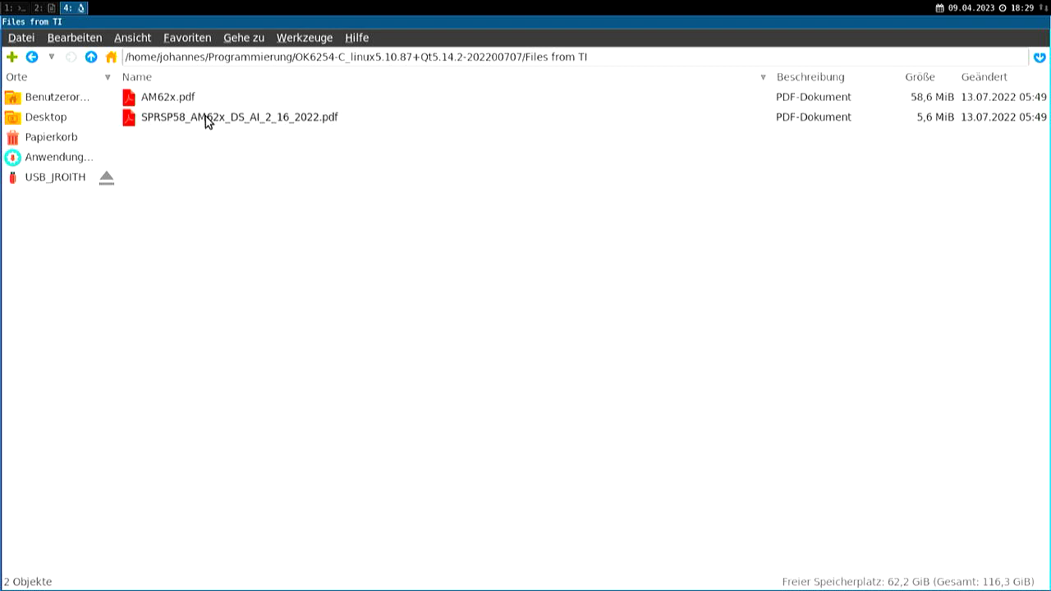
{"action": "mouse_move", "coordinate": [230, 174]}
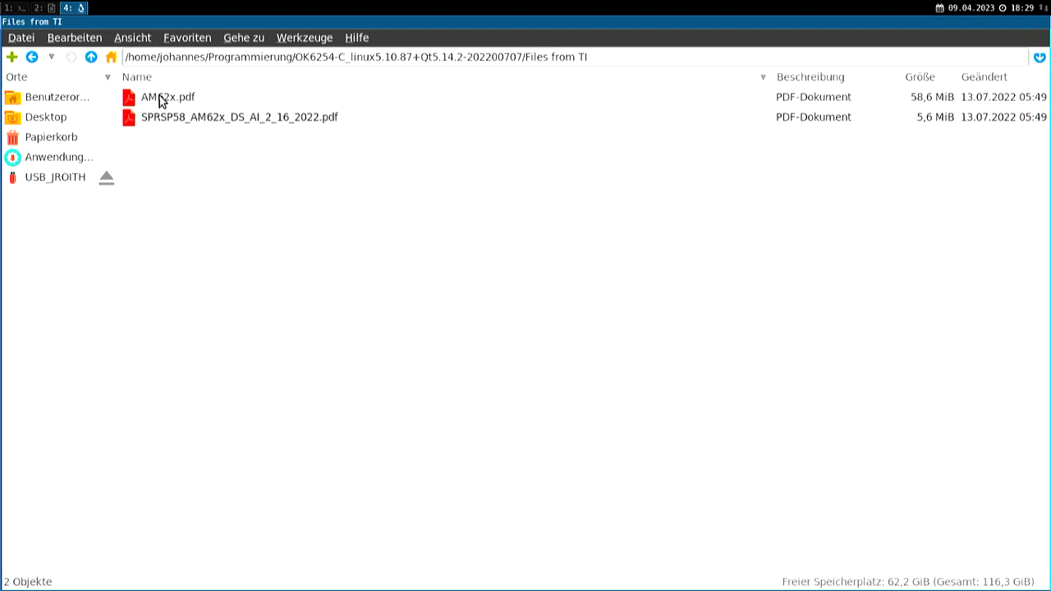
{"action": "left_click", "coordinate": [92, 56]}
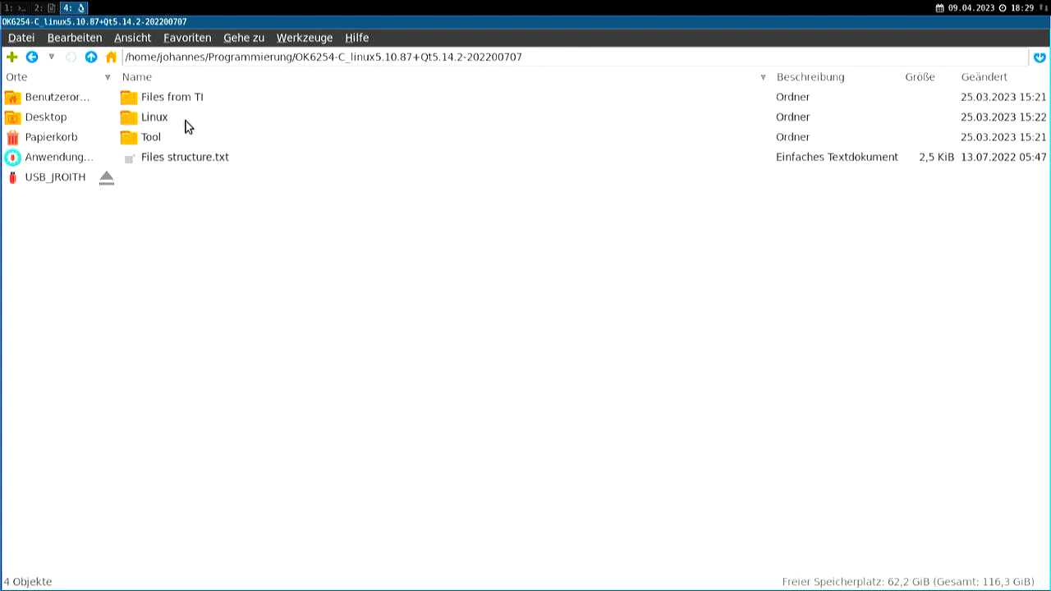
- Enter Linux/OS image and select the 1G and 2G image folders
{"action": "double_click", "coordinate": [154, 116]}
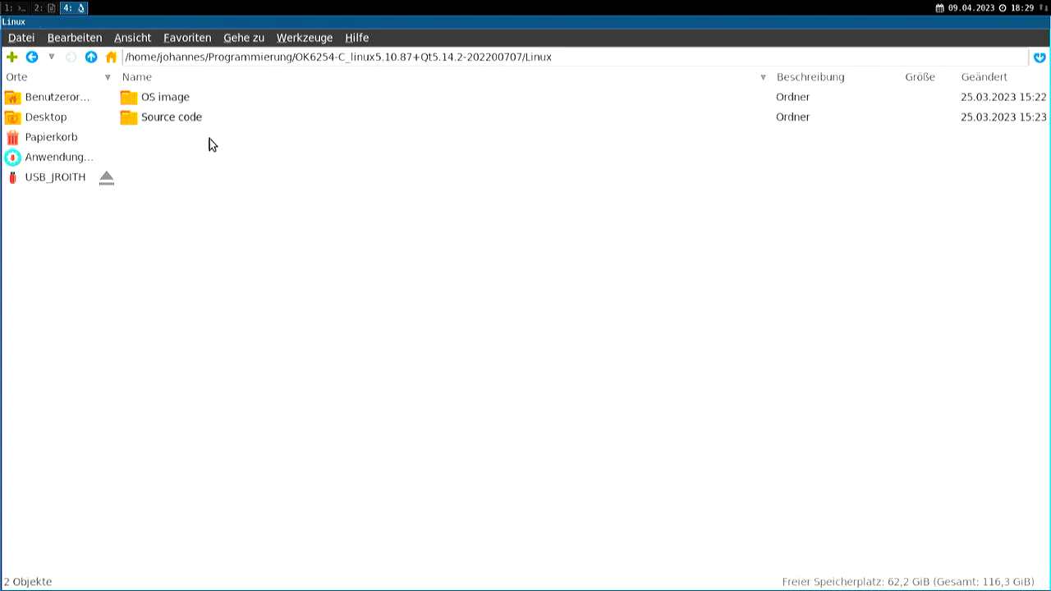
{"action": "mouse_move", "coordinate": [181, 100]}
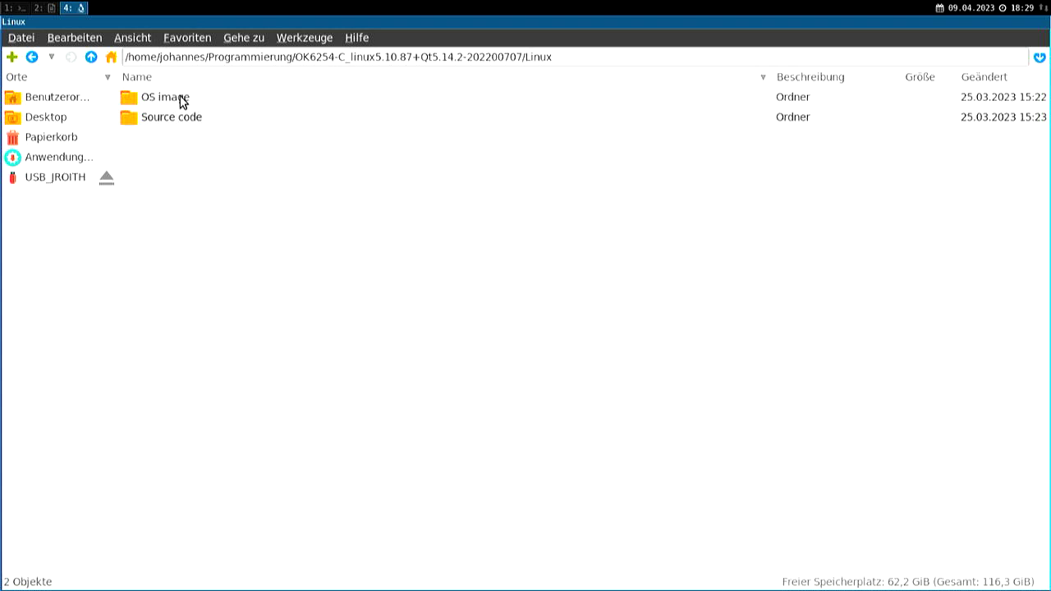
{"action": "double_click", "coordinate": [165, 97]}
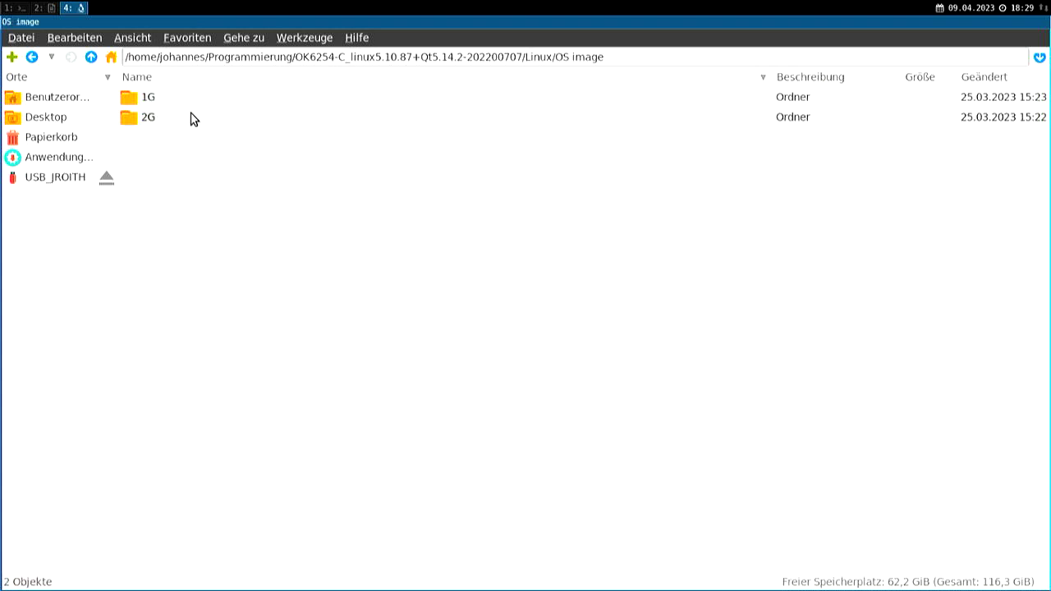
{"action": "left_click", "coordinate": [149, 97]}
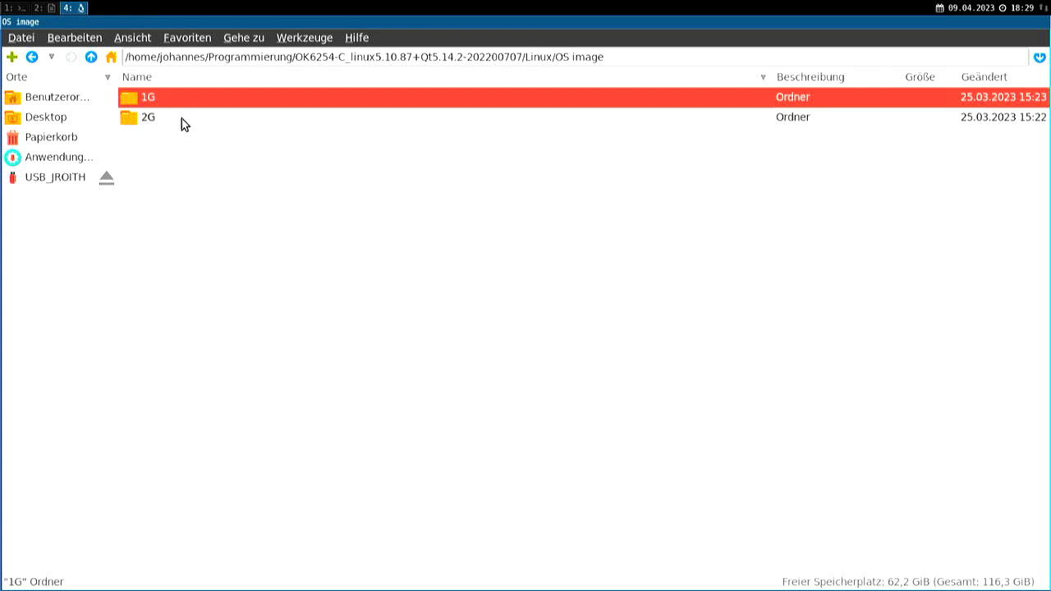
{"action": "left_click", "coordinate": [148, 116]}
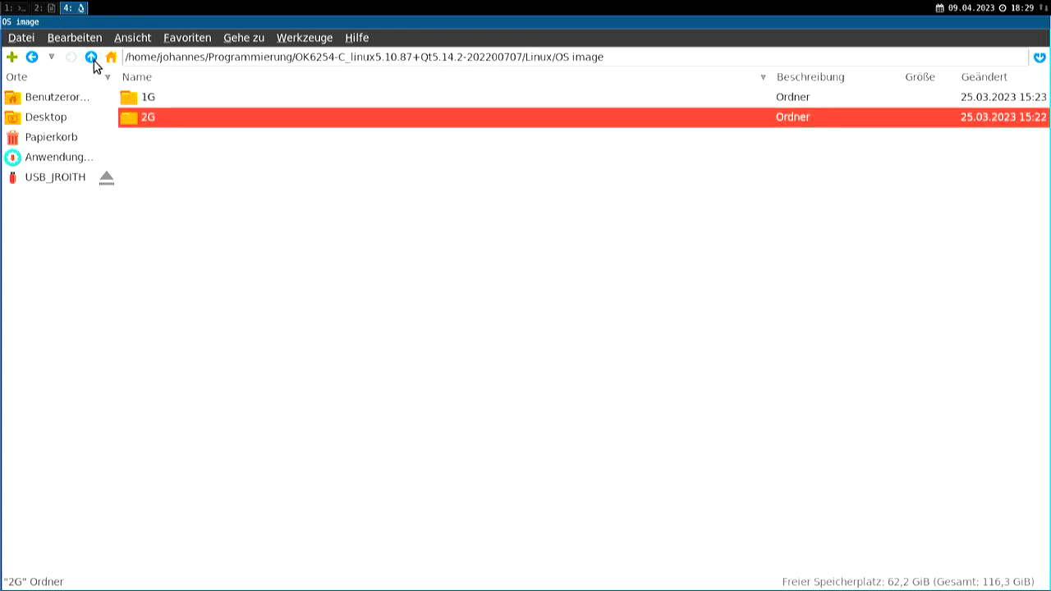
{"action": "left_click", "coordinate": [33, 56]}
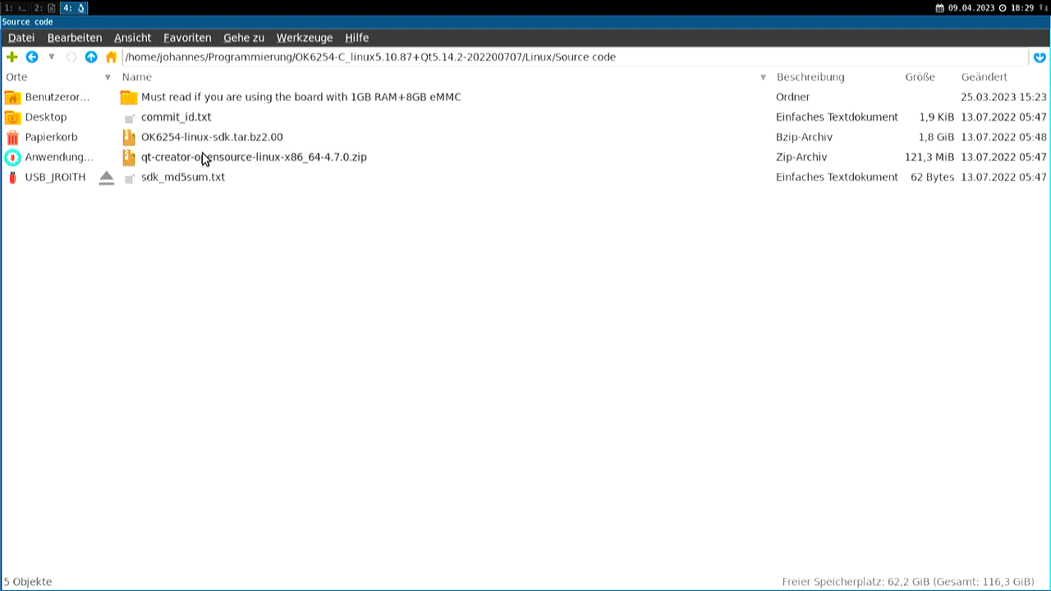
{"action": "left_click", "coordinate": [207, 136]}
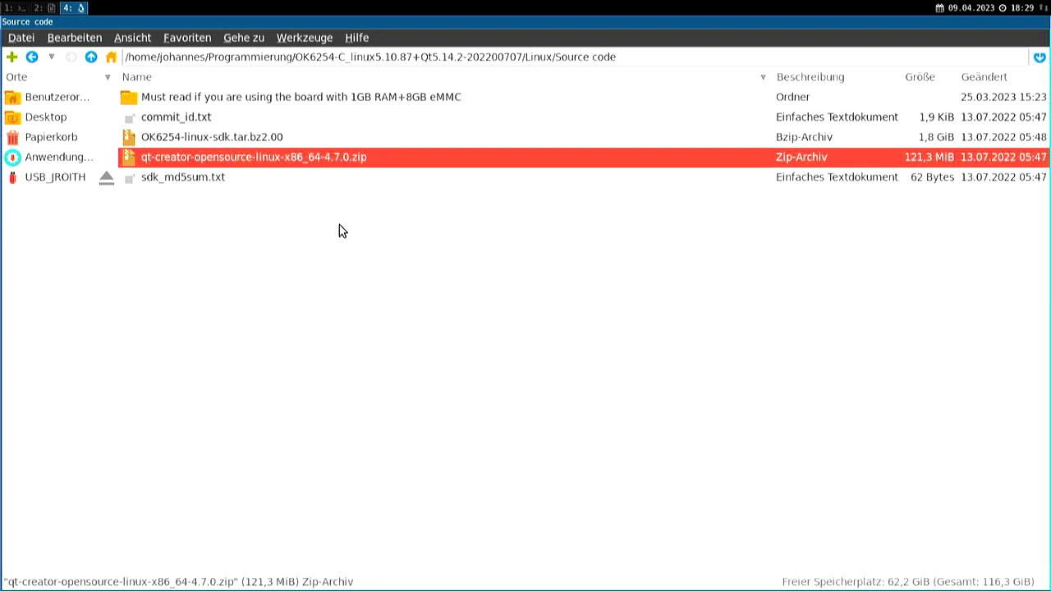
{"action": "mouse_move", "coordinate": [321, 185]}
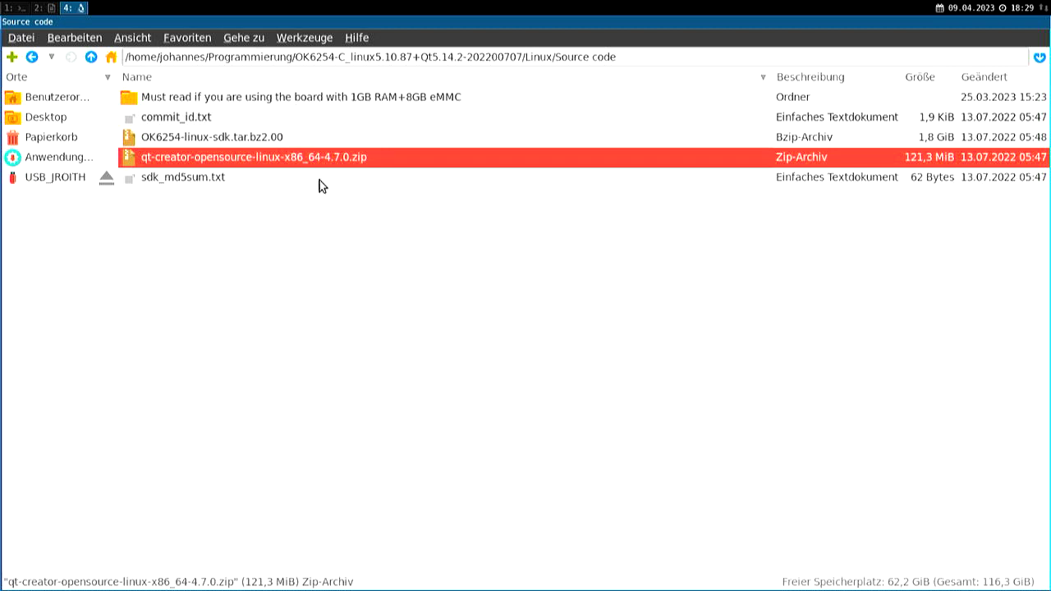
{"action": "mouse_move", "coordinate": [299, 227]}
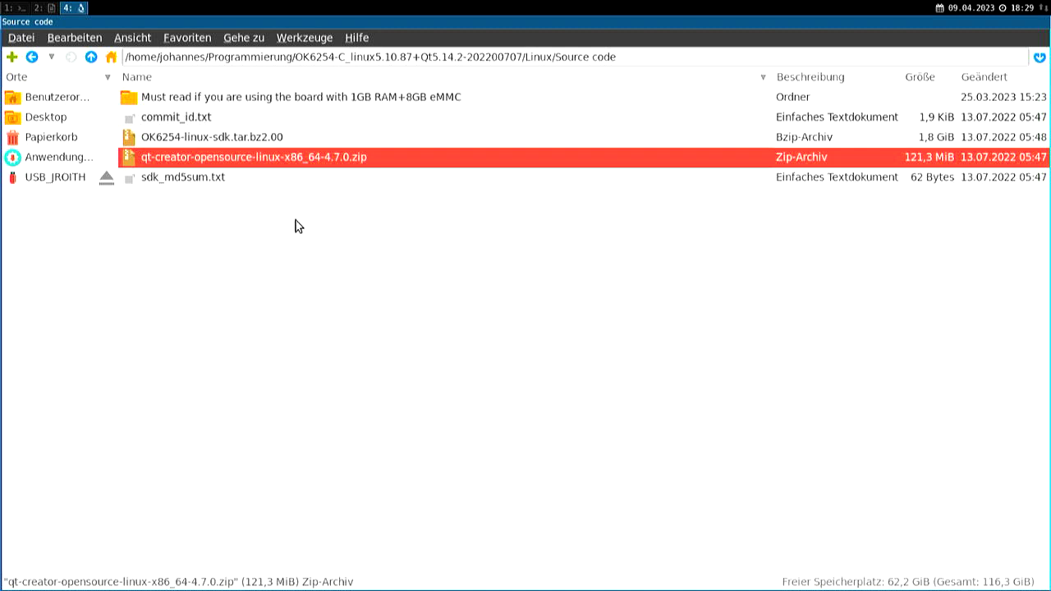
{"action": "mouse_move", "coordinate": [207, 122]}
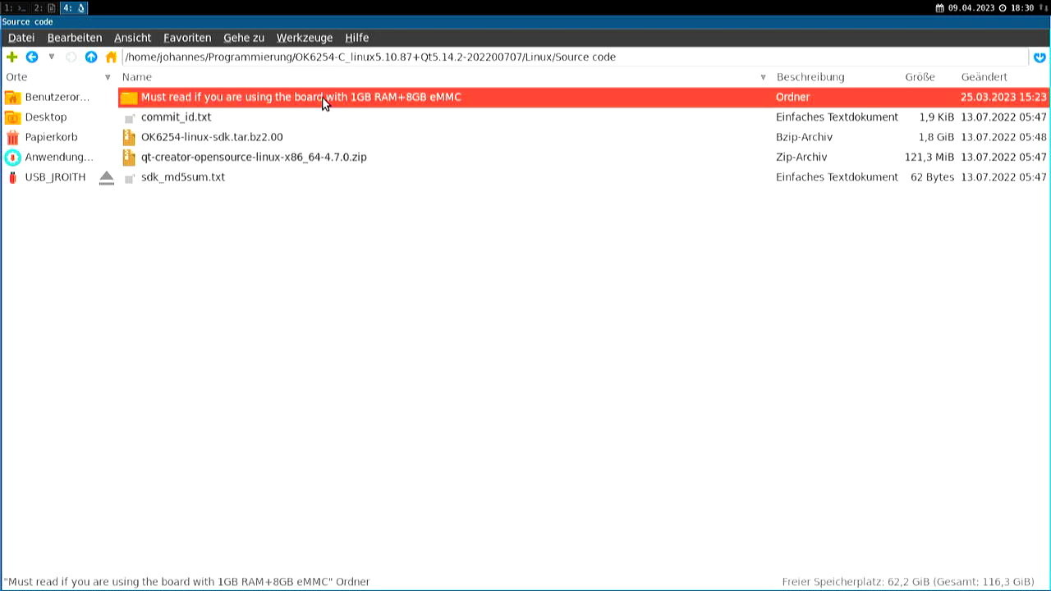
{"action": "double_click", "coordinate": [304, 96]}
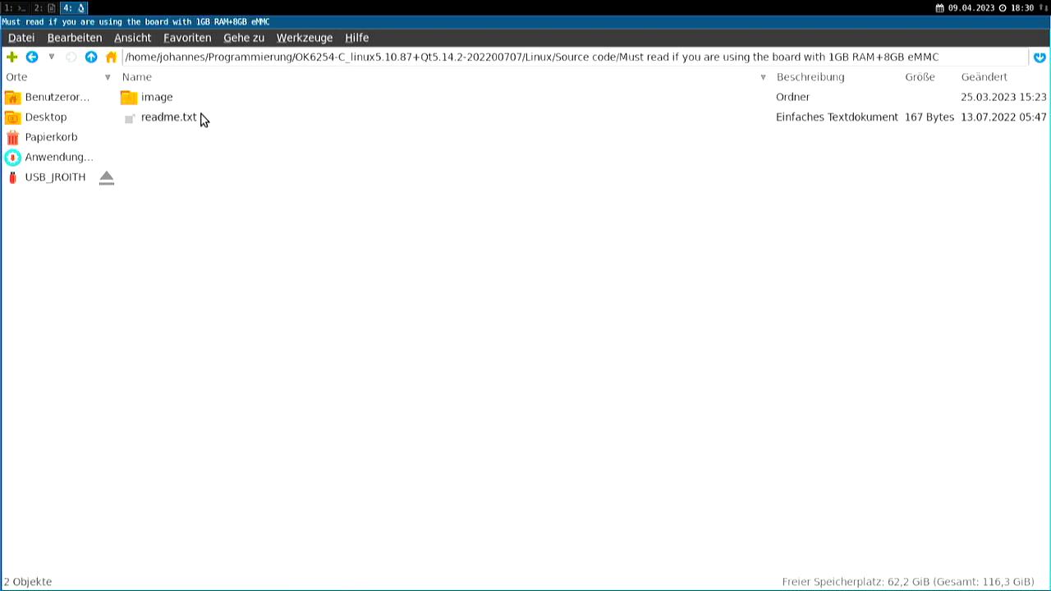
{"action": "double_click", "coordinate": [156, 97]}
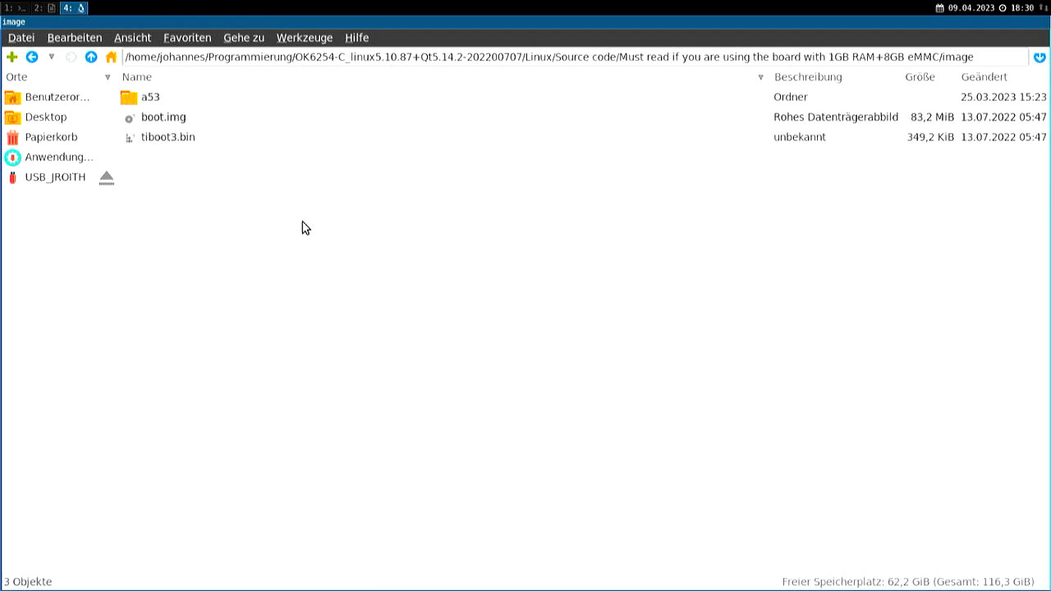
{"action": "mouse_move", "coordinate": [306, 223]}
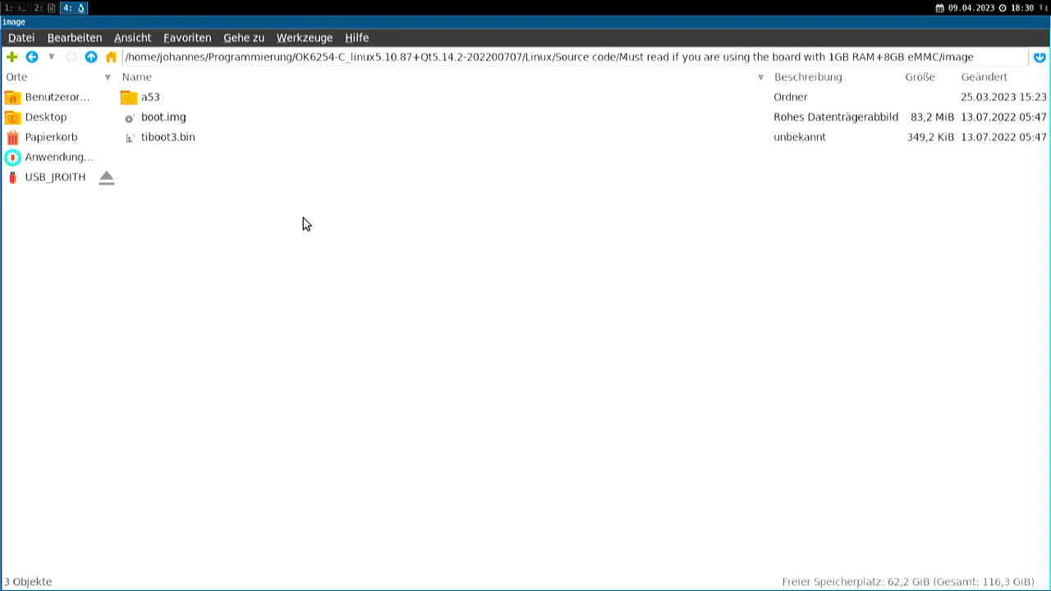
{"action": "mouse_move", "coordinate": [299, 218]}
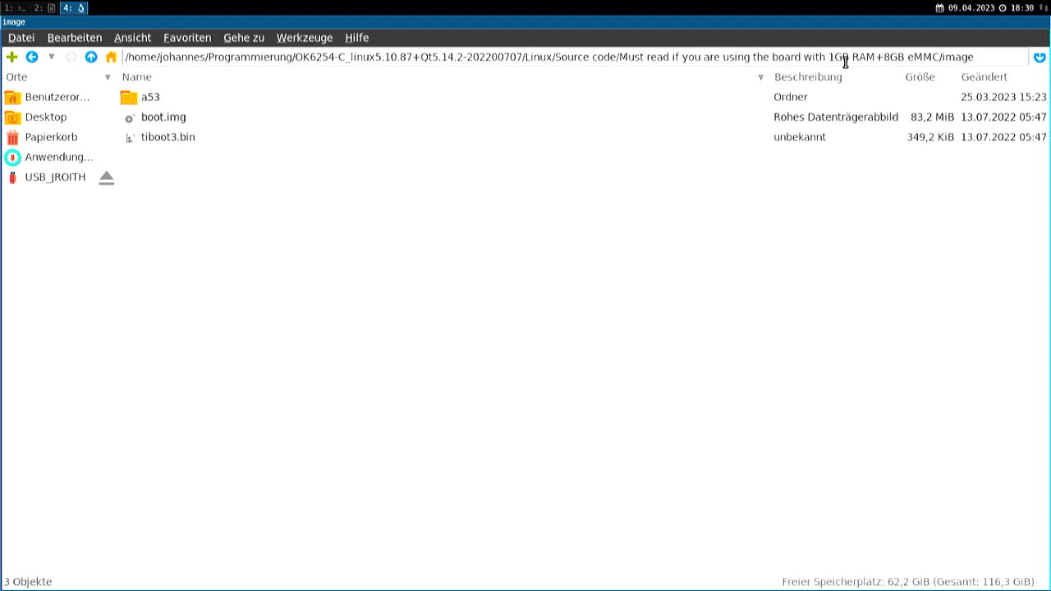
{"action": "mouse_move", "coordinate": [257, 134]}
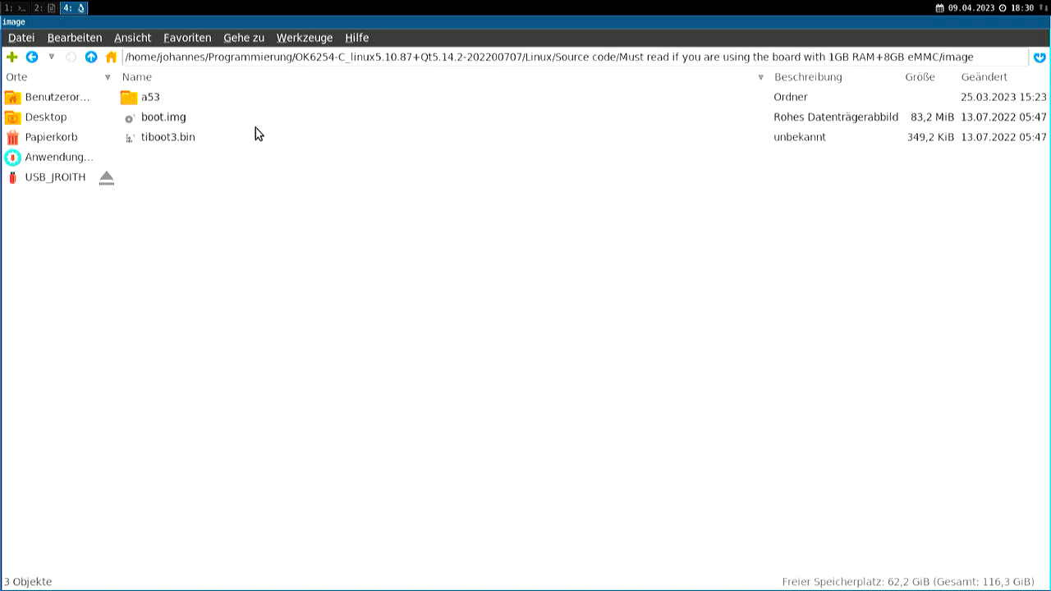
{"action": "mouse_move", "coordinate": [256, 135]}
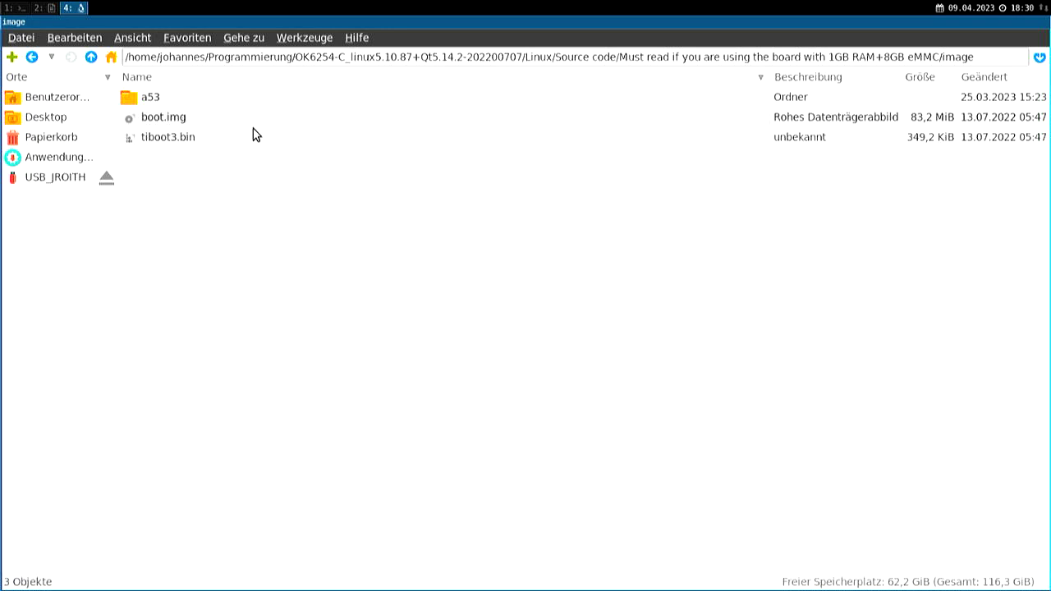
{"action": "left_click", "coordinate": [90, 55]}
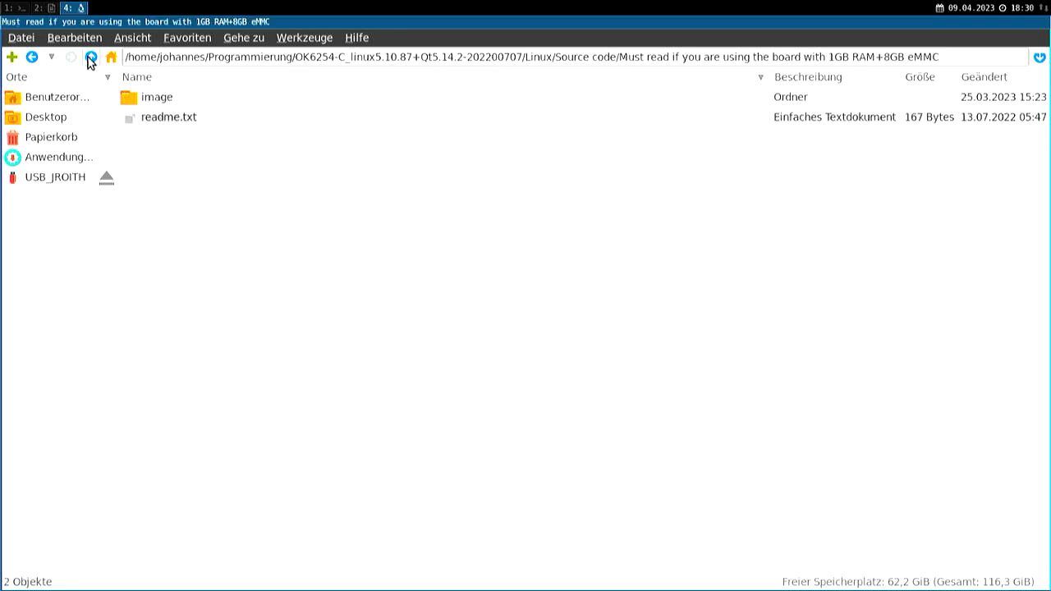
{"action": "left_click", "coordinate": [91, 56]}
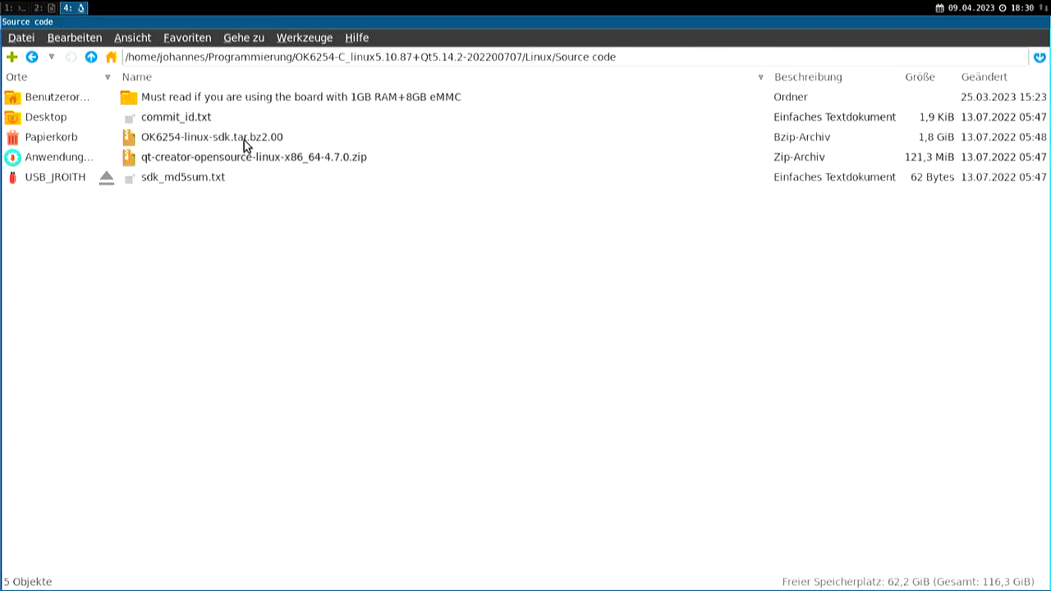
{"action": "left_click", "coordinate": [211, 136]}
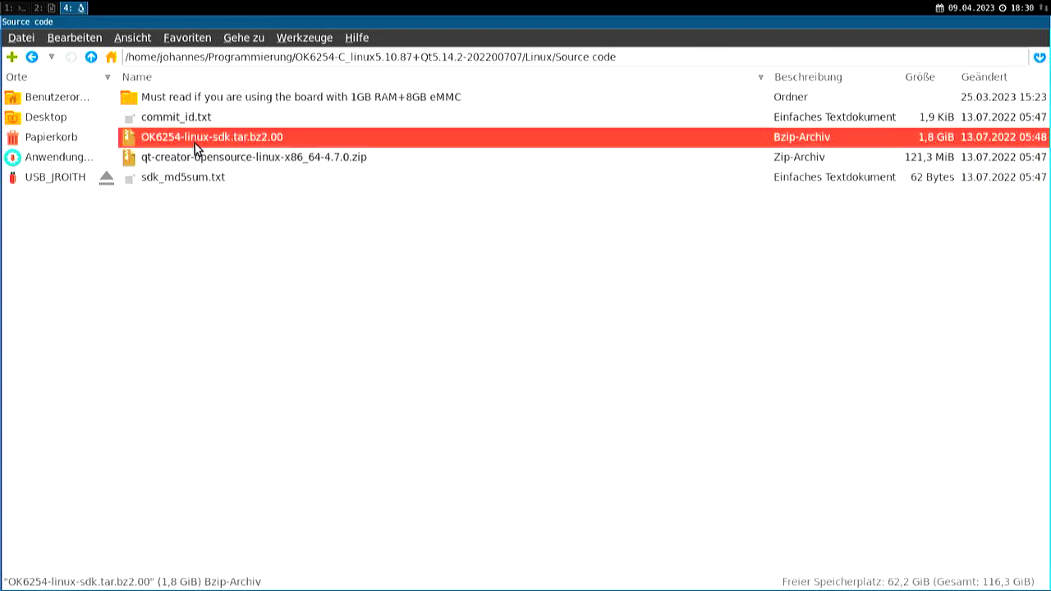
{"action": "mouse_move", "coordinate": [90, 56]}
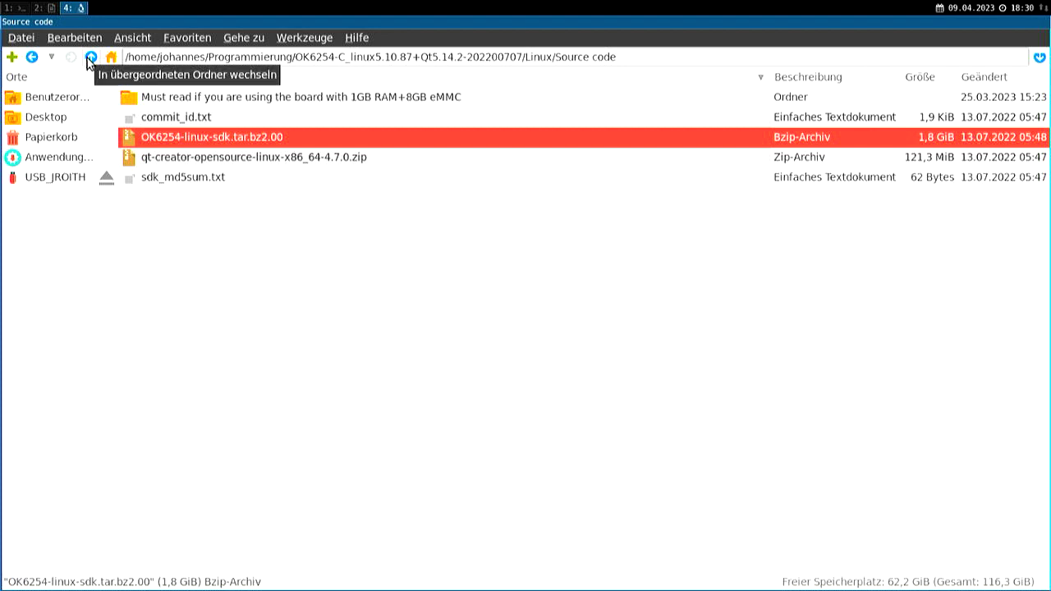
- Leave Source code, select the linux-fs and linux-kernel folders, and enter OK6254-linux-fs
{"action": "left_click", "coordinate": [91, 55]}
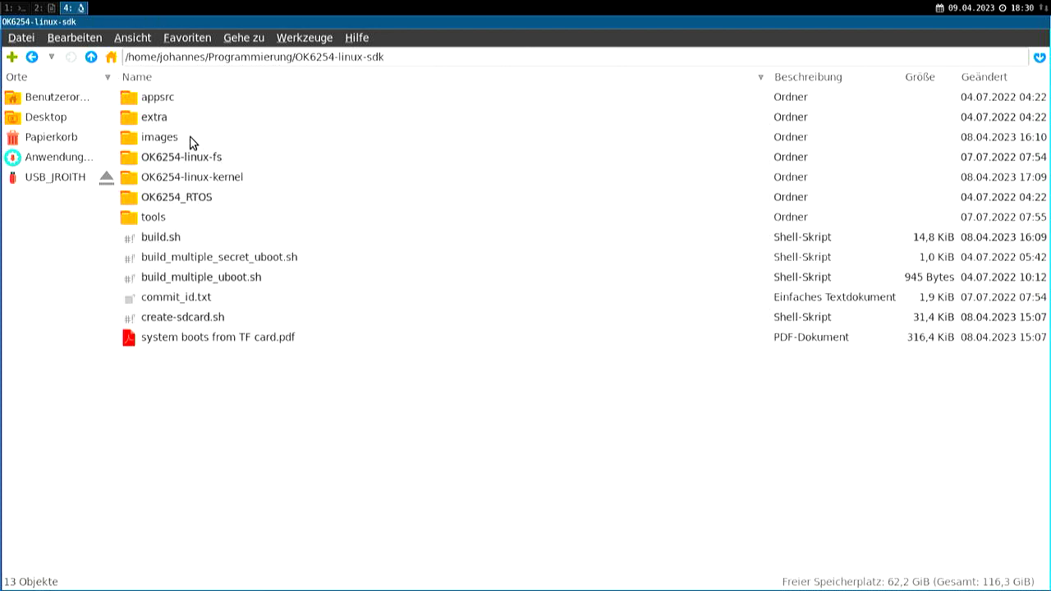
{"action": "left_click", "coordinate": [177, 156]}
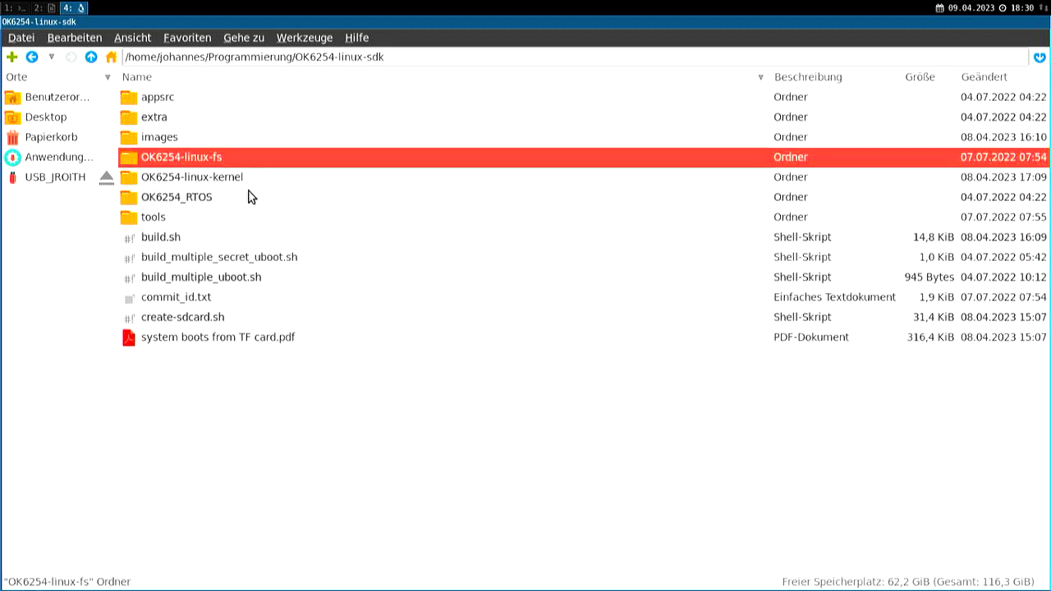
{"action": "left_click", "coordinate": [191, 177]}
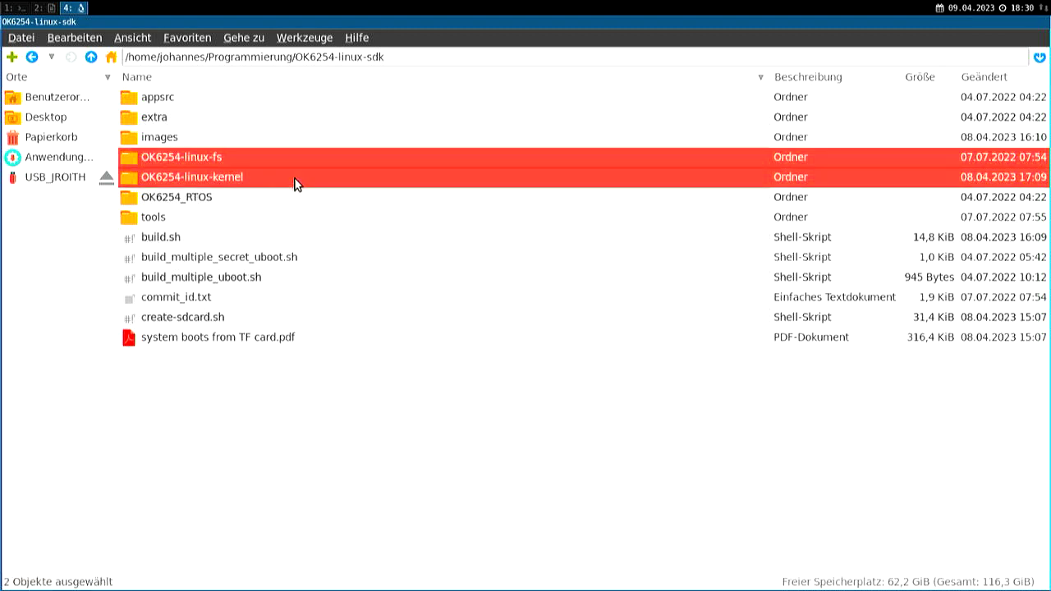
{"action": "mouse_move", "coordinate": [187, 164]}
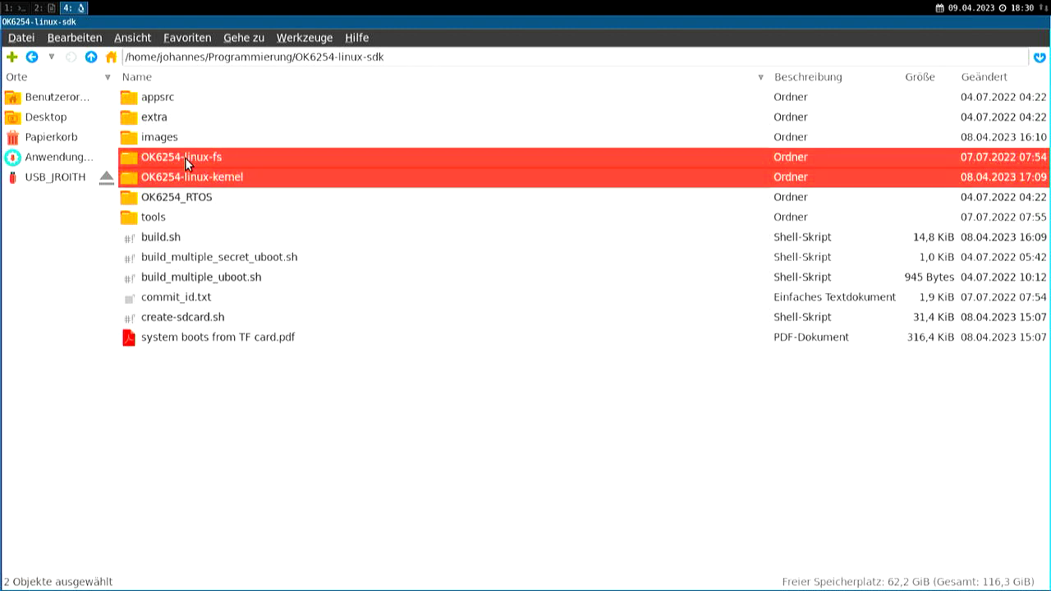
{"action": "left_click", "coordinate": [191, 177]}
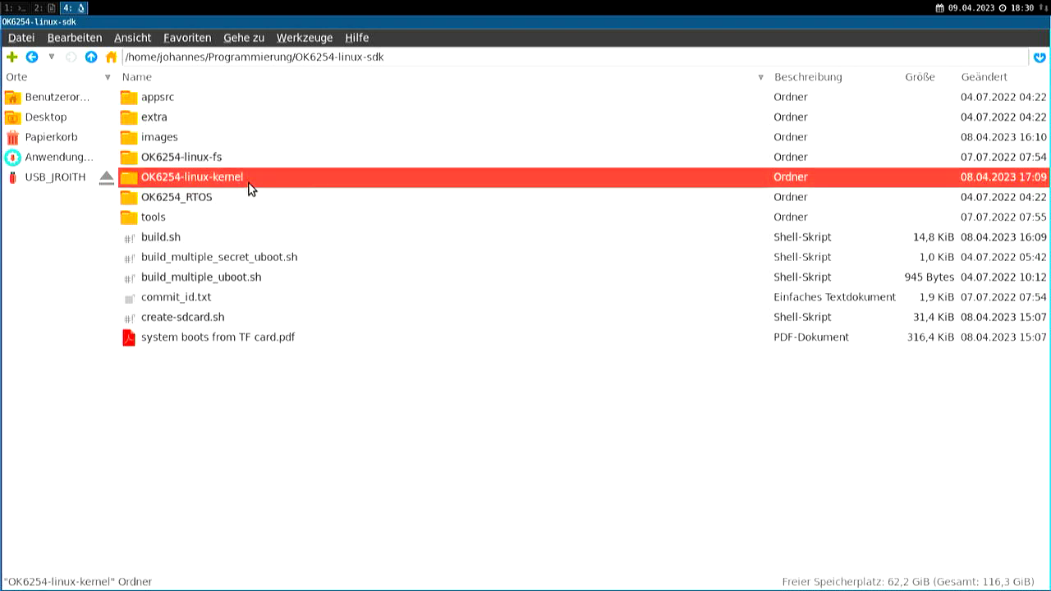
{"action": "mouse_move", "coordinate": [196, 194]}
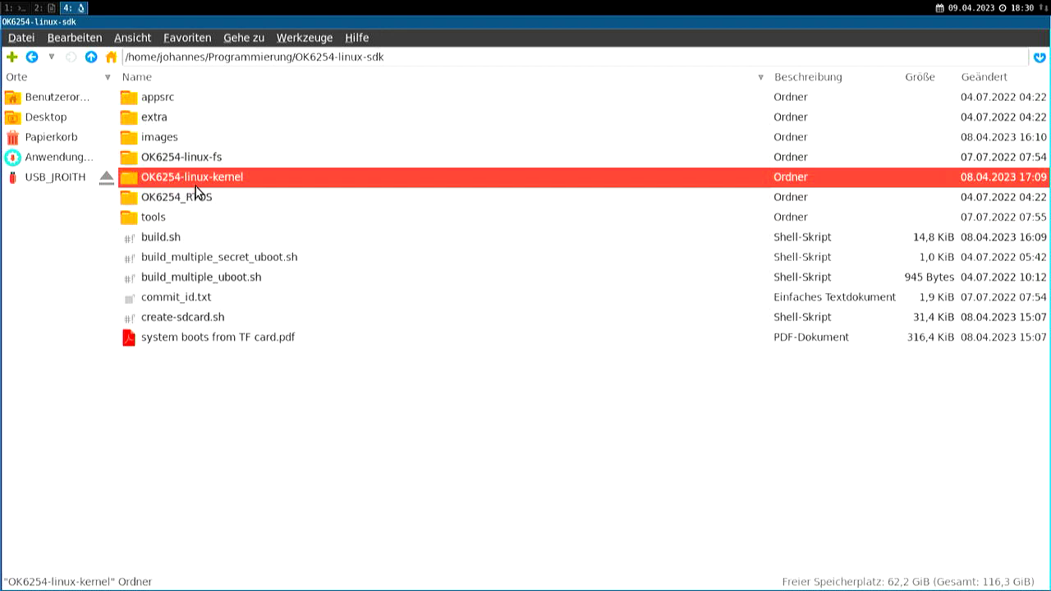
{"action": "left_click", "coordinate": [181, 156]}
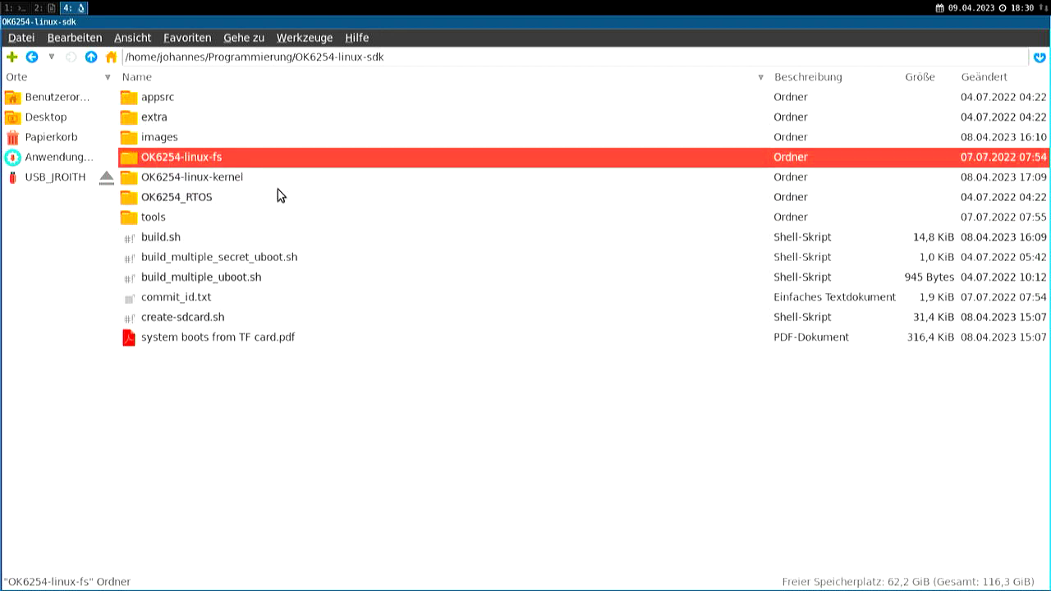
{"action": "double_click", "coordinate": [178, 156]}
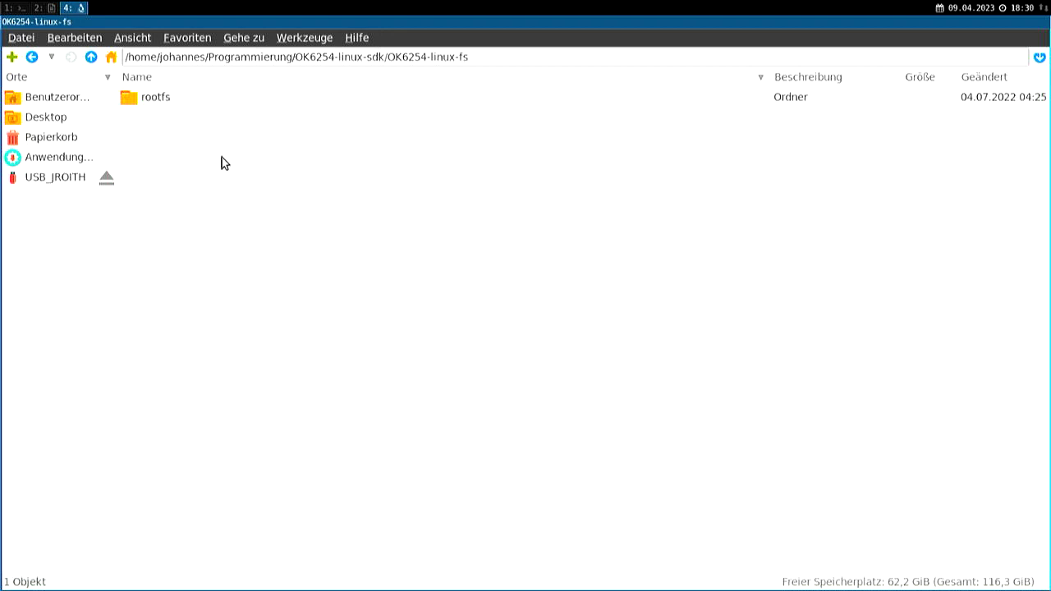
- Browse into rootfs and its bin folder of utilities, then go back up
{"action": "left_click", "coordinate": [156, 97]}
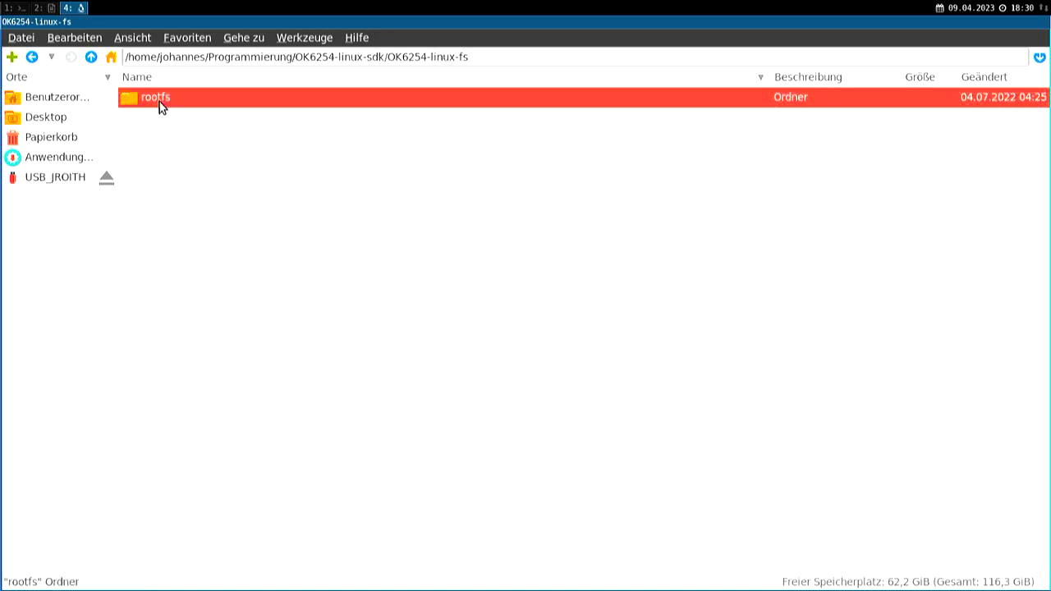
{"action": "double_click", "coordinate": [155, 97]}
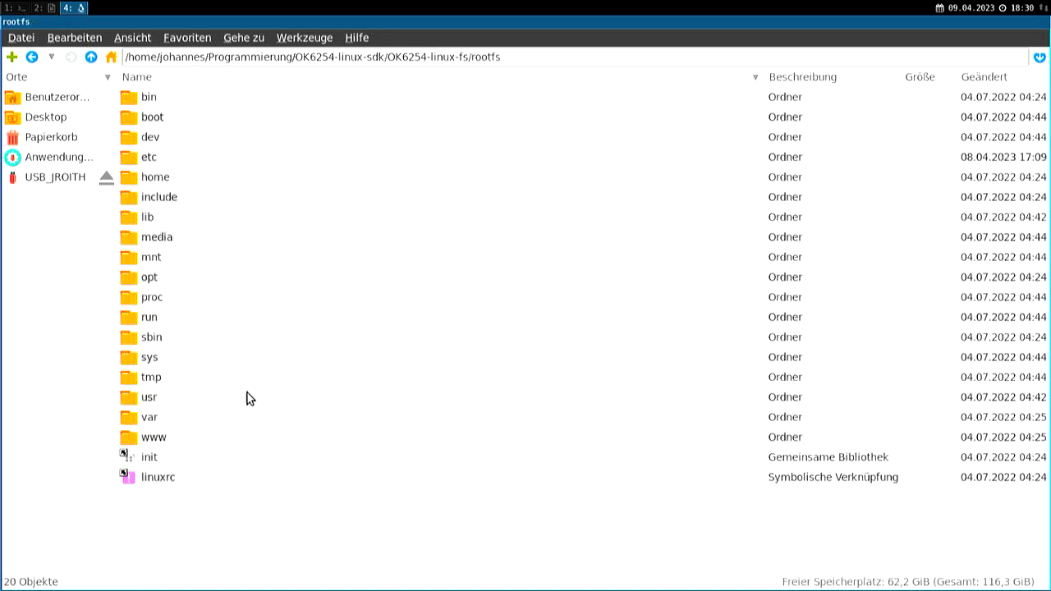
{"action": "mouse_move", "coordinate": [220, 287]}
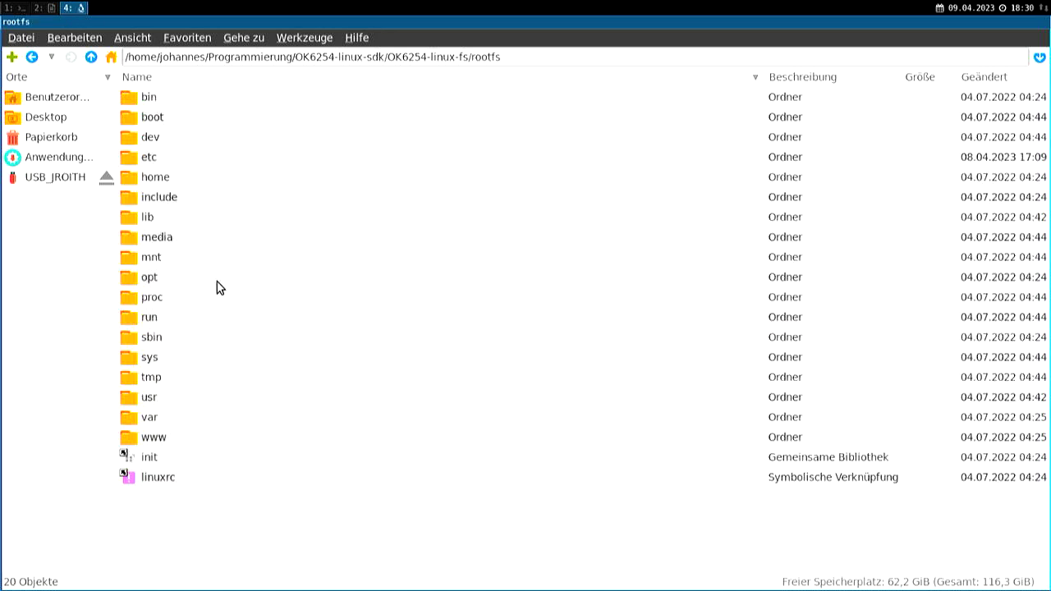
{"action": "left_click", "coordinate": [148, 97]}
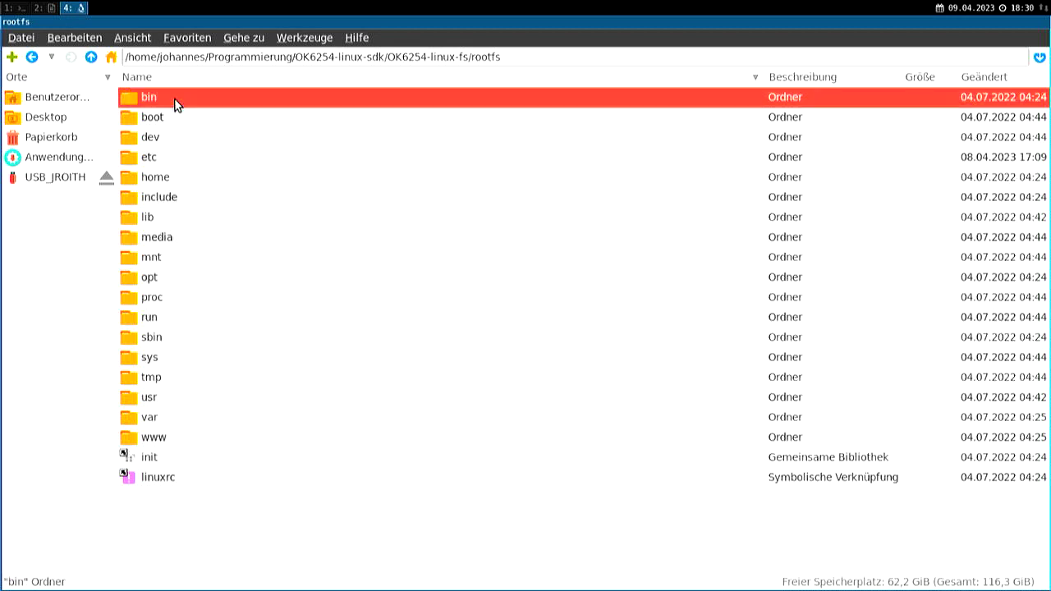
{"action": "double_click", "coordinate": [147, 97]}
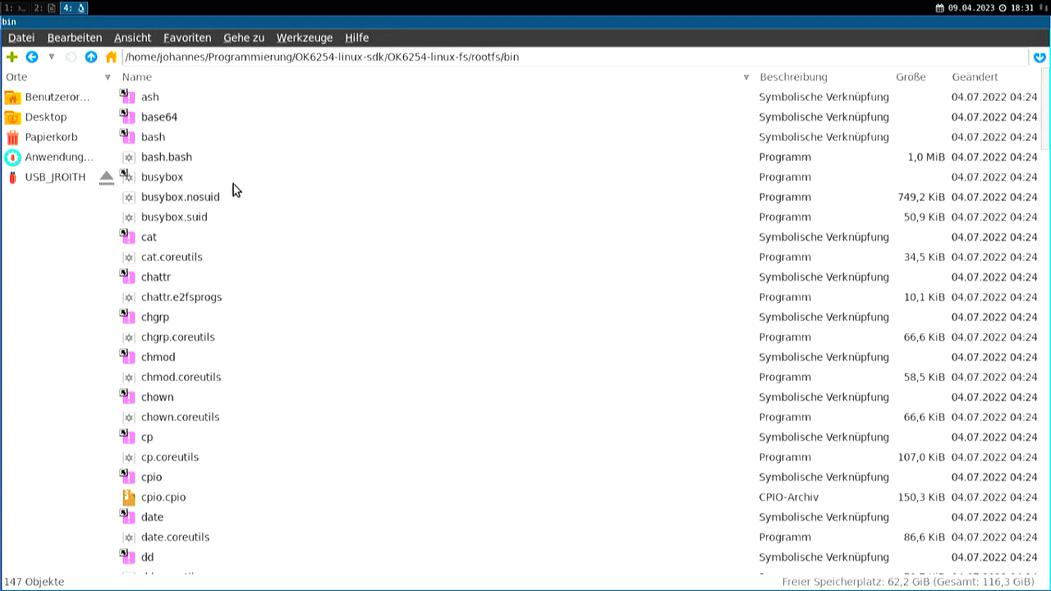
{"action": "left_click", "coordinate": [91, 56]}
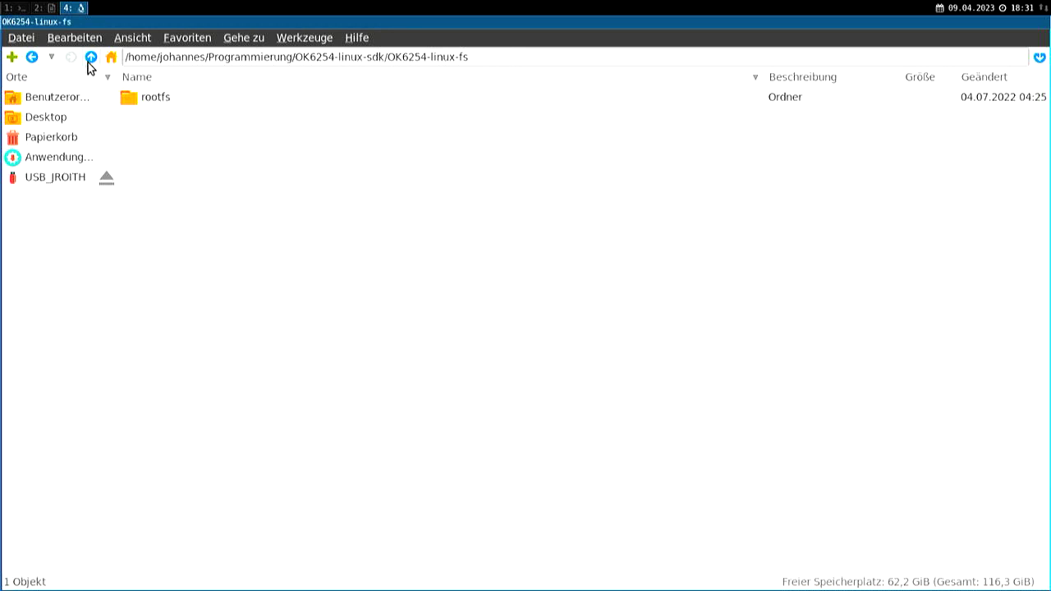
{"action": "left_click", "coordinate": [90, 55]}
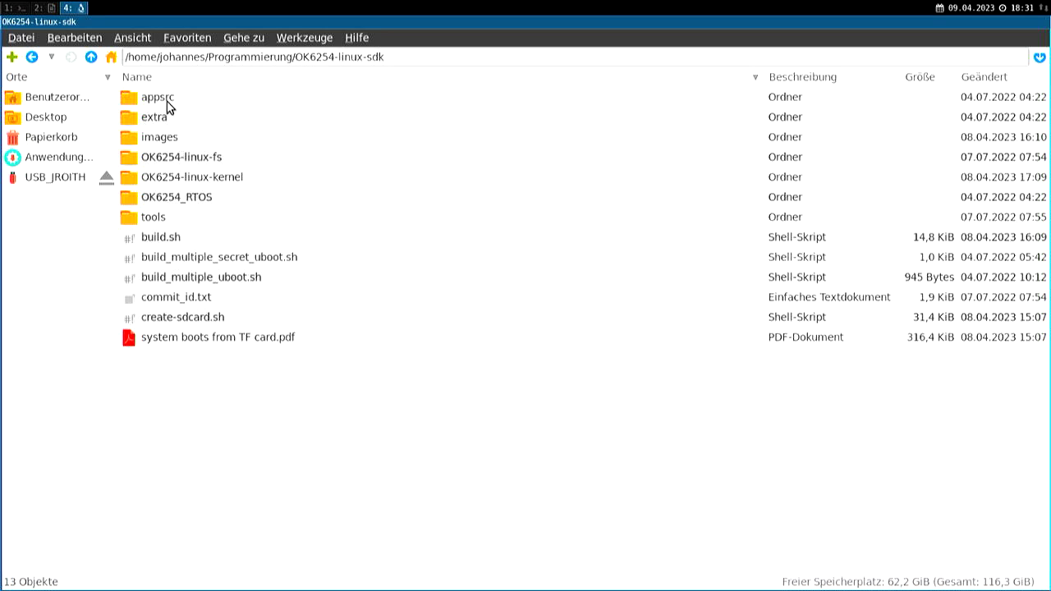
{"action": "double_click", "coordinate": [158, 97]}
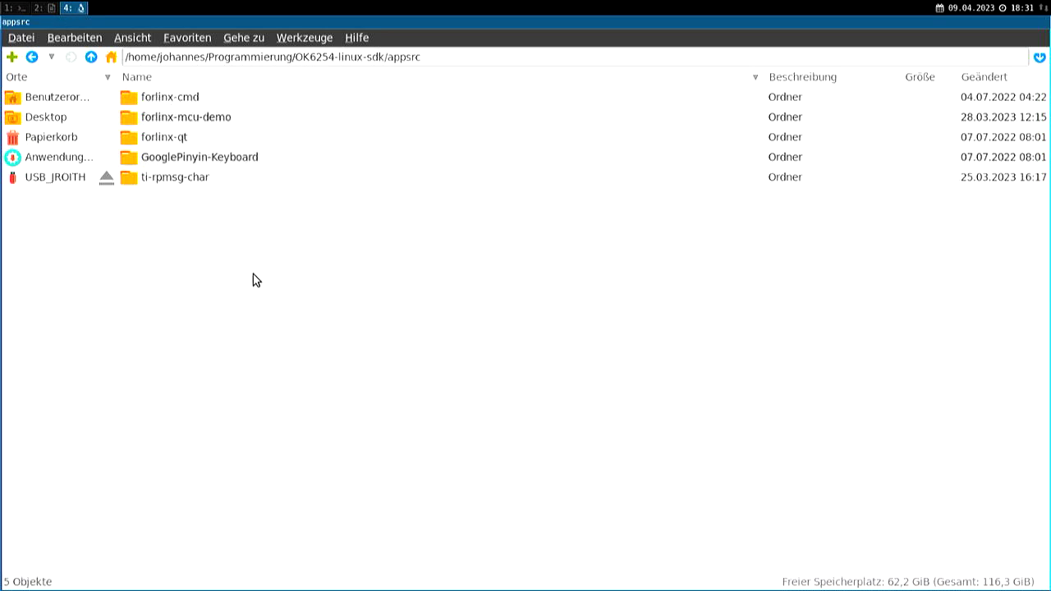
{"action": "mouse_move", "coordinate": [190, 124]}
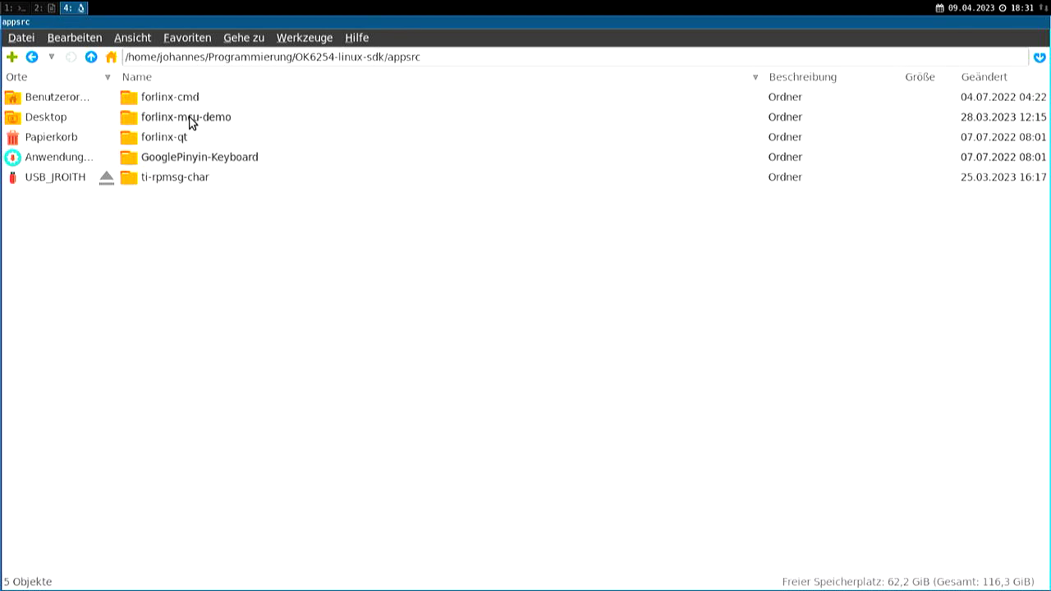
{"action": "mouse_move", "coordinate": [189, 98]}
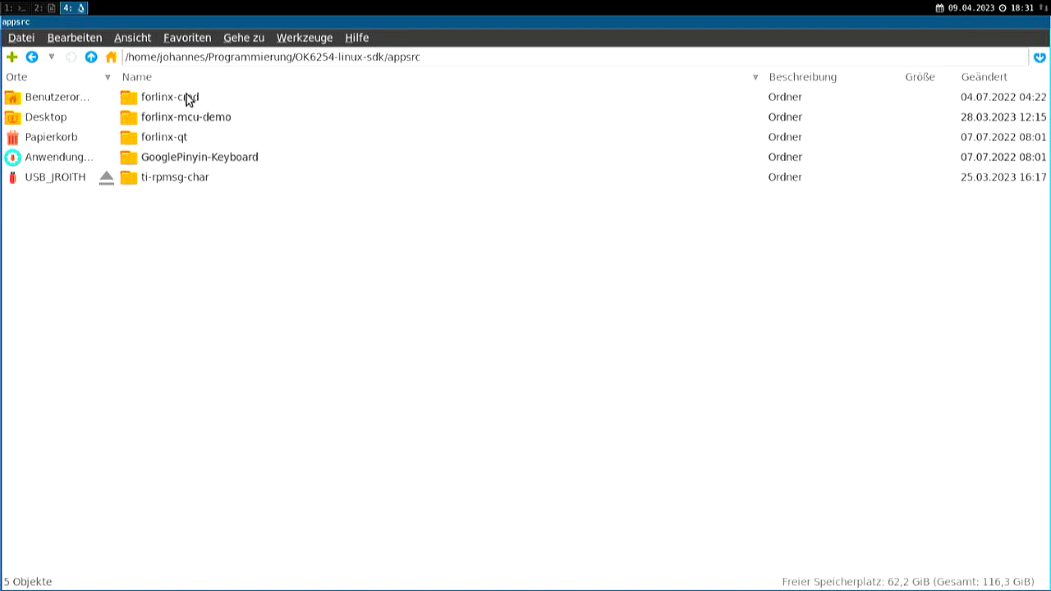
{"action": "double_click", "coordinate": [171, 95]}
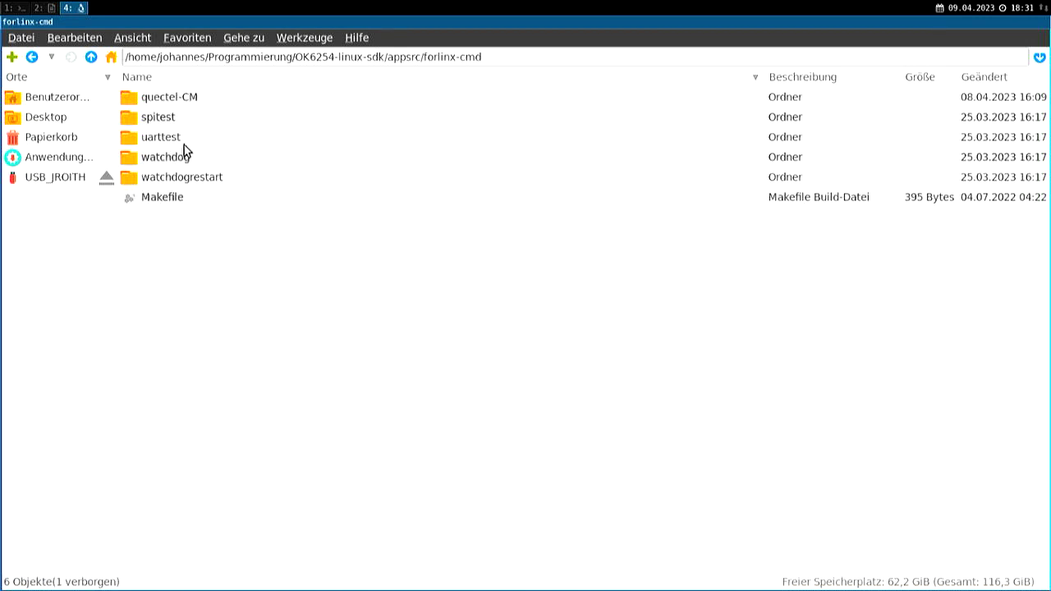
{"action": "mouse_move", "coordinate": [174, 117]}
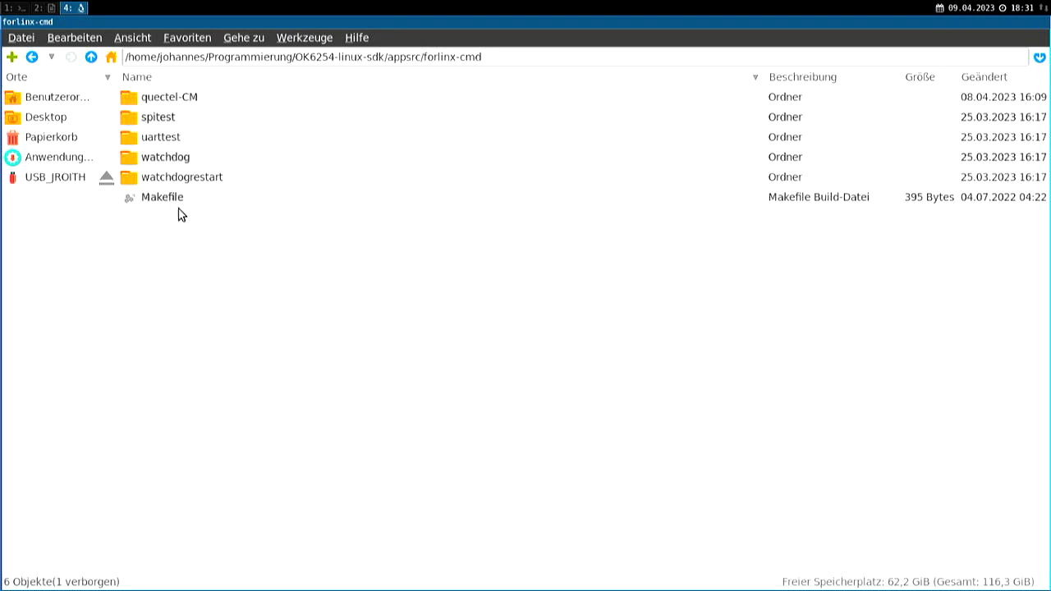
{"action": "left_click", "coordinate": [90, 56]}
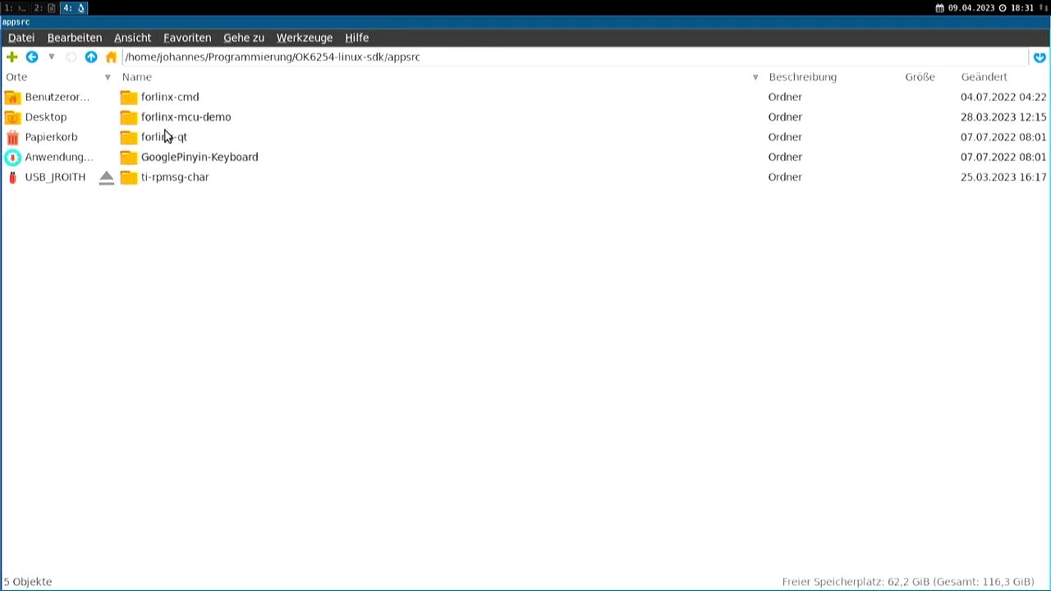
{"action": "left_click", "coordinate": [162, 136]}
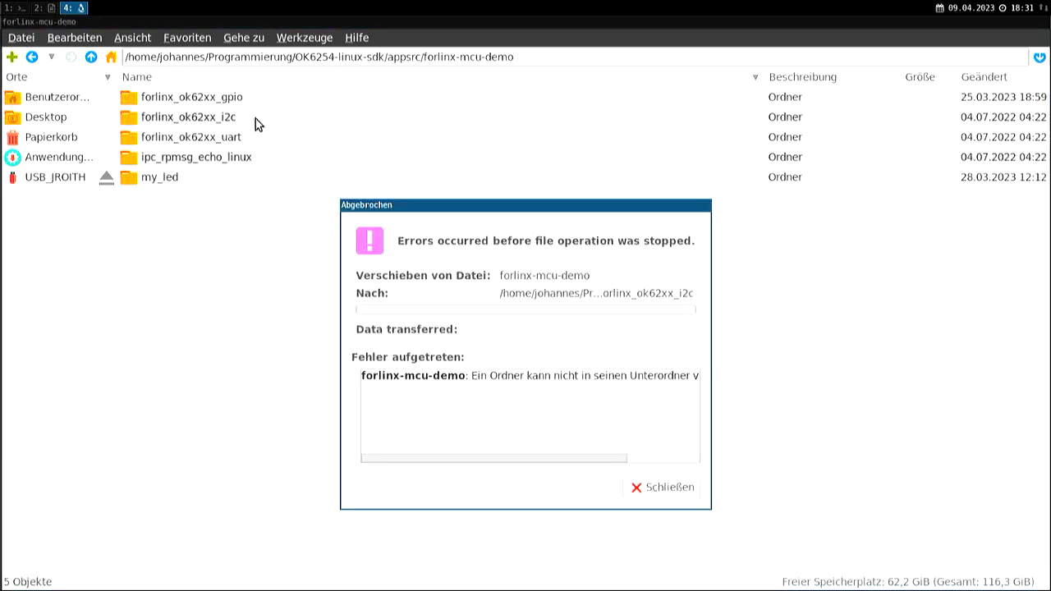
{"action": "left_click", "coordinate": [662, 486]}
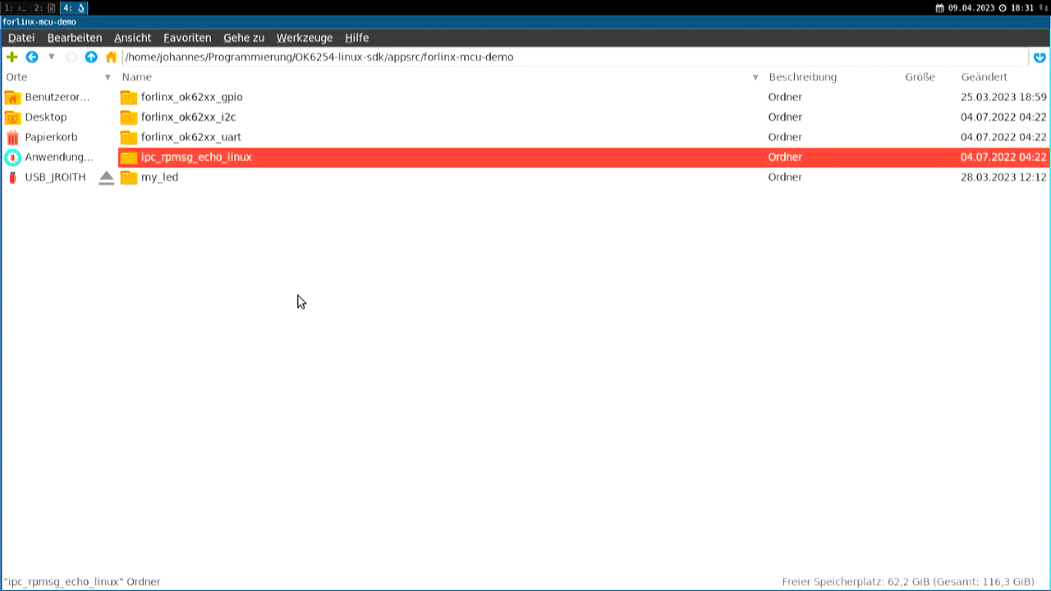
{"action": "mouse_move", "coordinate": [261, 273]}
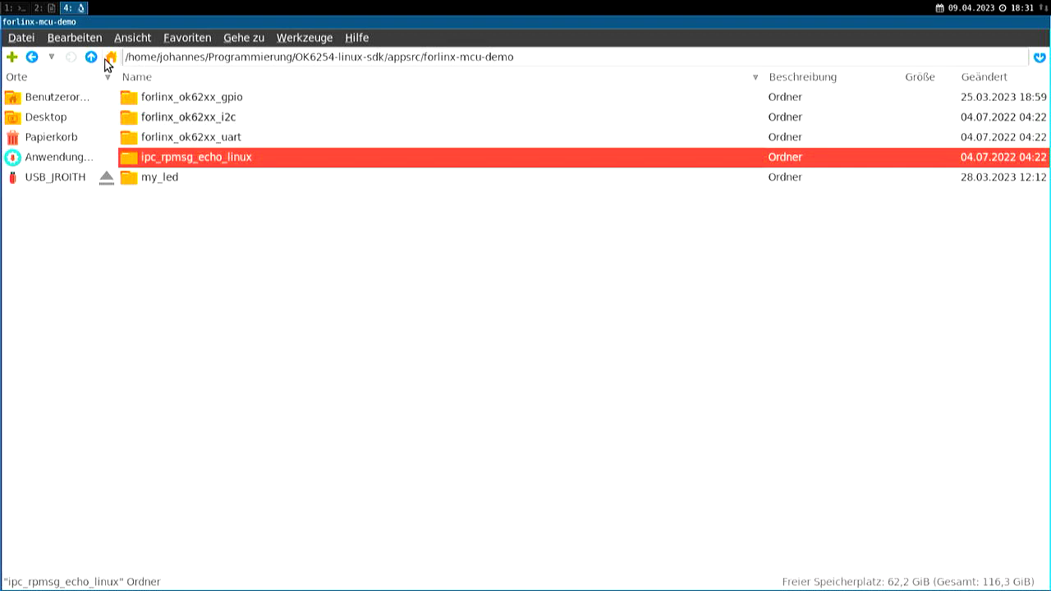
{"action": "left_click", "coordinate": [91, 56]}
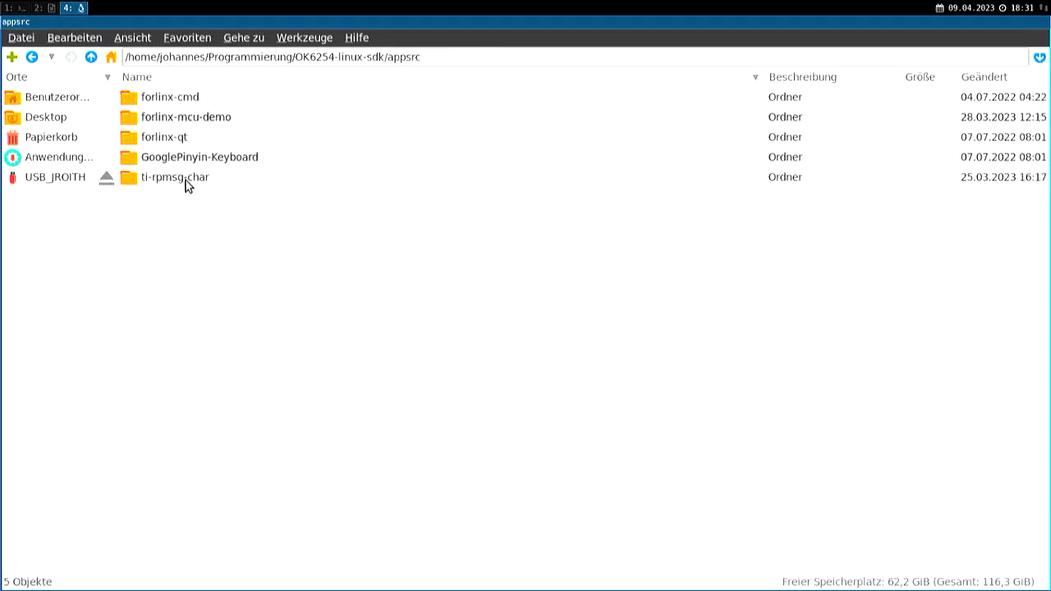
- Go up to OK6254-linux-sdk and look inside the extra folder at jailhouse, then return
{"action": "left_click", "coordinate": [90, 56]}
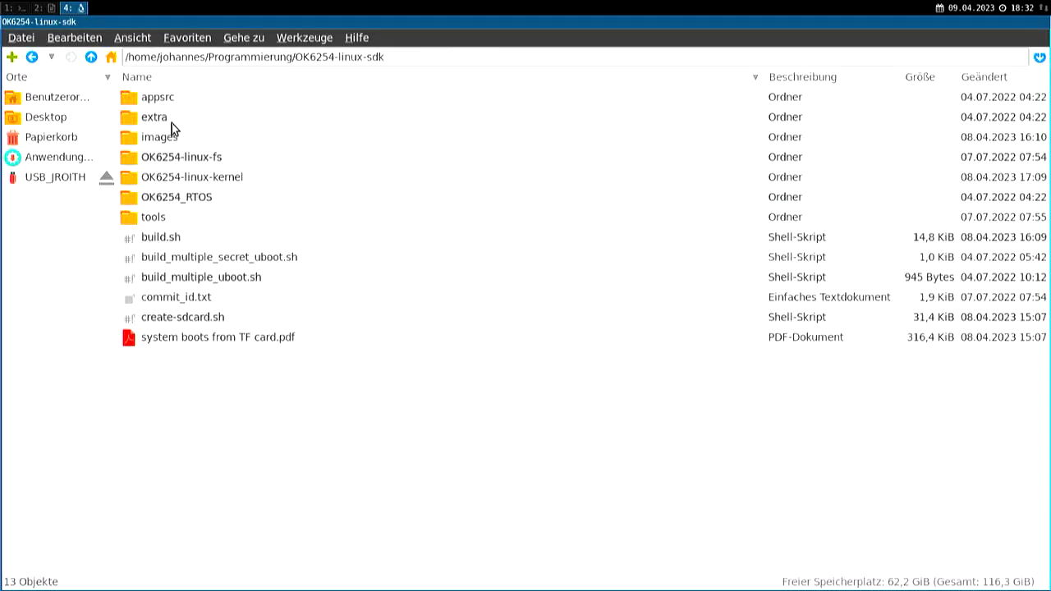
{"action": "left_click", "coordinate": [158, 97]}
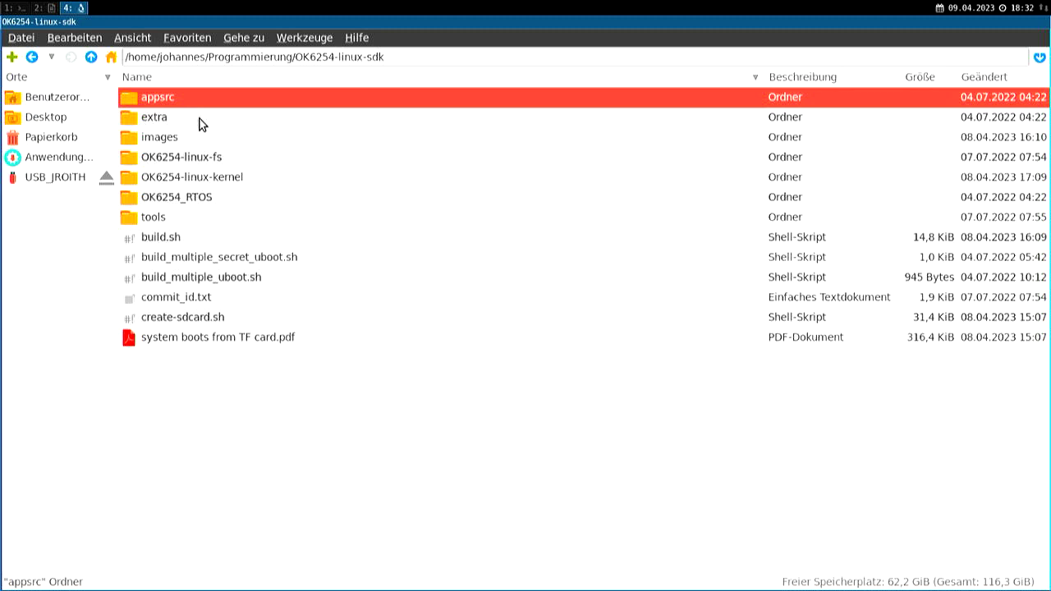
{"action": "double_click", "coordinate": [155, 116]}
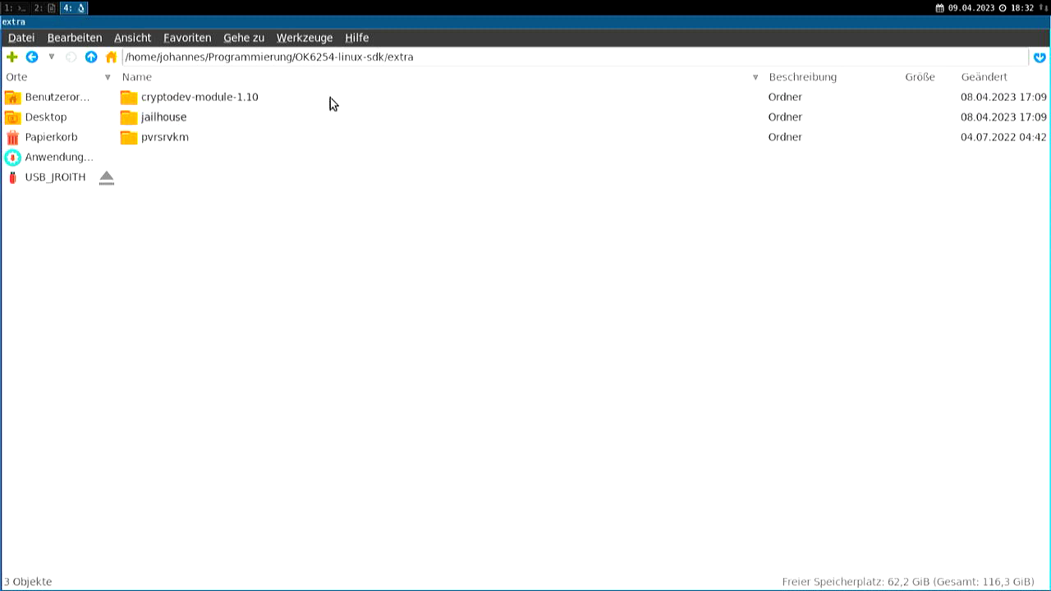
{"action": "left_click", "coordinate": [200, 97]}
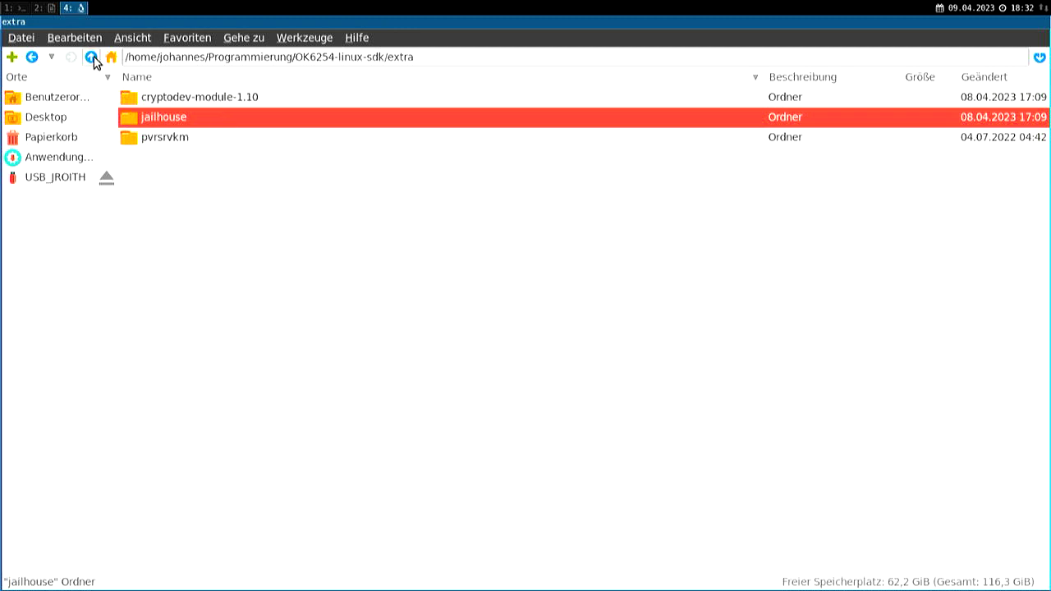
{"action": "left_click", "coordinate": [90, 56]}
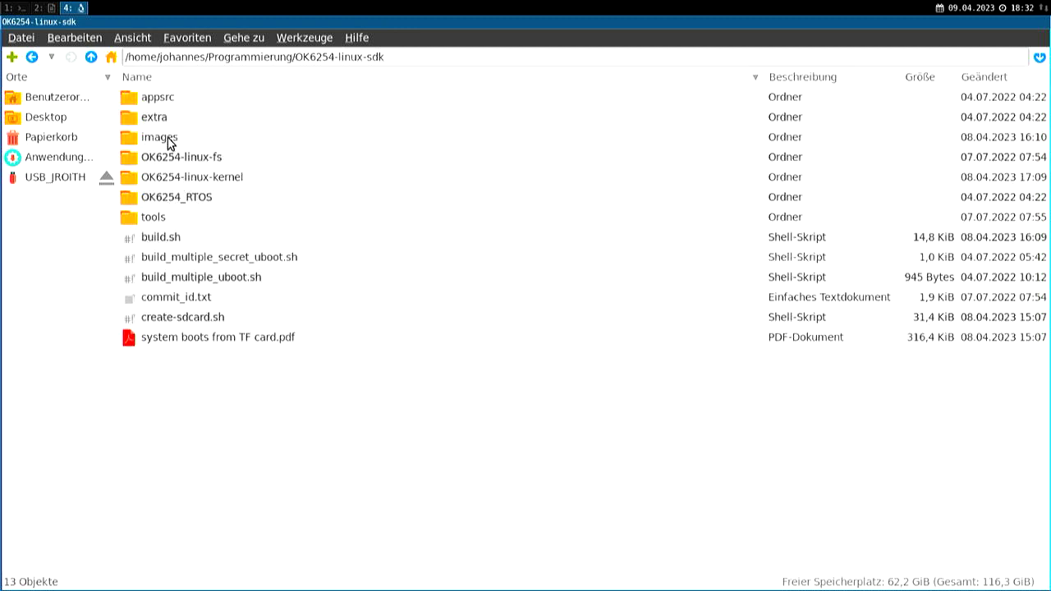
- Enter images, select the device-tree files and ramdisk.img.gz, and look inside the a53 folder
{"action": "double_click", "coordinate": [158, 138]}
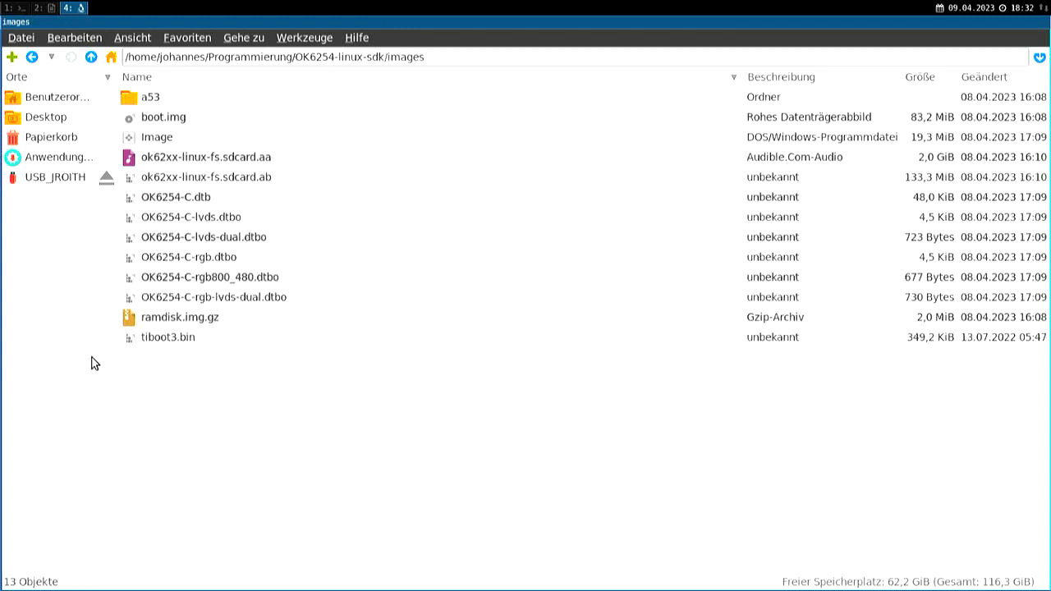
{"action": "left_click", "coordinate": [174, 197]}
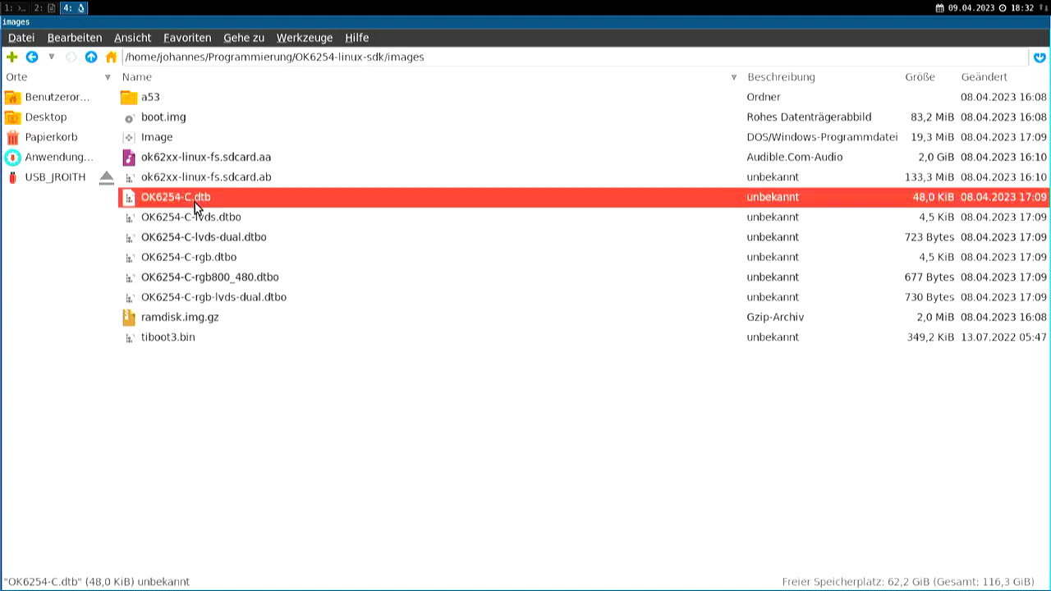
{"action": "left_click", "coordinate": [213, 296]}
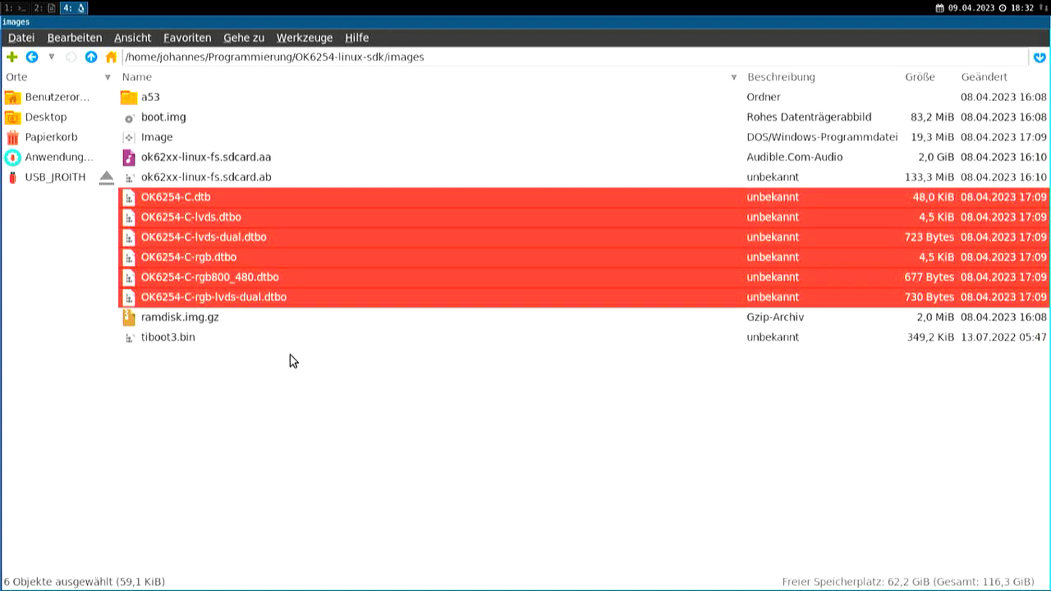
{"action": "mouse_move", "coordinate": [259, 315]}
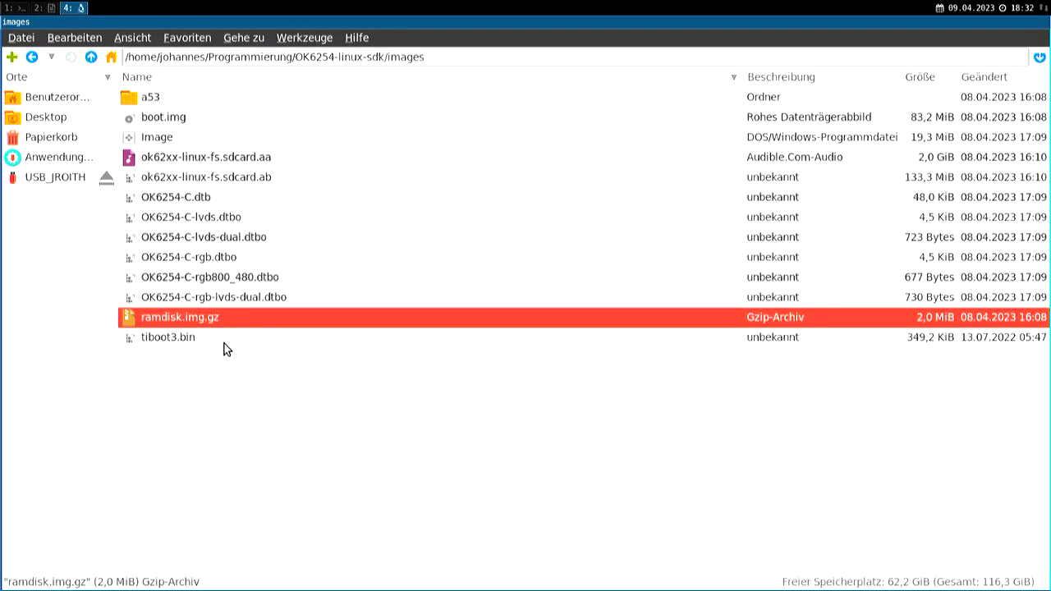
{"action": "left_click", "coordinate": [172, 338]}
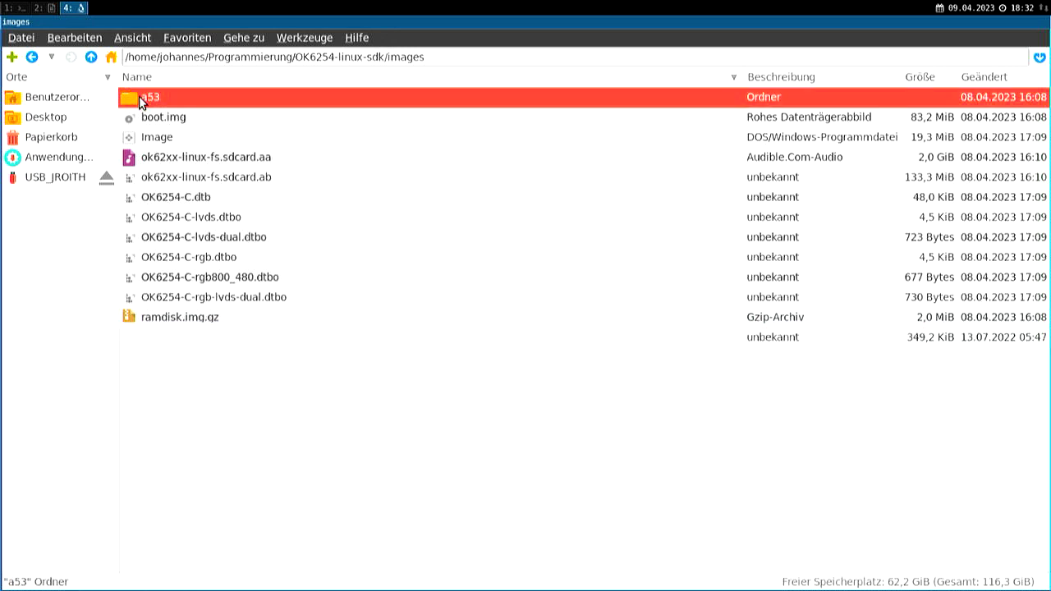
{"action": "double_click", "coordinate": [148, 97]}
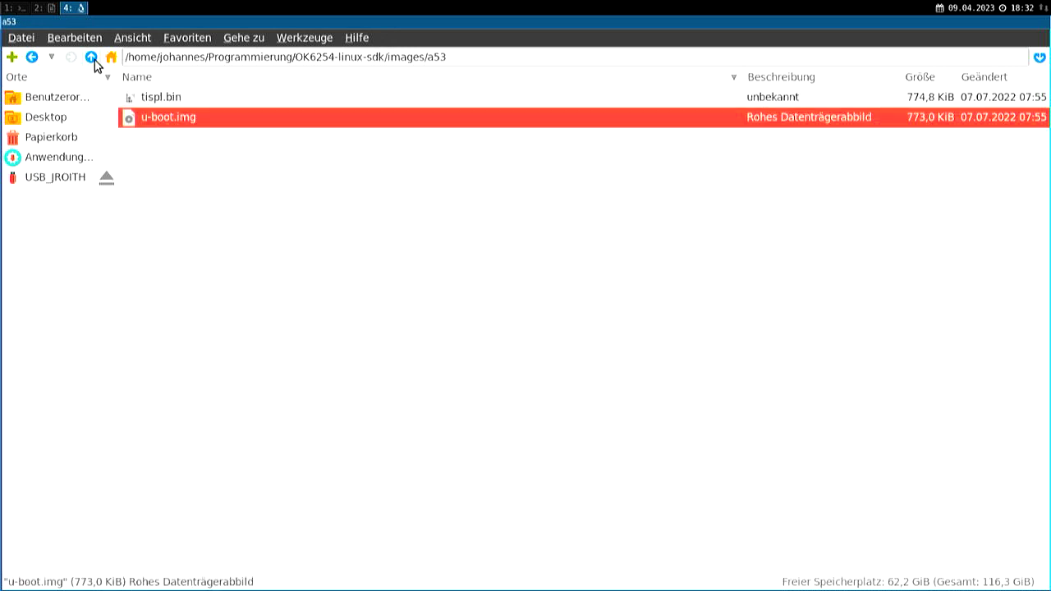
{"action": "left_click", "coordinate": [91, 56]}
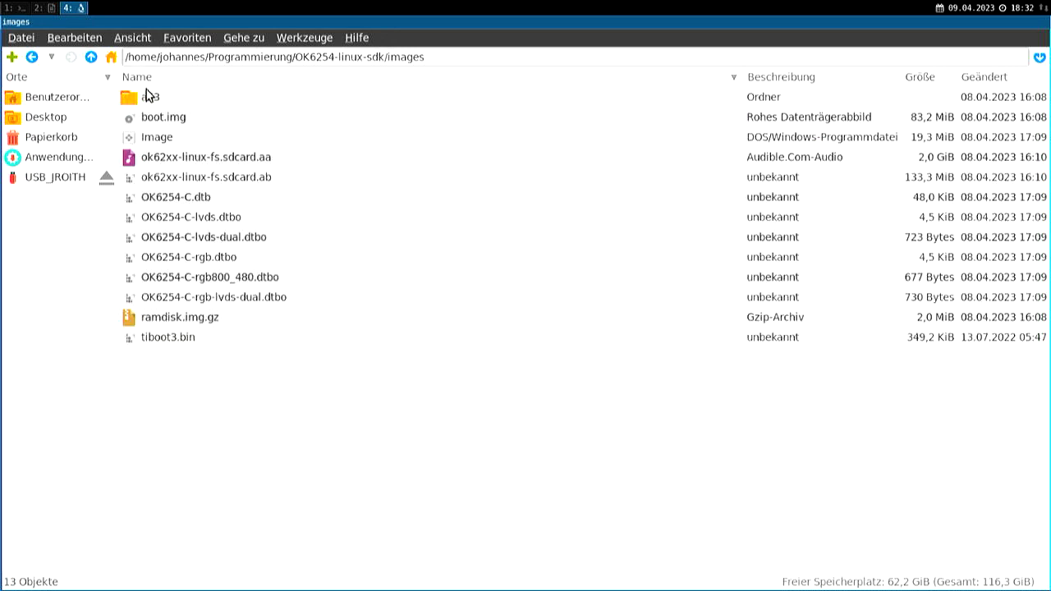
{"action": "left_click", "coordinate": [168, 339]}
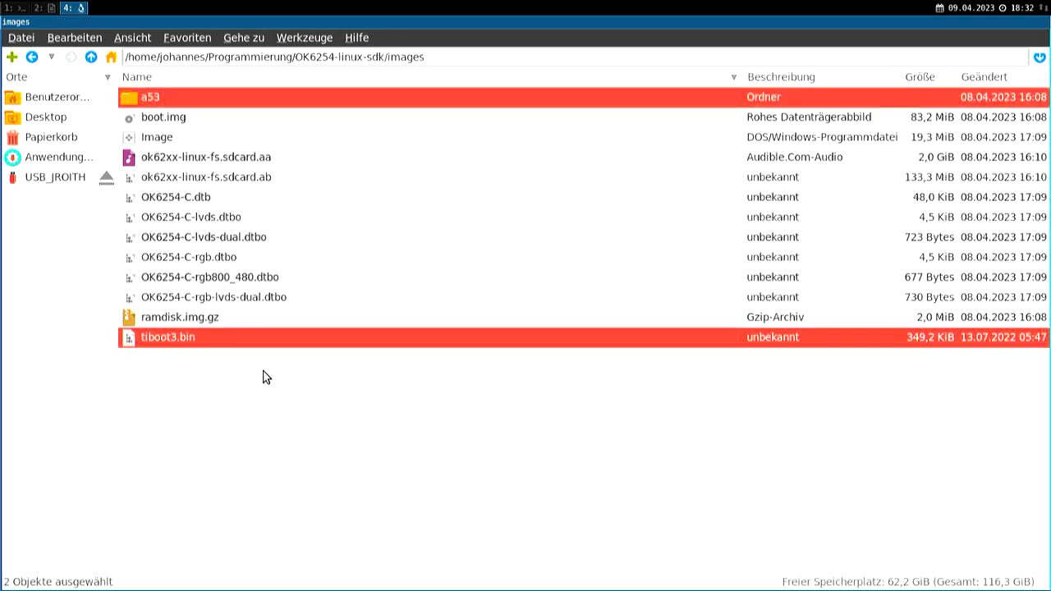
{"action": "mouse_move", "coordinate": [194, 351]}
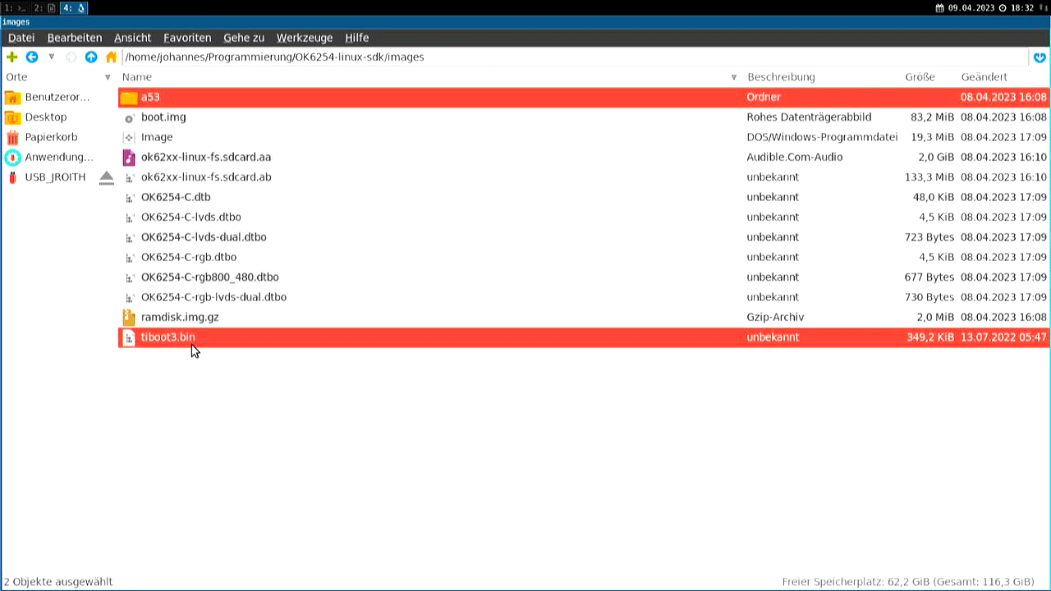
{"action": "mouse_move", "coordinate": [244, 295]}
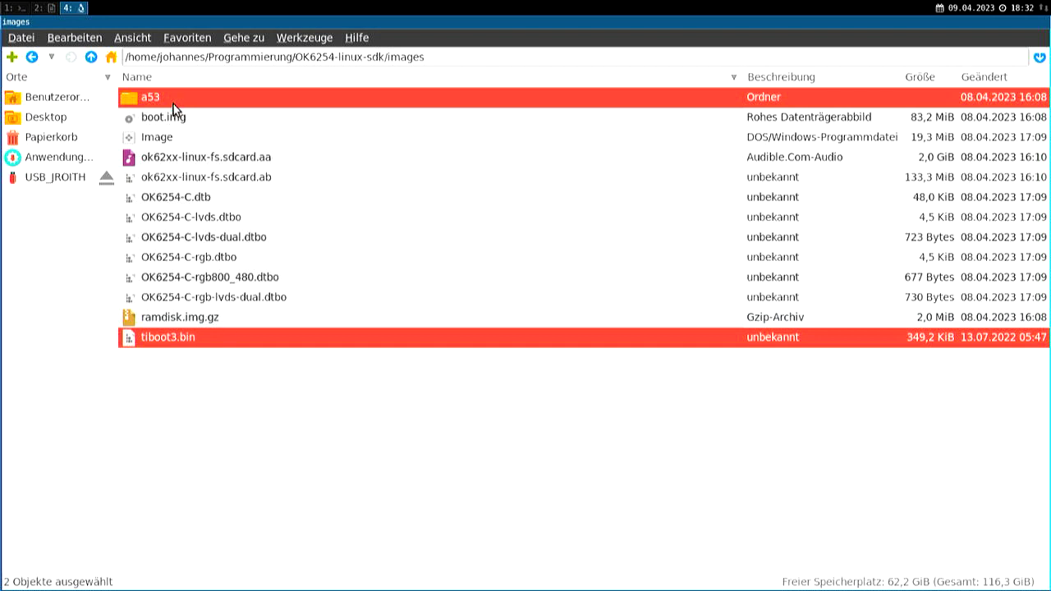
{"action": "mouse_move", "coordinate": [75, 125]}
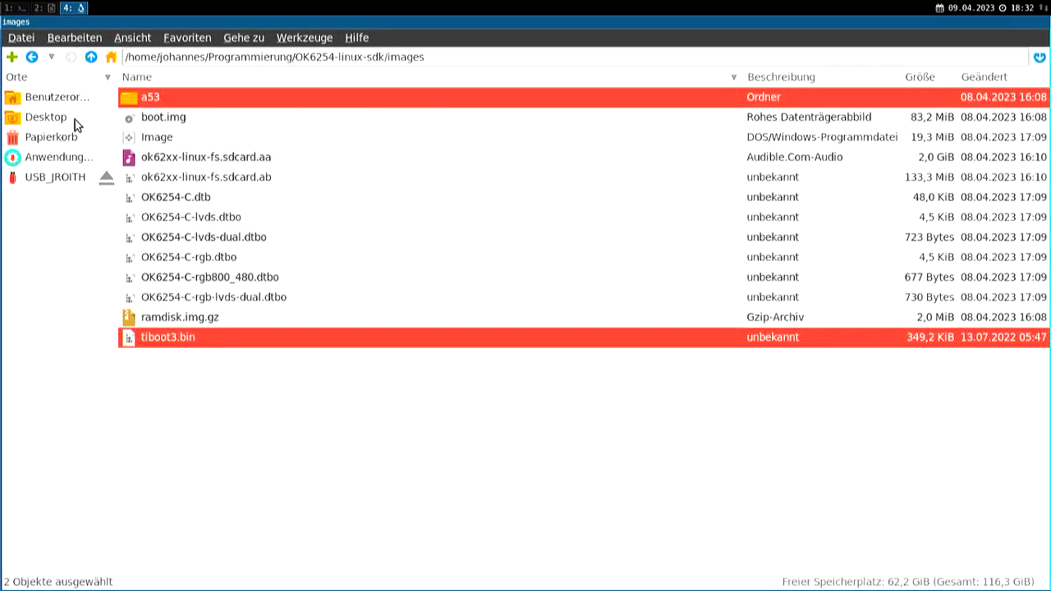
- From Programmierung, browse the release's Linux/Source code 1GB RAM board image folder
{"action": "left_click", "coordinate": [92, 55]}
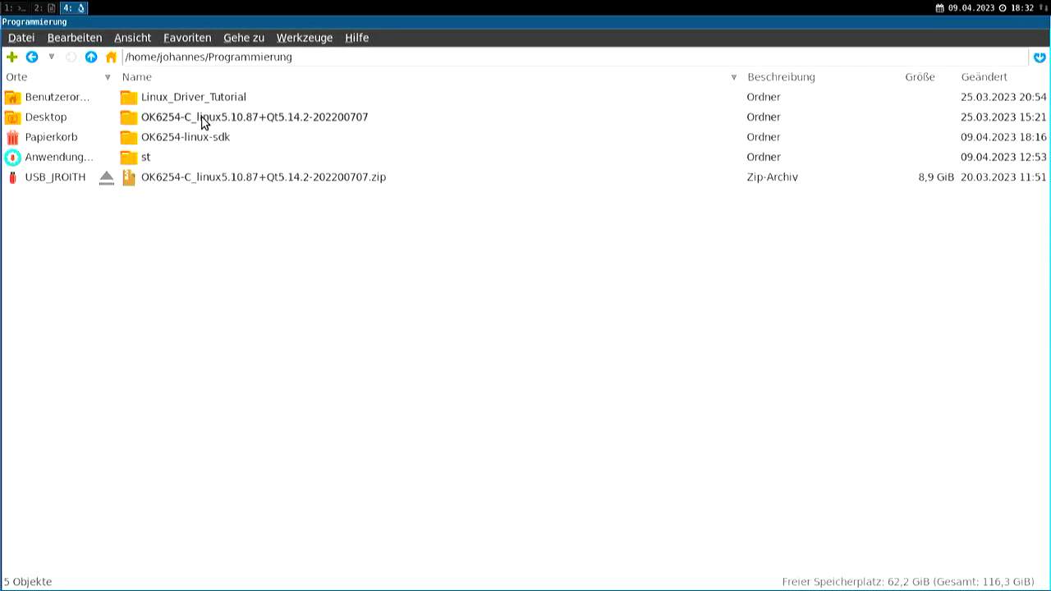
{"action": "double_click", "coordinate": [253, 116]}
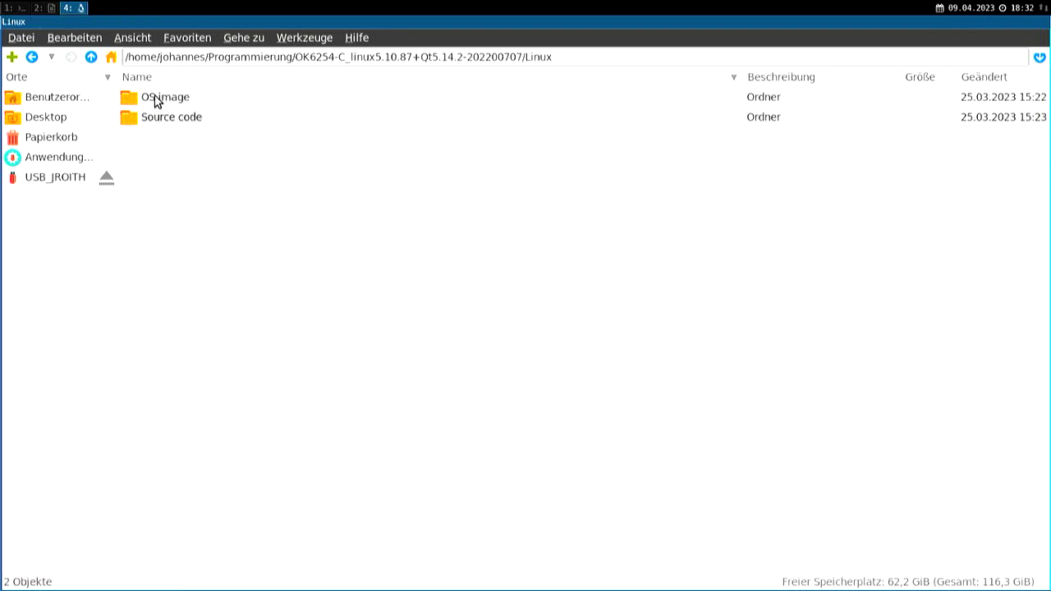
{"action": "double_click", "coordinate": [176, 116]}
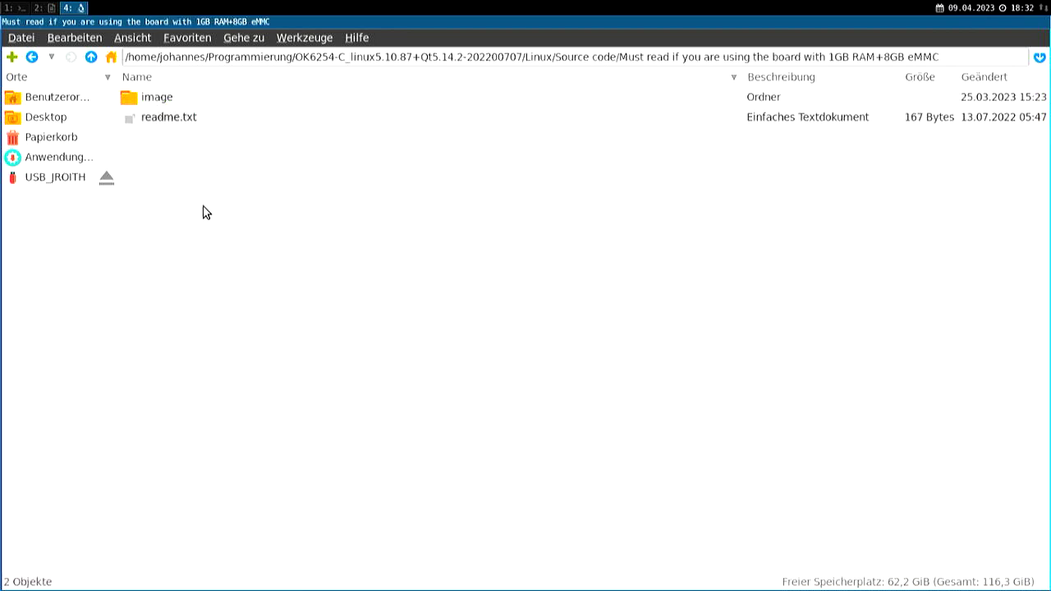
{"action": "double_click", "coordinate": [156, 97]}
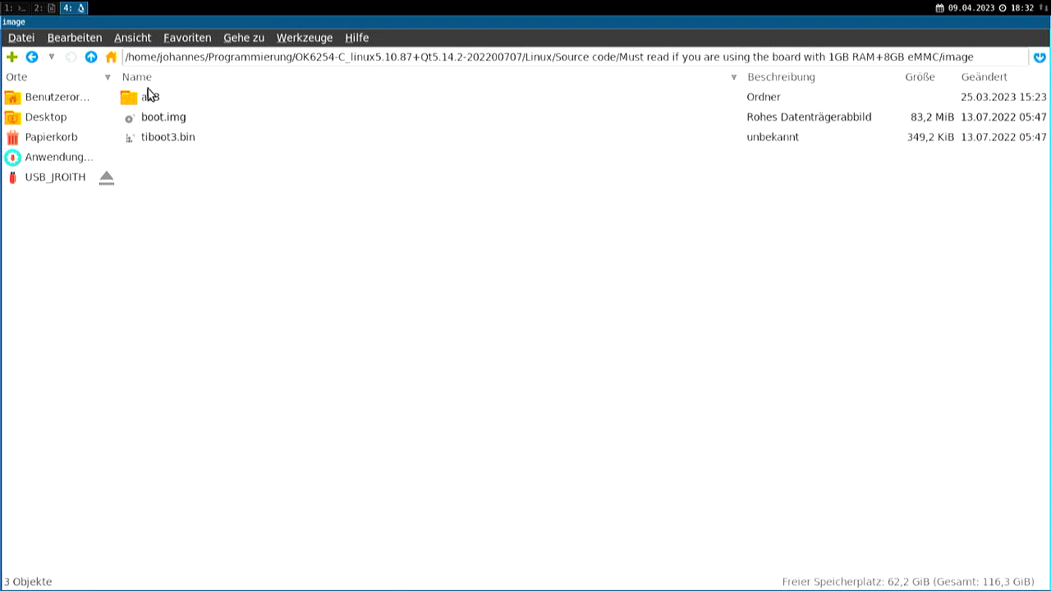
- Go back up through home and return to Programmierung/OK6254-linux-sdk
{"action": "left_click", "coordinate": [72, 56]}
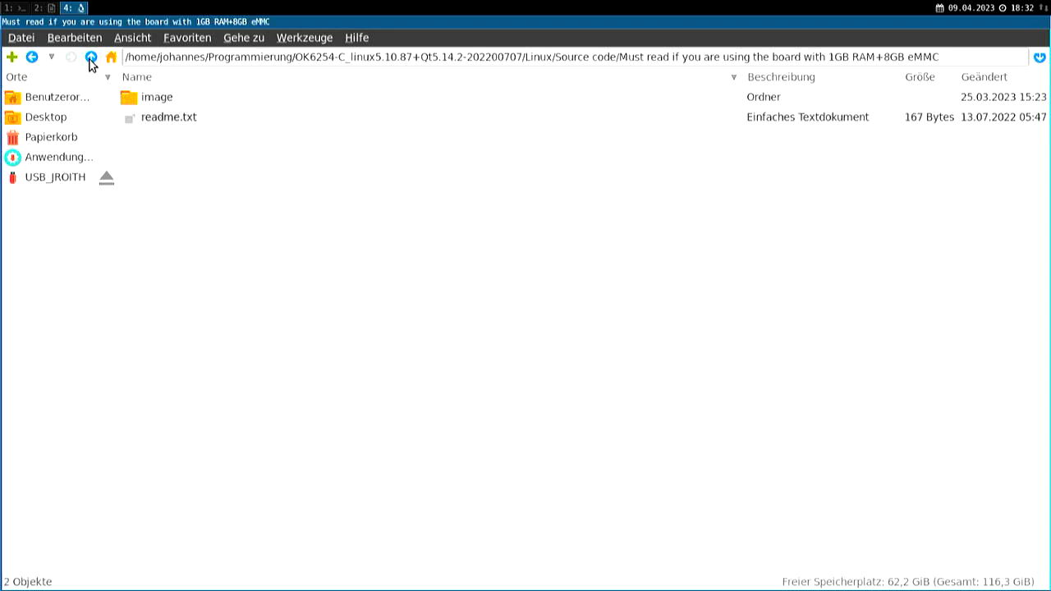
{"action": "left_click", "coordinate": [89, 55]}
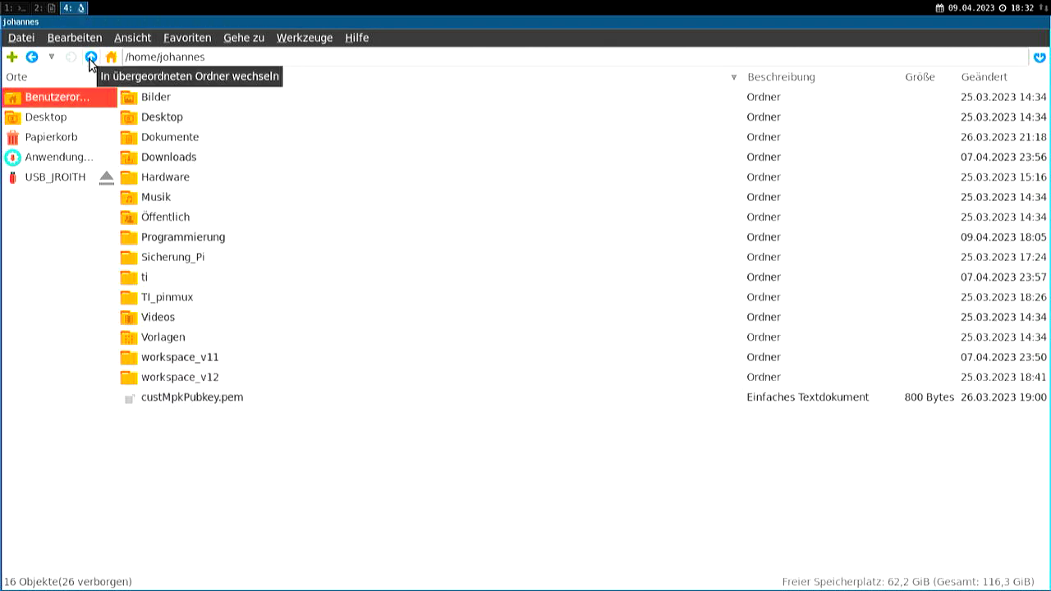
{"action": "double_click", "coordinate": [183, 237]}
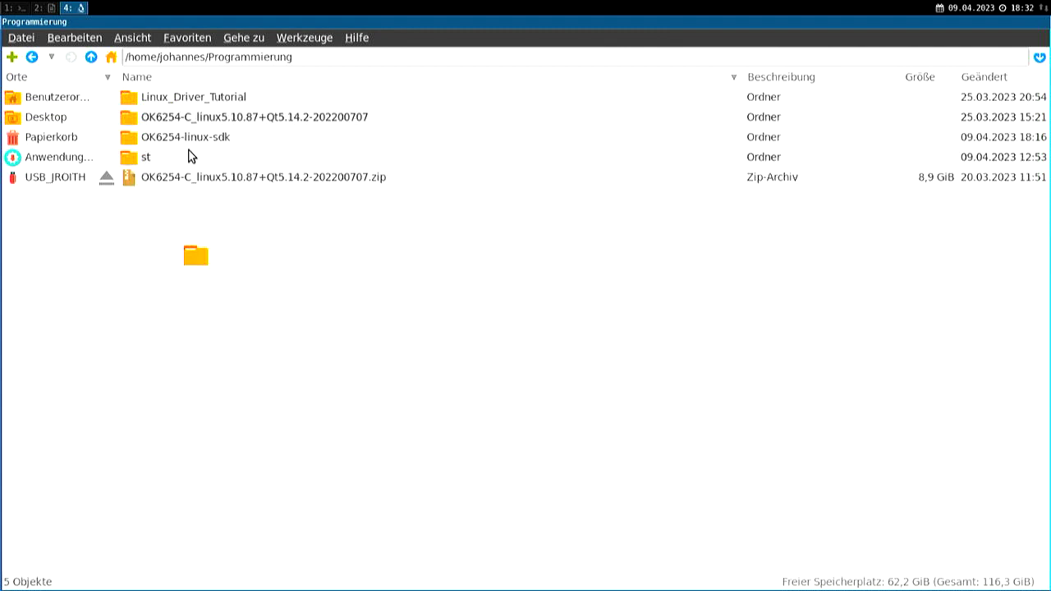
{"action": "double_click", "coordinate": [182, 136]}
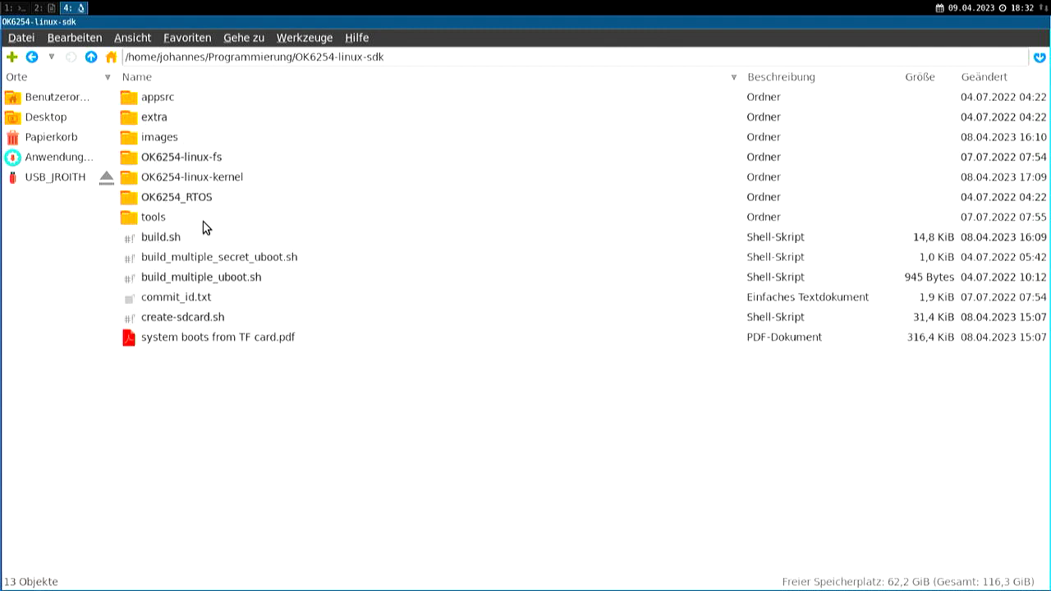
- Enter OK6254_RTOS and select pru-software, ti-cgt-armllvm_1.3.0.LTS and sysconfig_1.12.0
{"action": "left_click", "coordinate": [153, 216]}
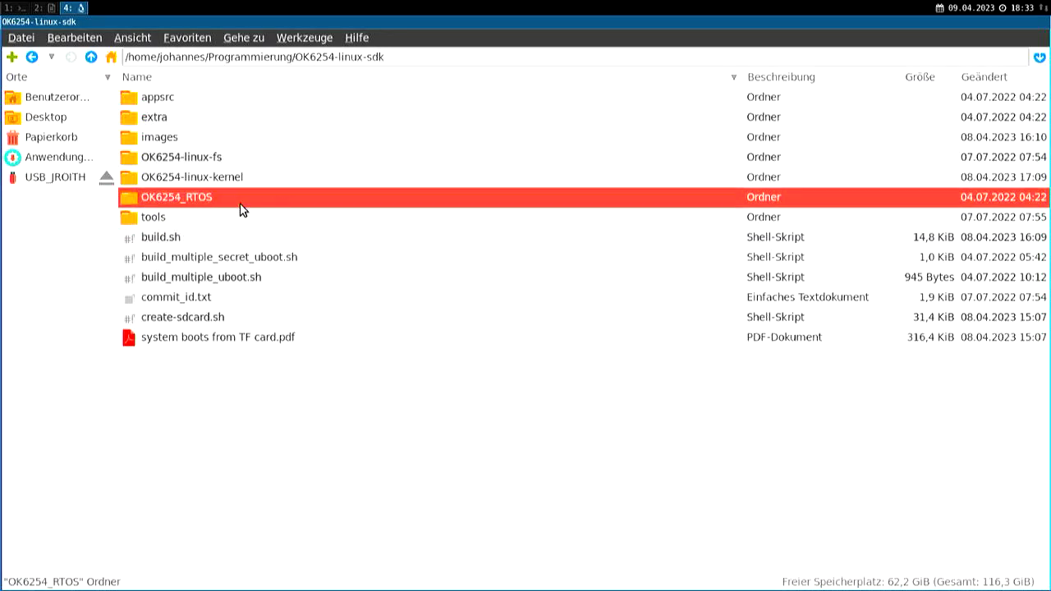
{"action": "double_click", "coordinate": [178, 197]}
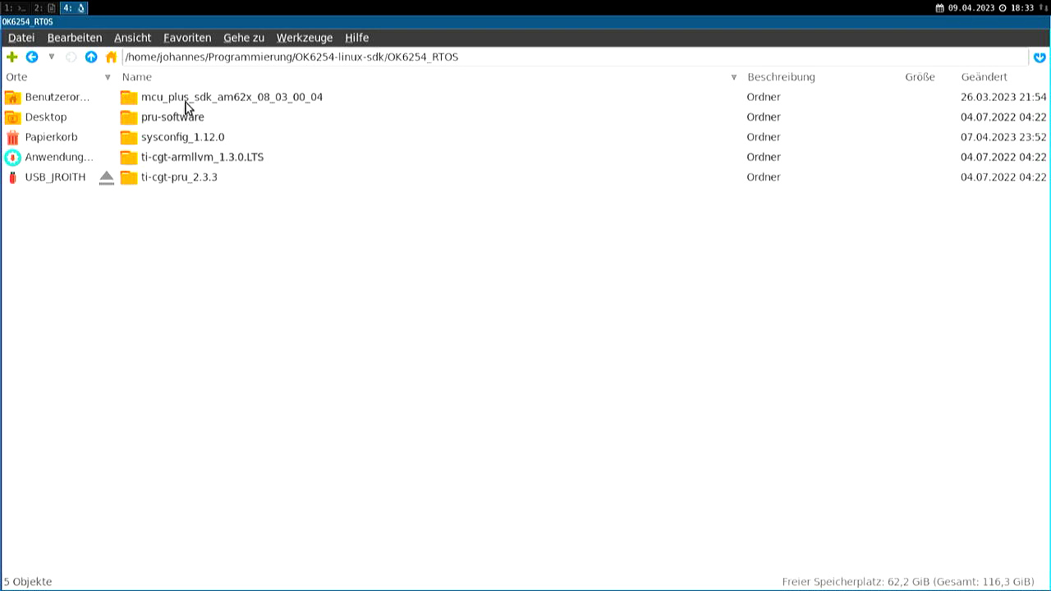
{"action": "mouse_move", "coordinate": [190, 123]}
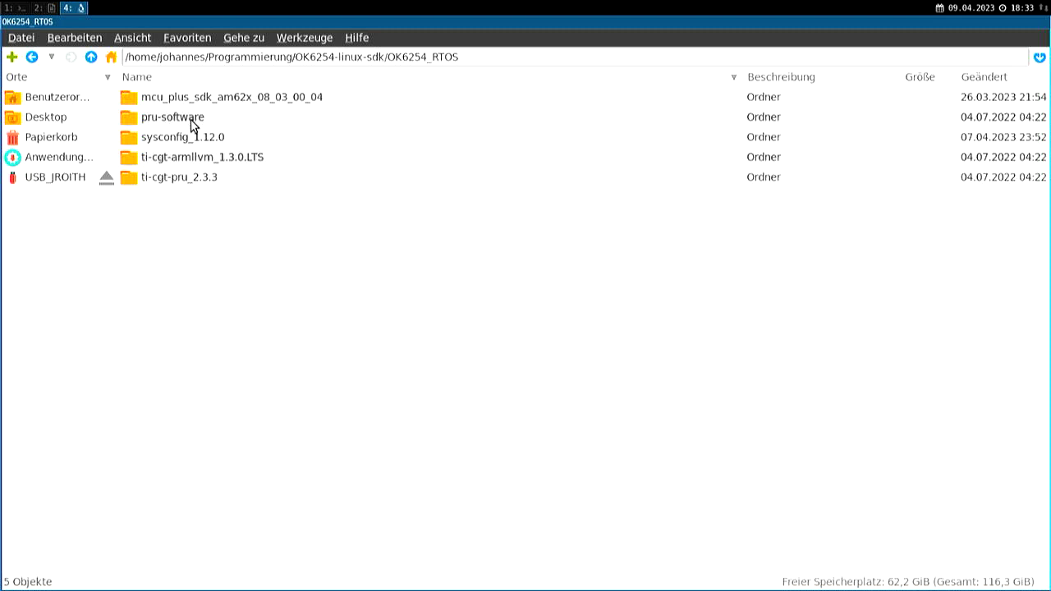
{"action": "left_click", "coordinate": [171, 117]}
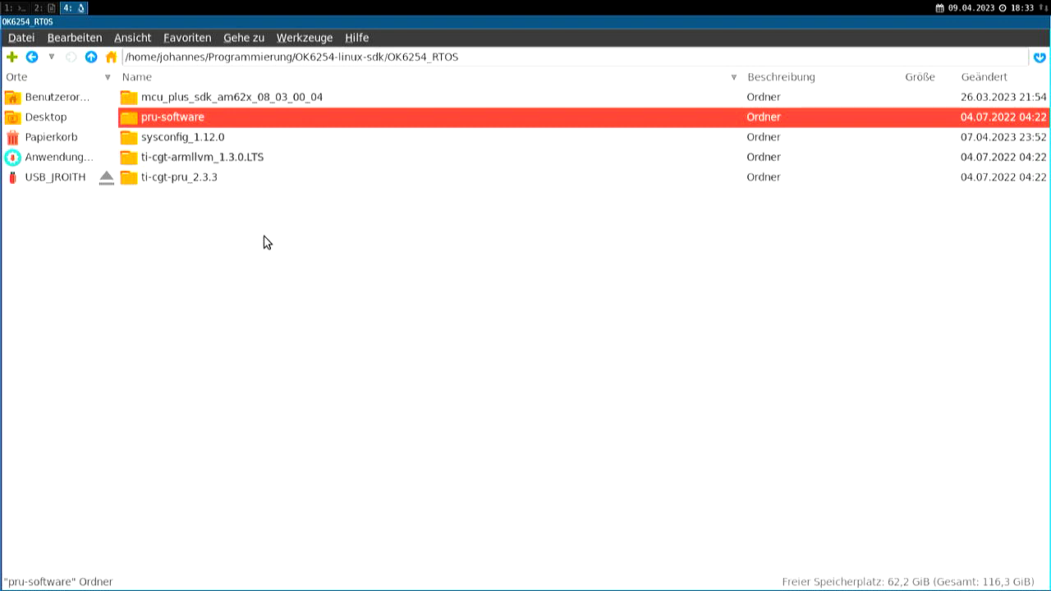
{"action": "mouse_move", "coordinate": [158, 168]}
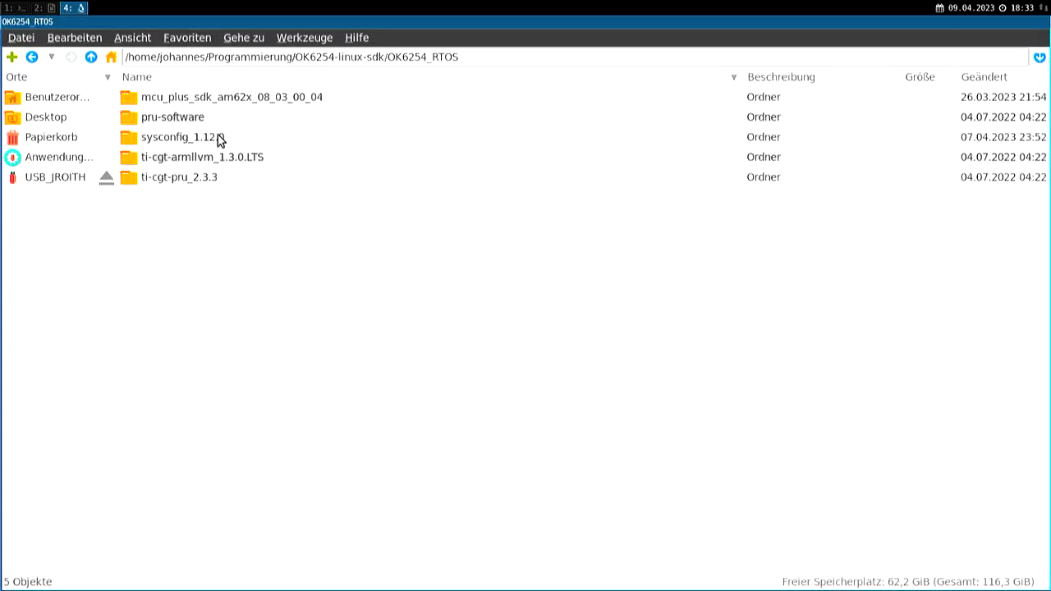
{"action": "left_click", "coordinate": [204, 157]}
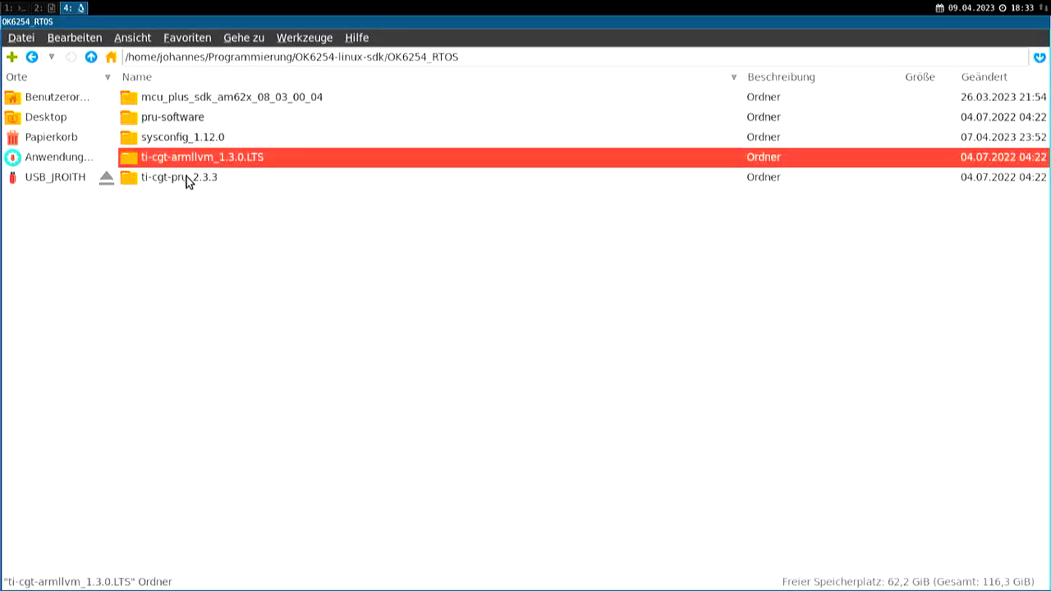
{"action": "left_click", "coordinate": [184, 177]}
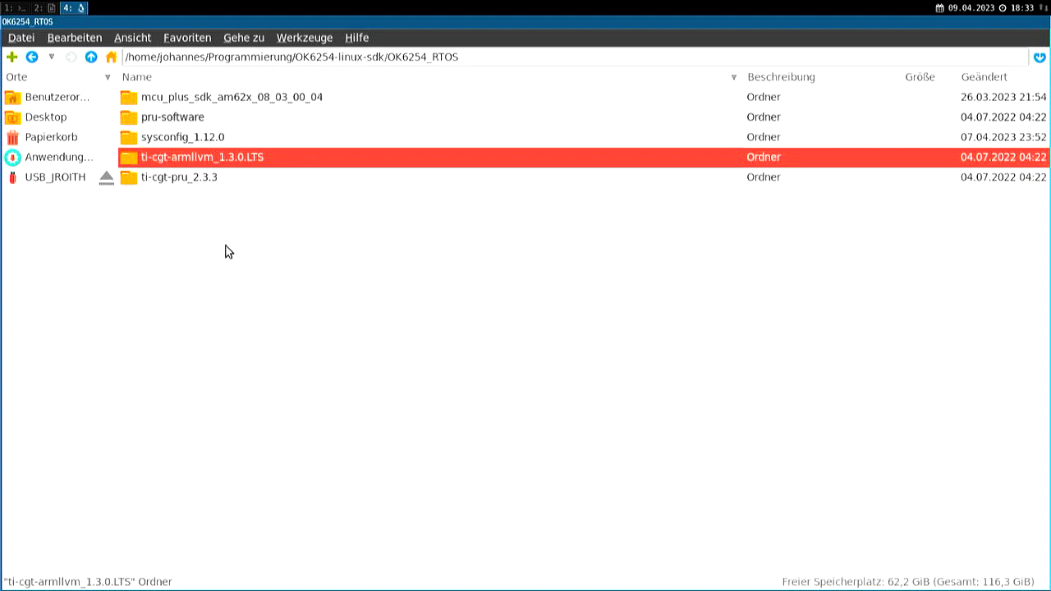
{"action": "mouse_move", "coordinate": [209, 85]}
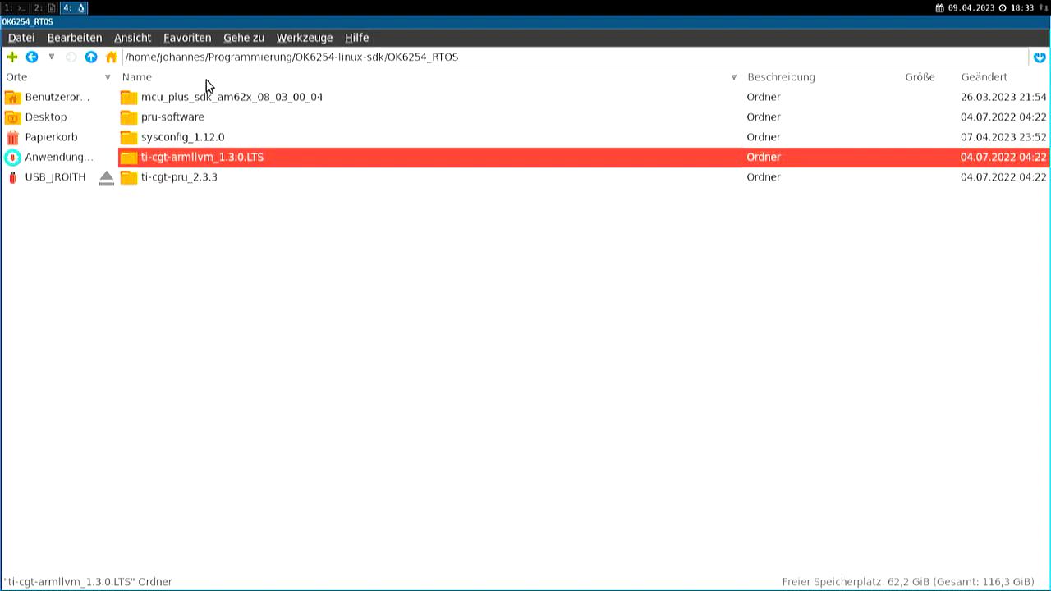
{"action": "mouse_move", "coordinate": [220, 151]}
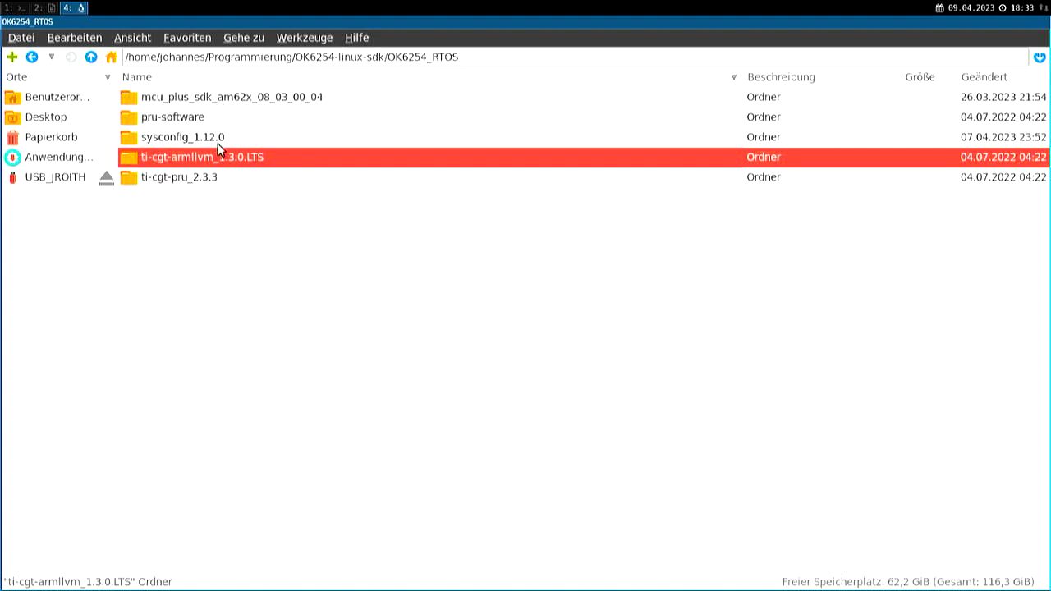
{"action": "left_click", "coordinate": [183, 138]}
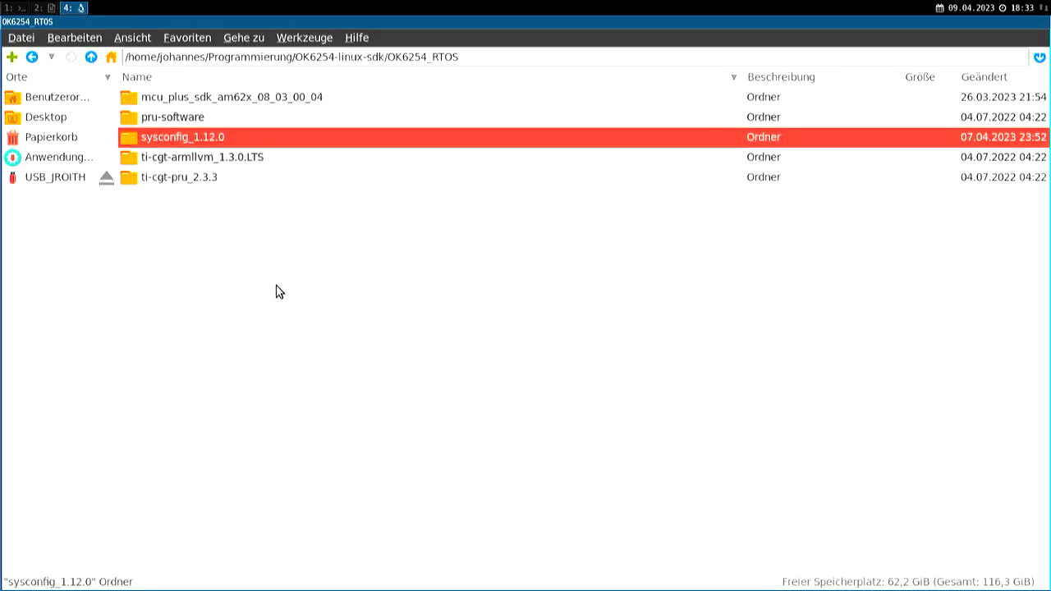
{"action": "mouse_move", "coordinate": [230, 108]}
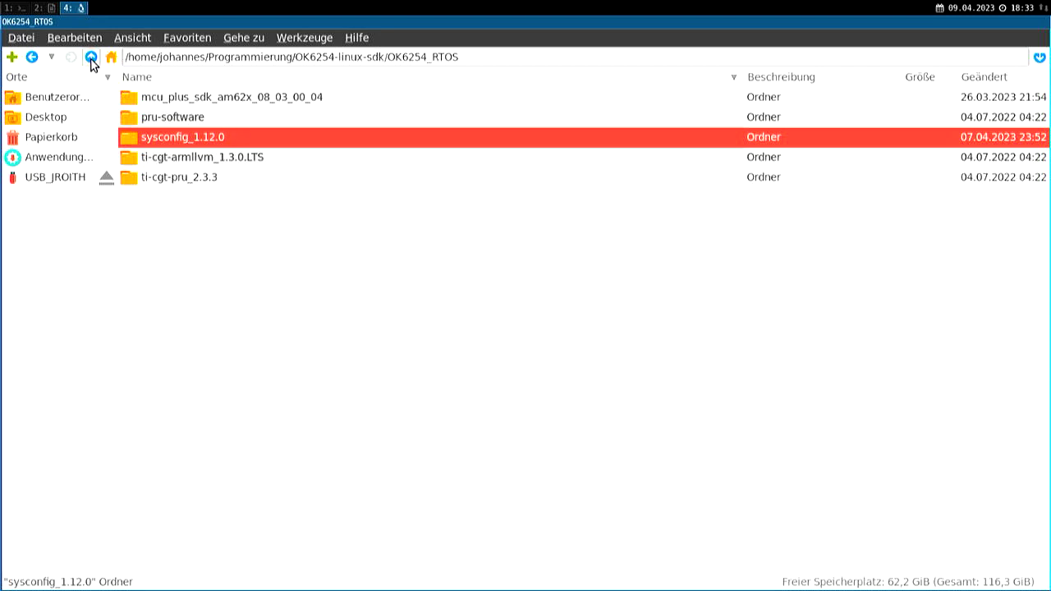
- Go up to OK6254-linux-sdk and select build.sh, the U-Boot scripts and create-sdcard.sh
{"action": "left_click", "coordinate": [91, 56]}
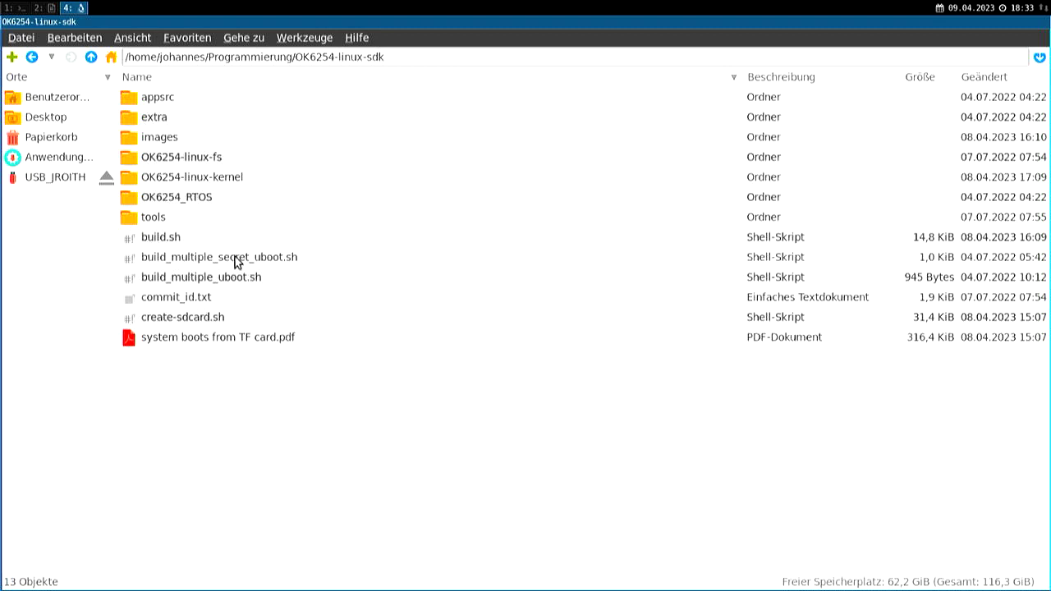
{"action": "left_click", "coordinate": [200, 276]}
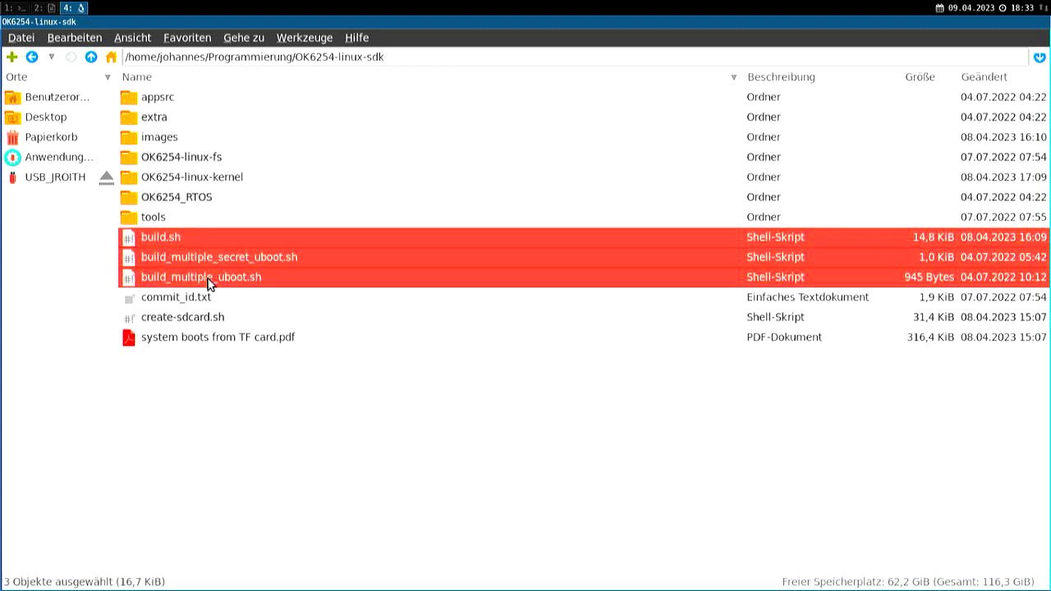
{"action": "mouse_move", "coordinate": [374, 374]}
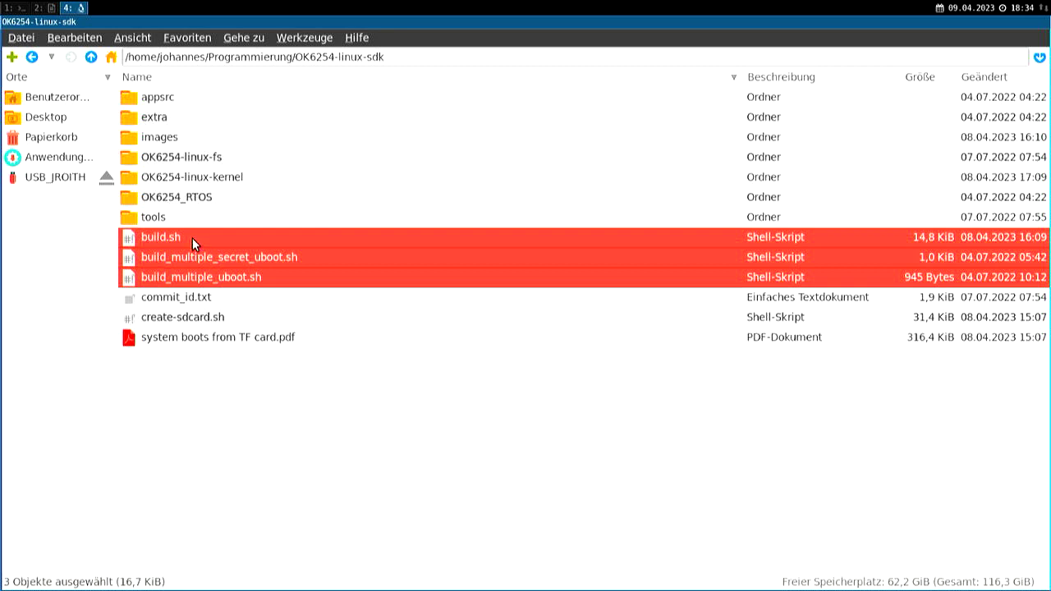
{"action": "mouse_move", "coordinate": [197, 247]}
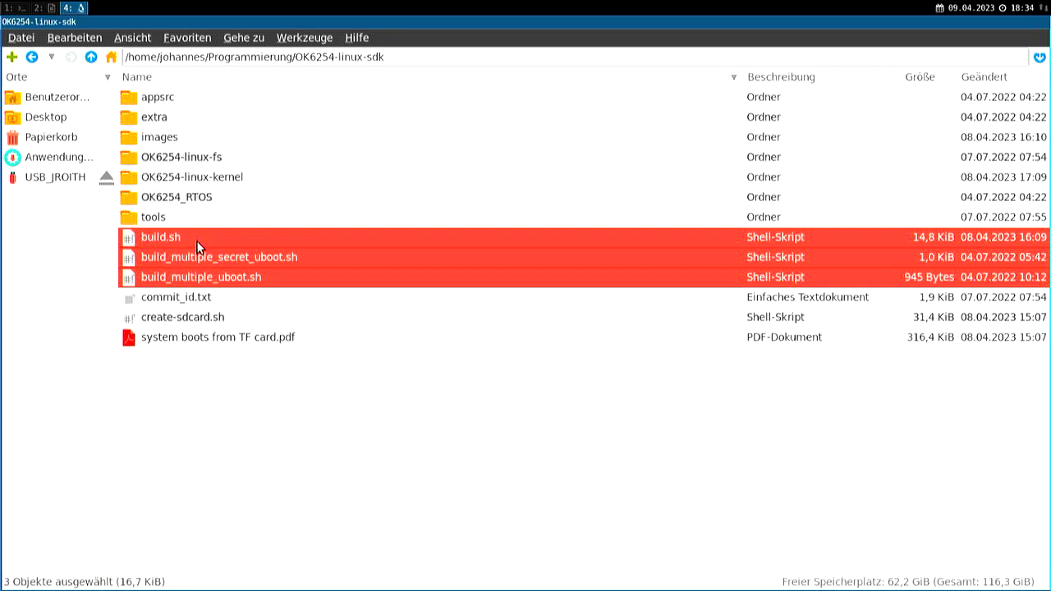
{"action": "left_click", "coordinate": [159, 237]}
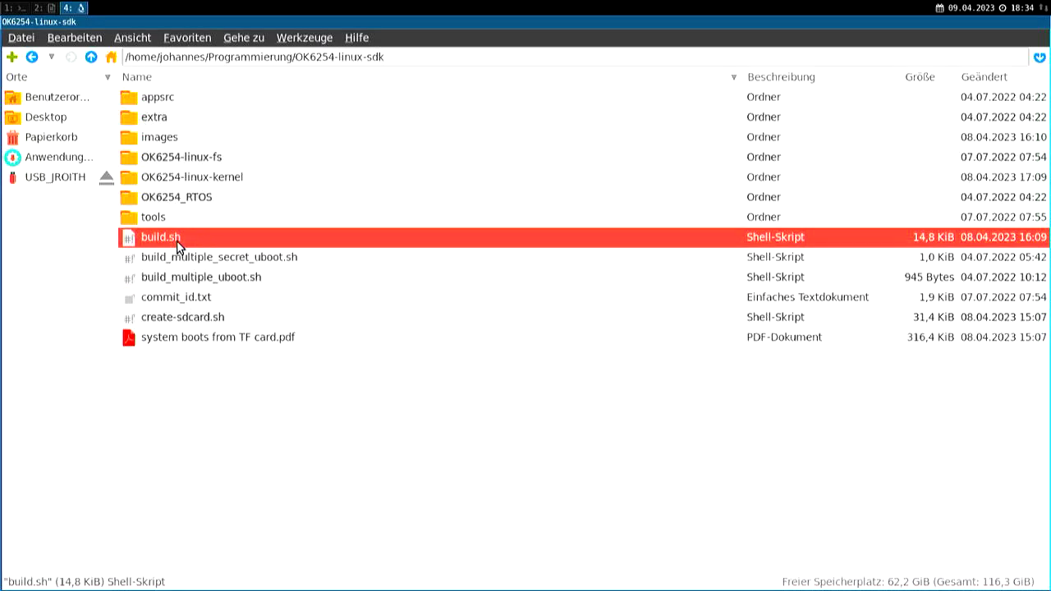
{"action": "left_click", "coordinate": [183, 317]}
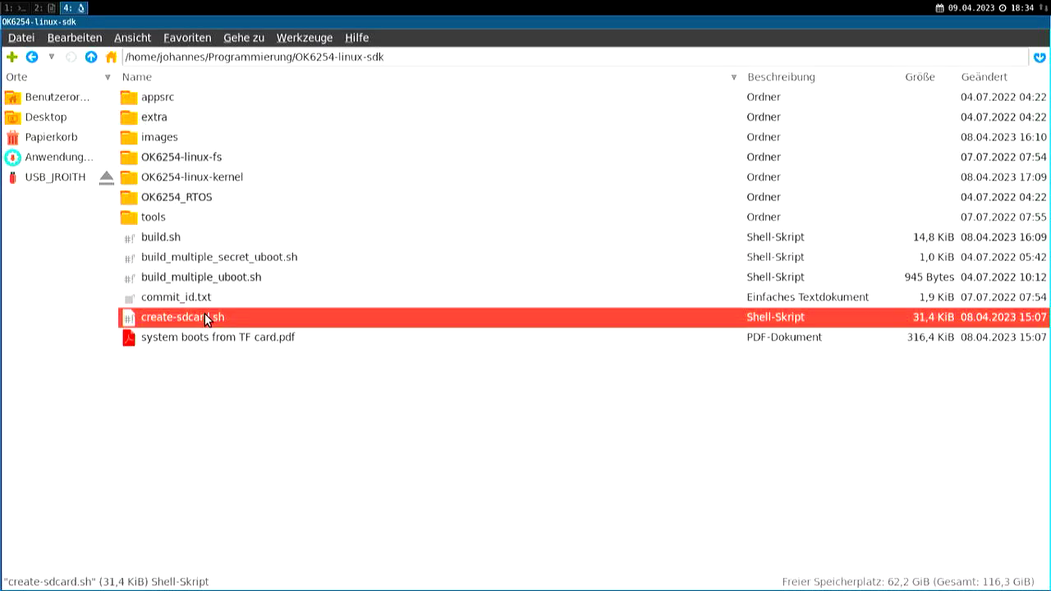
{"action": "left_click", "coordinate": [217, 339]}
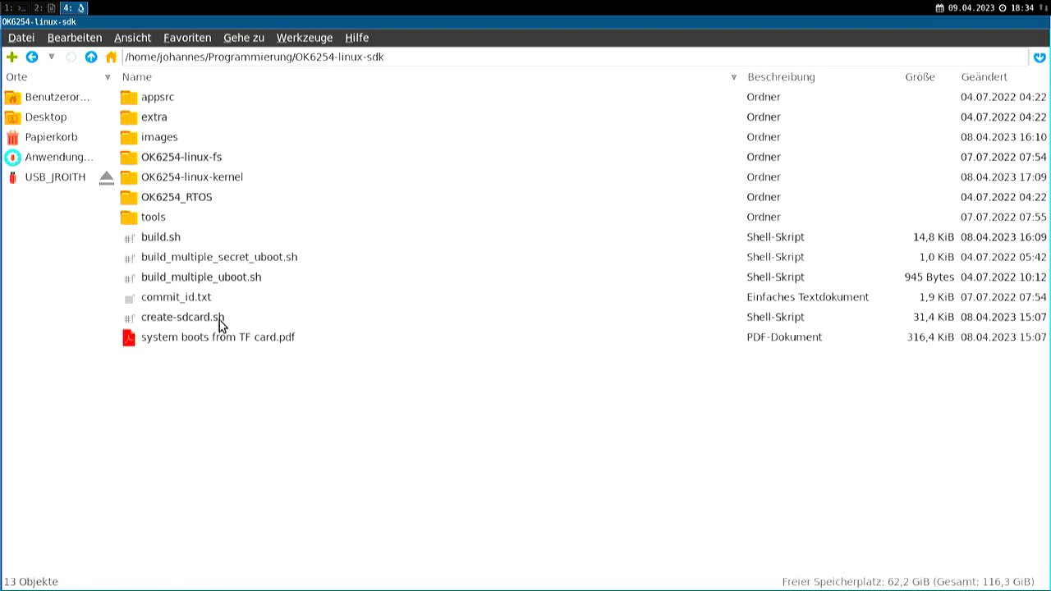
{"action": "left_click", "coordinate": [217, 336]}
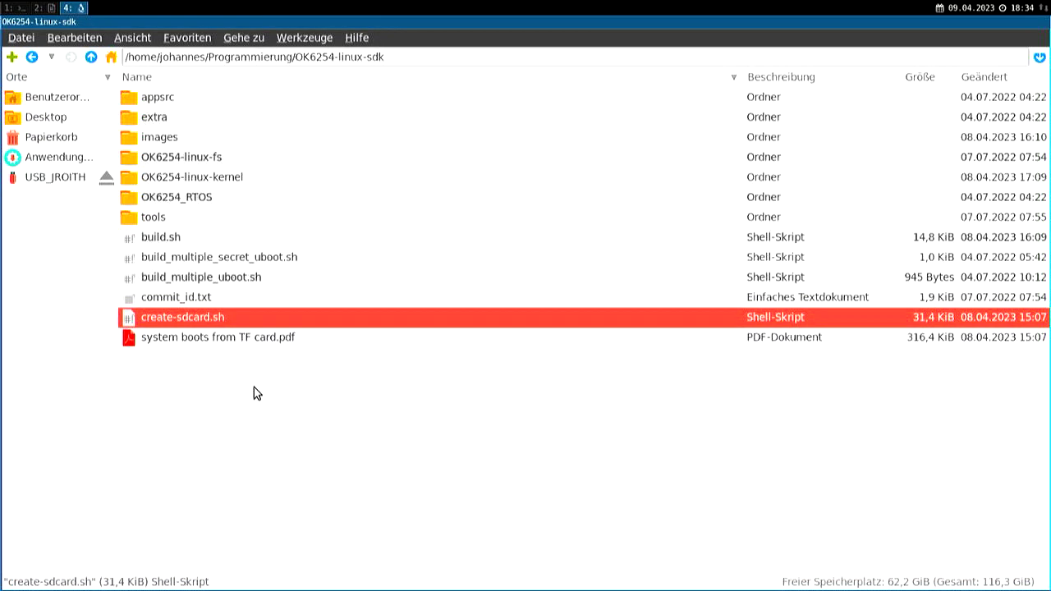
{"action": "mouse_move", "coordinate": [216, 253]}
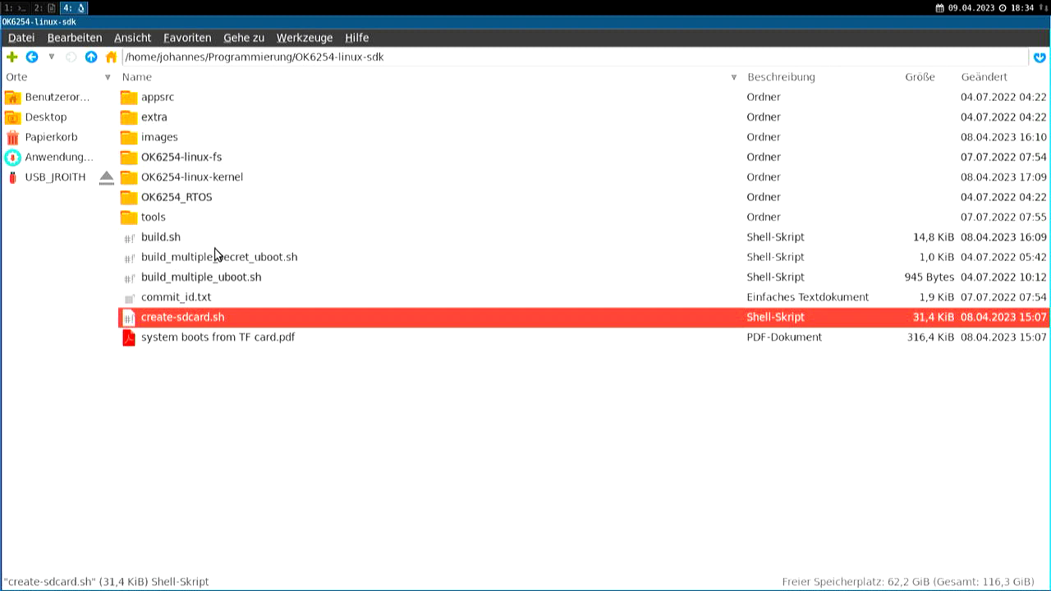
{"action": "mouse_move", "coordinate": [203, 238]}
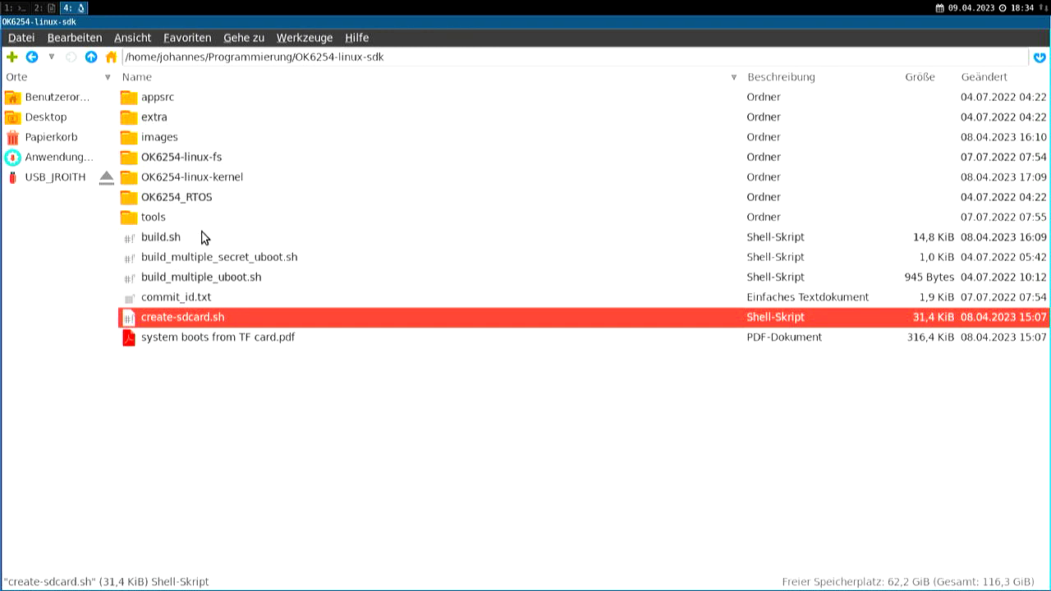
{"action": "left_click", "coordinate": [161, 237]}
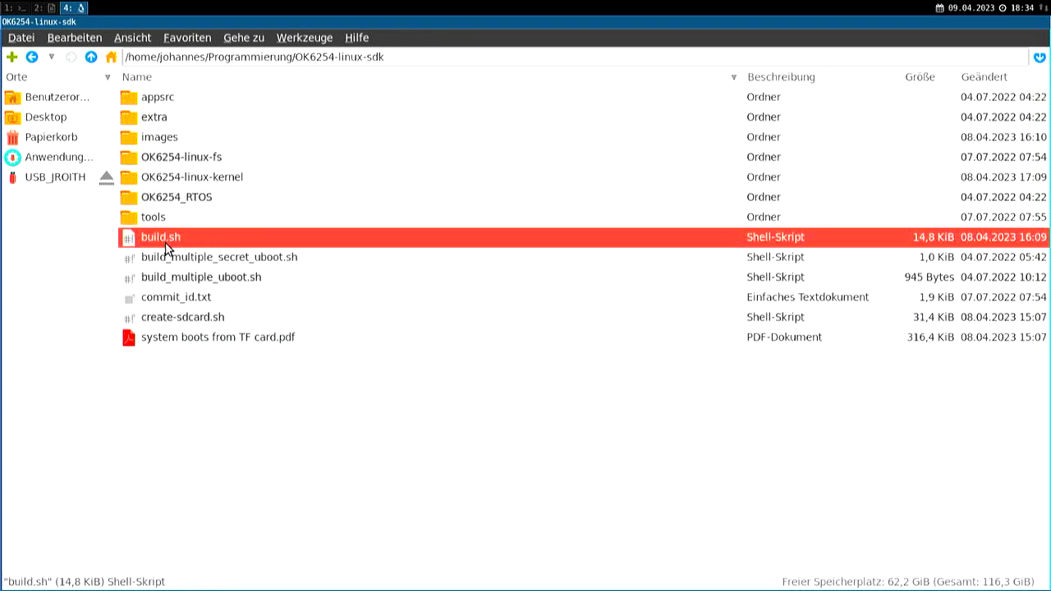
- View build.sh in vim, scrolling through build_kernel, build_uboot, build_optee_os and sysfw functions
{"action": "double_click", "coordinate": [160, 236]}
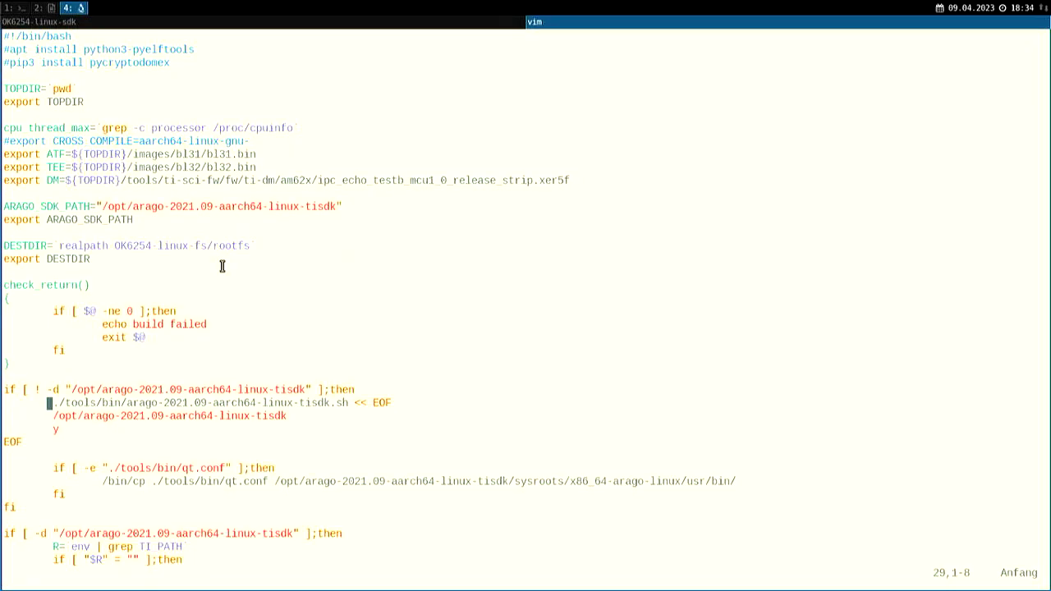
{"action": "scroll", "scroll_direction": "down", "scroll_amount": 3}
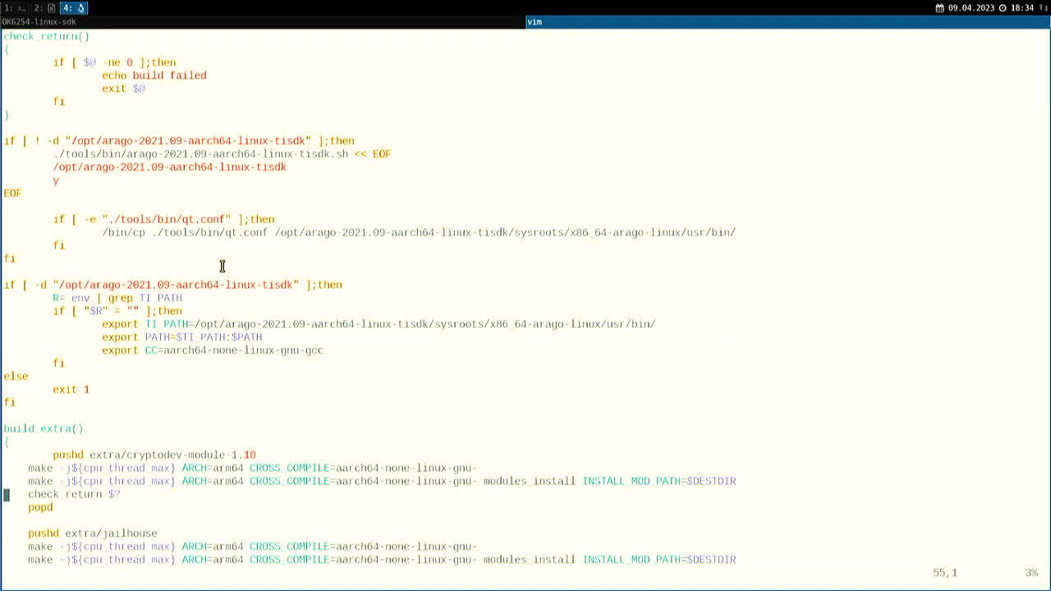
{"action": "scroll", "scroll_direction": "down", "scroll_amount": 3}
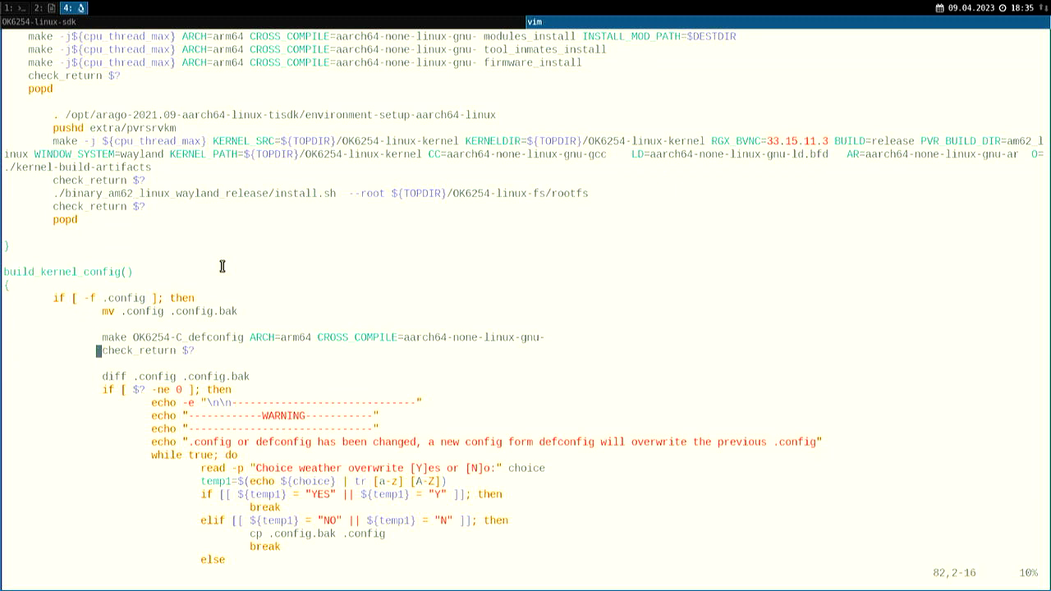
{"action": "scroll", "scroll_direction": "down", "scroll_amount": 3}
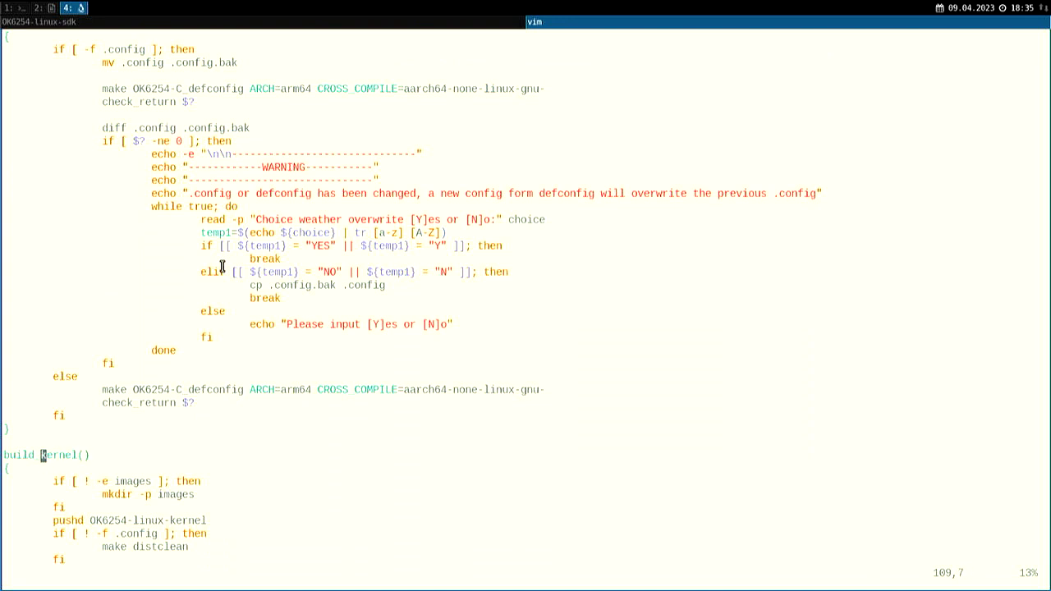
{"action": "scroll", "scroll_direction": "down", "scroll_amount": 3}
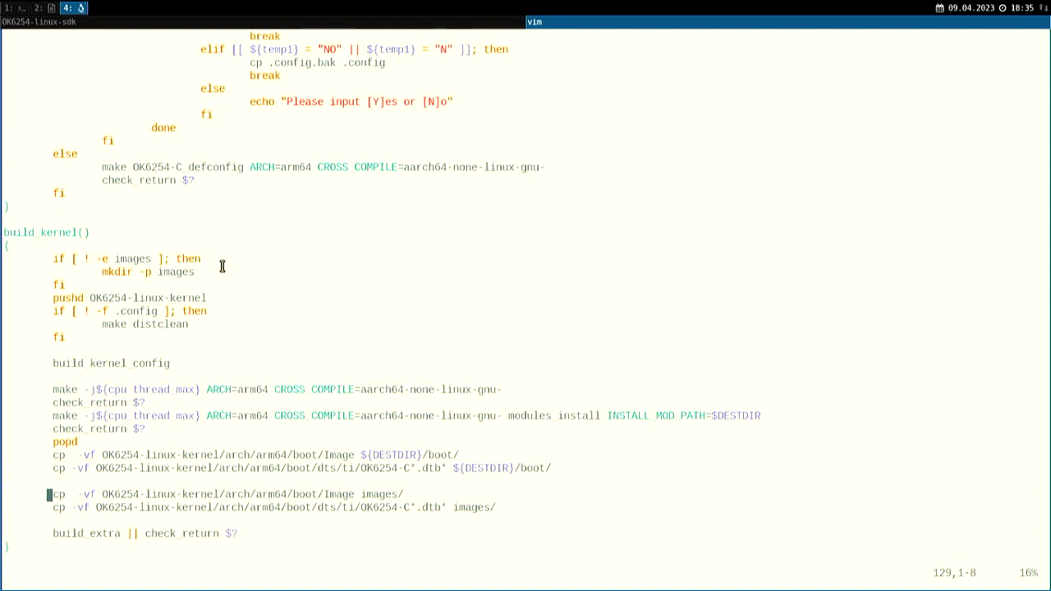
{"action": "scroll", "scroll_direction": "down", "scroll_amount": 3}
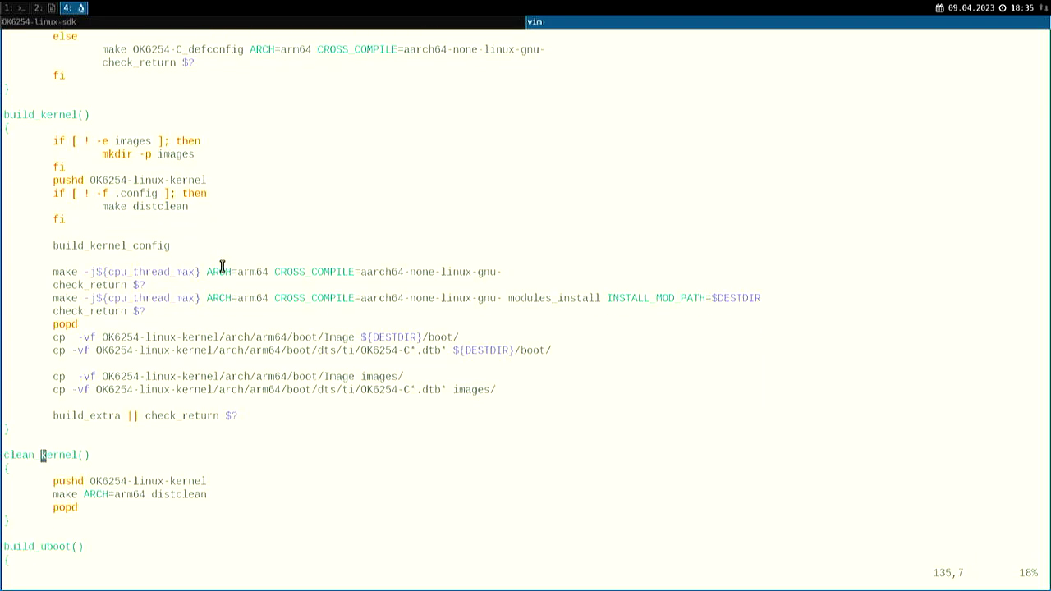
{"action": "scroll", "scroll_direction": "down", "scroll_amount": 3}
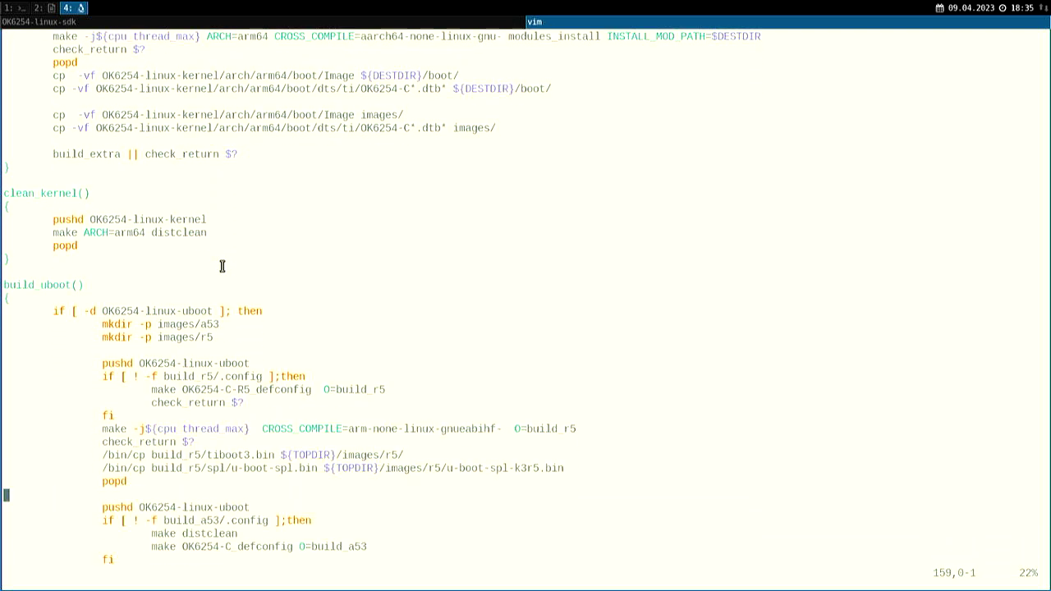
{"action": "scroll", "scroll_direction": "down", "scroll_amount": 3}
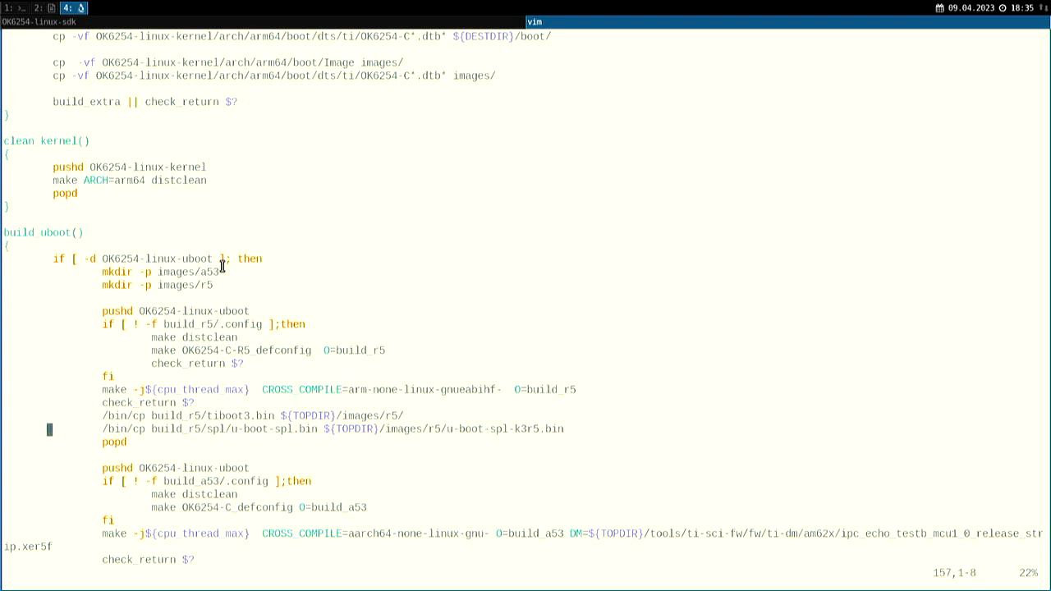
{"action": "scroll", "scroll_direction": "down", "scroll_amount": 3}
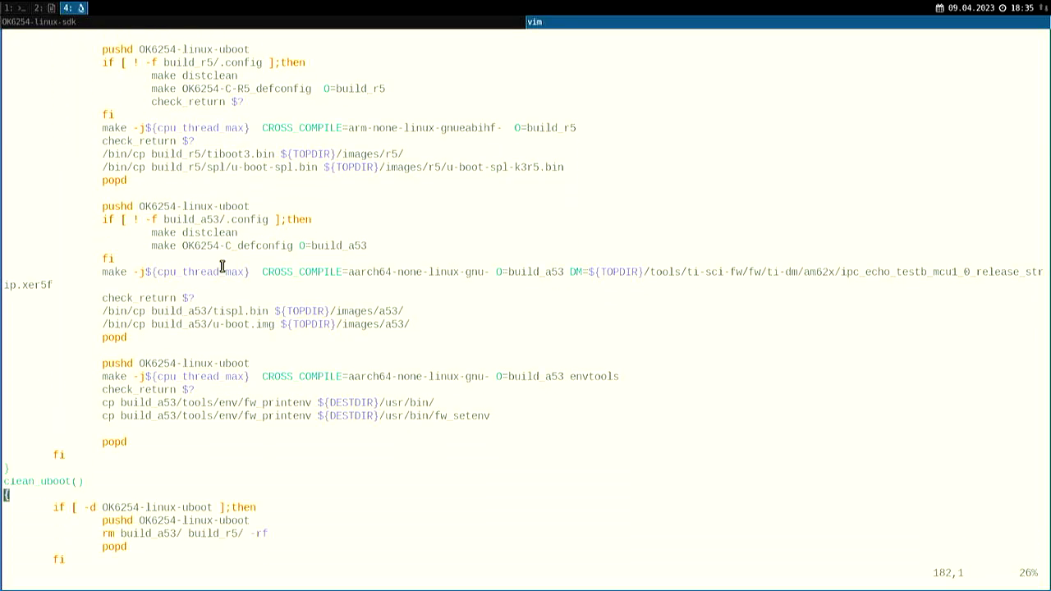
{"action": "scroll", "scroll_direction": "down", "scroll_amount": 3}
{"action": "type", "text": ":q"}
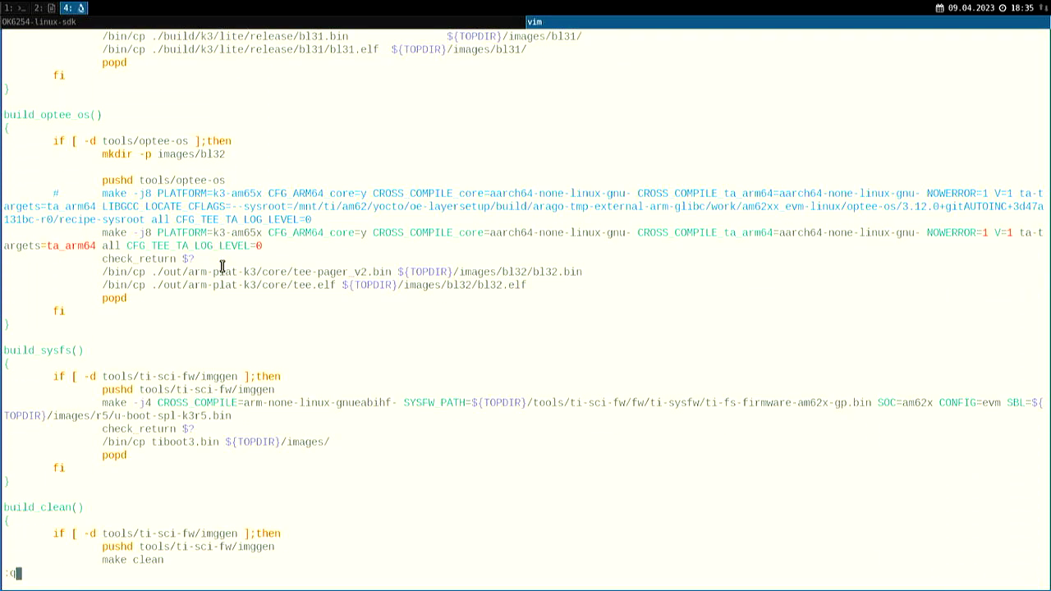
- Run ./build.sh help in the SDK directory to list its usage targets
{"action": "key", "text": "Return"}
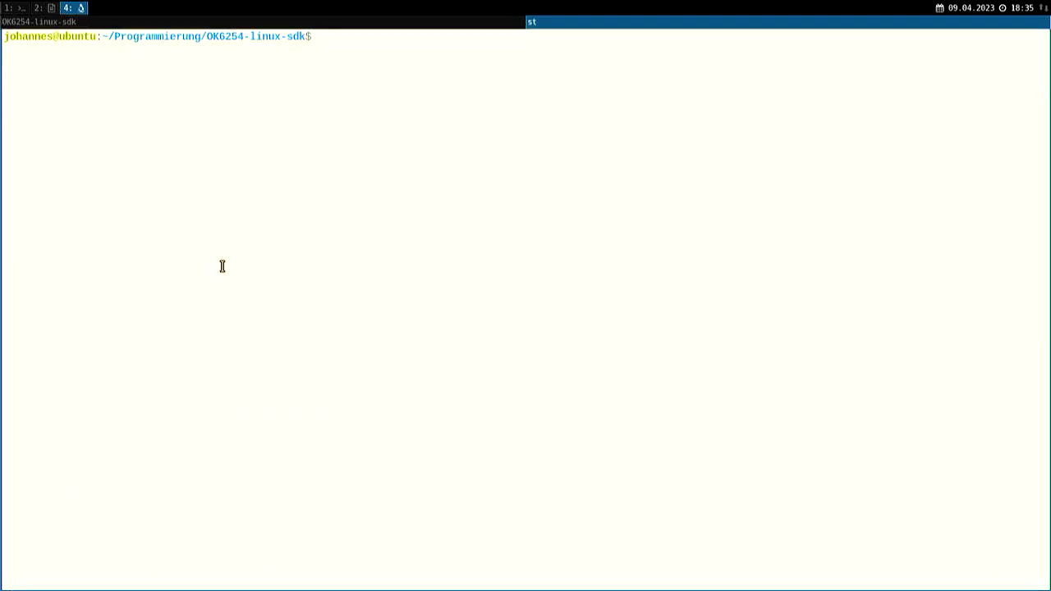
{"action": "type", "text": "."}
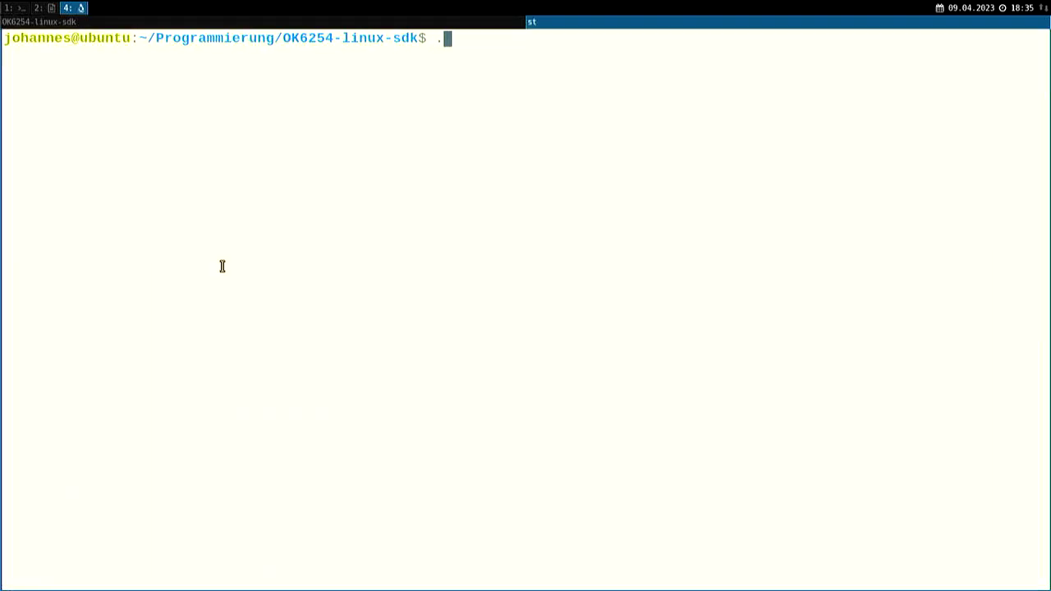
{"action": "type", "text": "/build.sh help"}
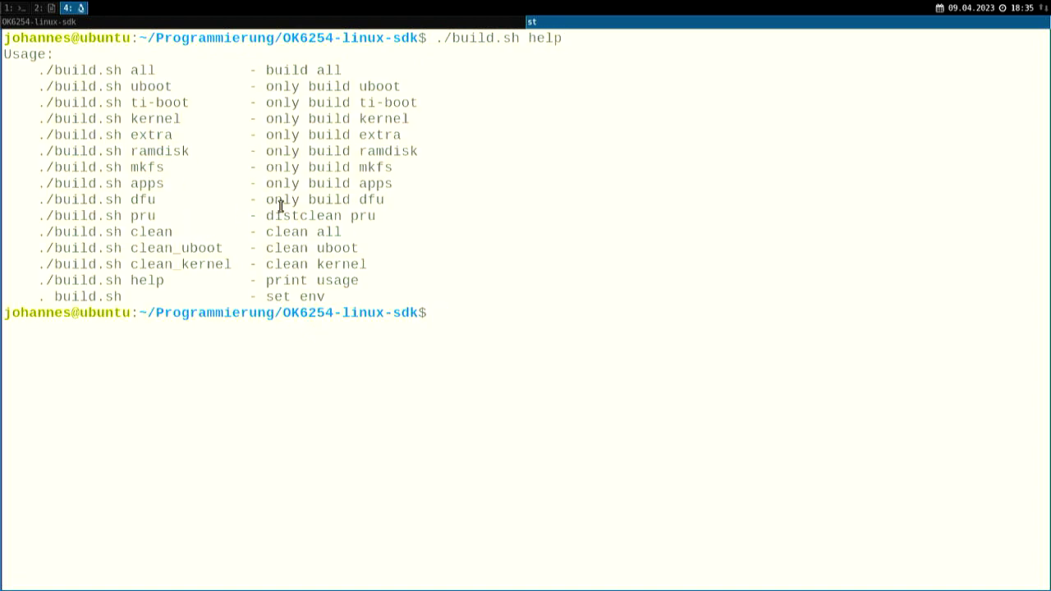
{"action": "mouse_move", "coordinate": [102, 79]}
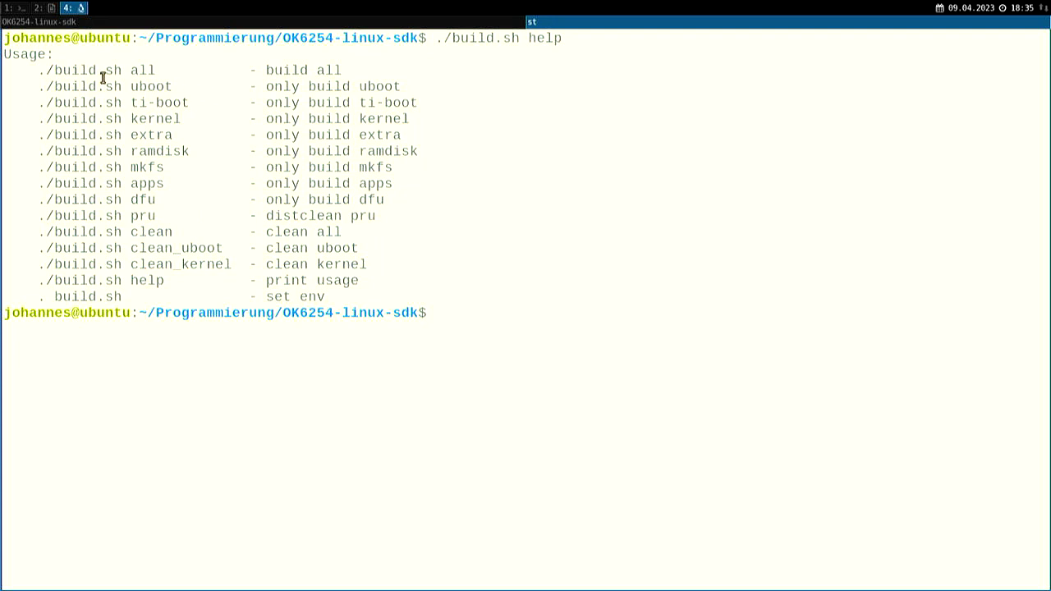
- Highlight the build all, kernel and set env entries in the usage output
{"action": "double_click", "coordinate": [143, 69]}
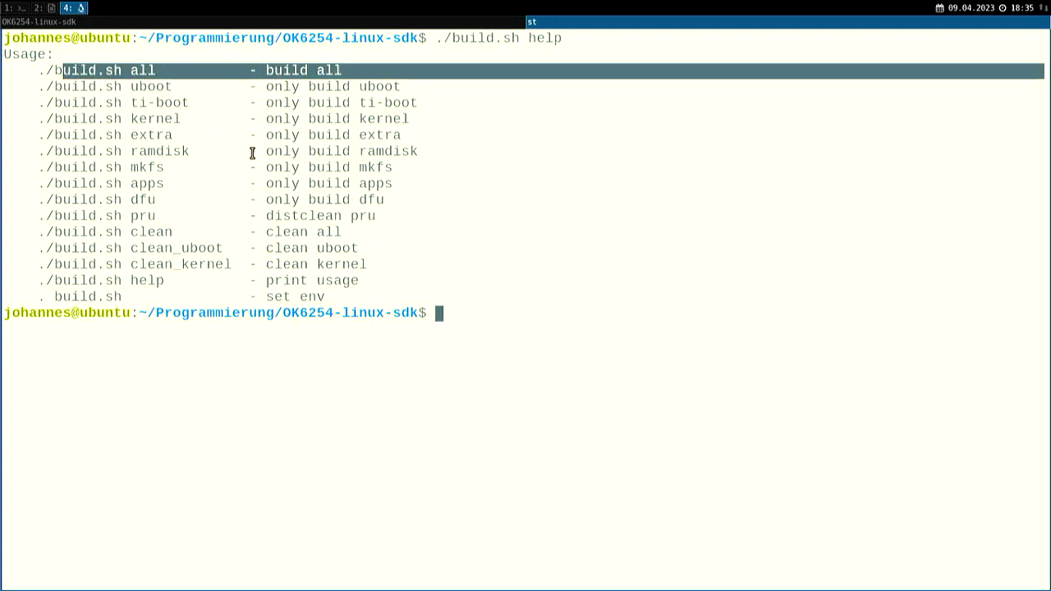
{"action": "mouse_move", "coordinate": [144, 119]}
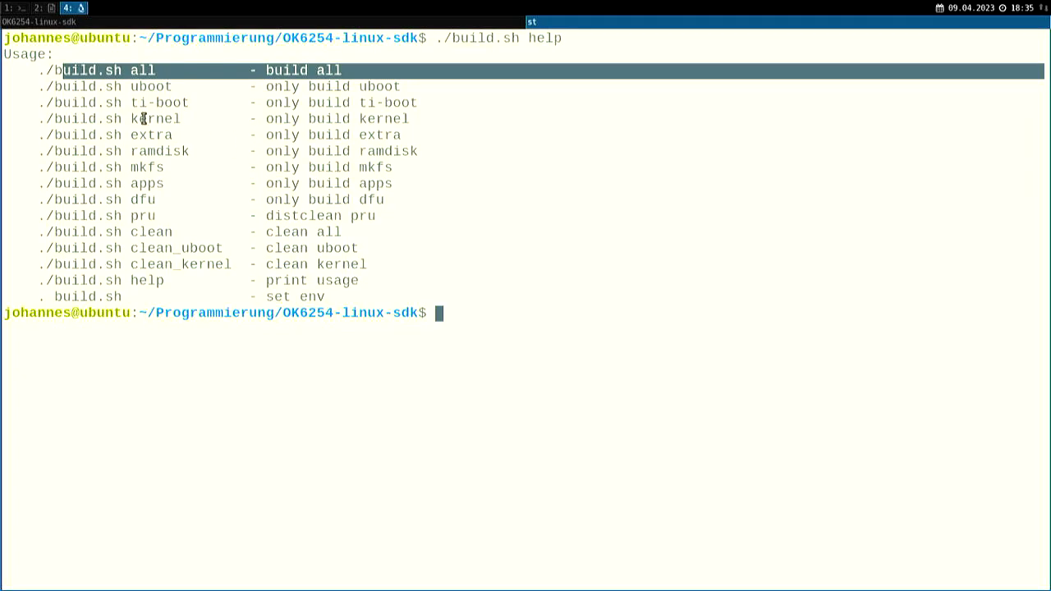
{"action": "double_click", "coordinate": [154, 118]}
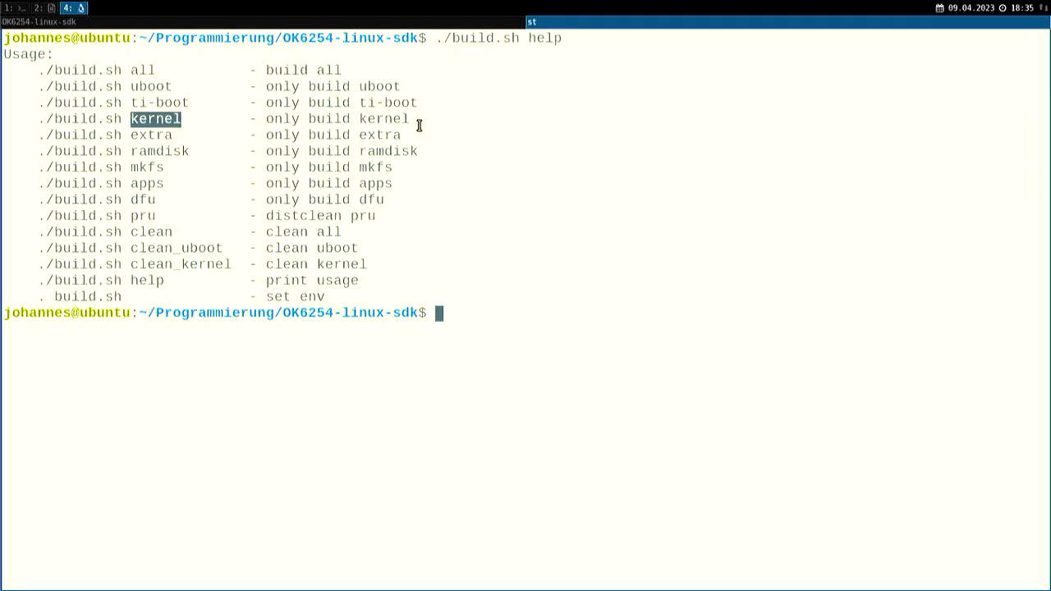
{"action": "triple_click", "coordinate": [164, 118]}
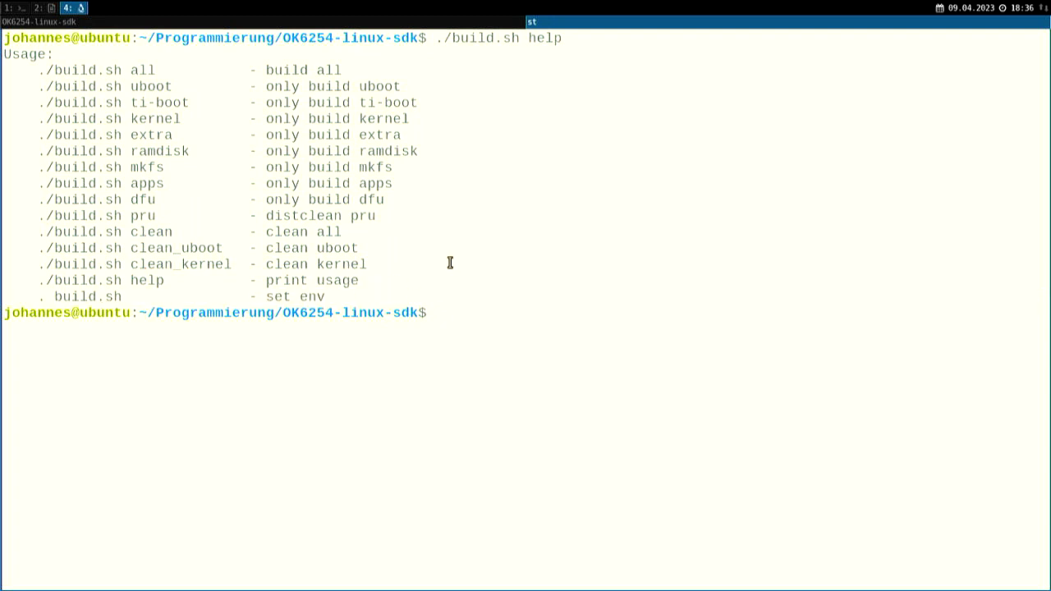
{"action": "mouse_move", "coordinate": [92, 296]}
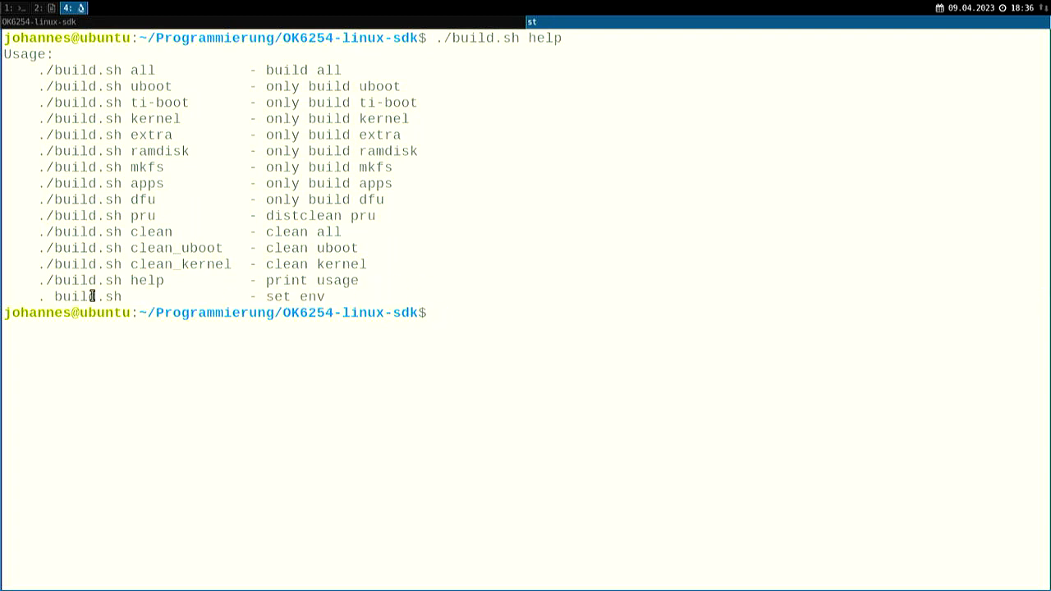
{"action": "double_click", "coordinate": [85, 295]}
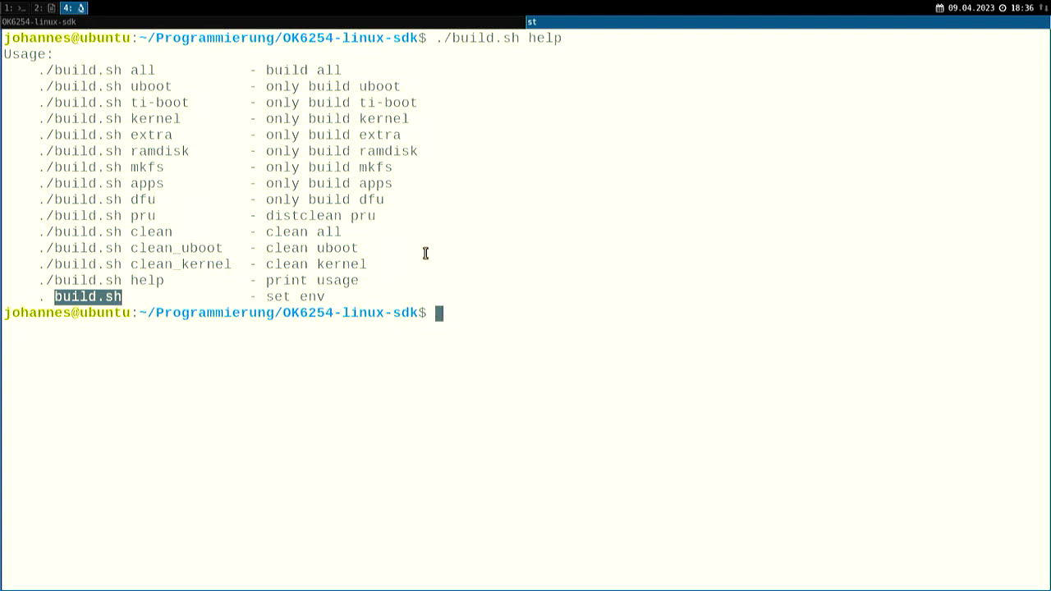
{"action": "mouse_move", "coordinate": [163, 35]}
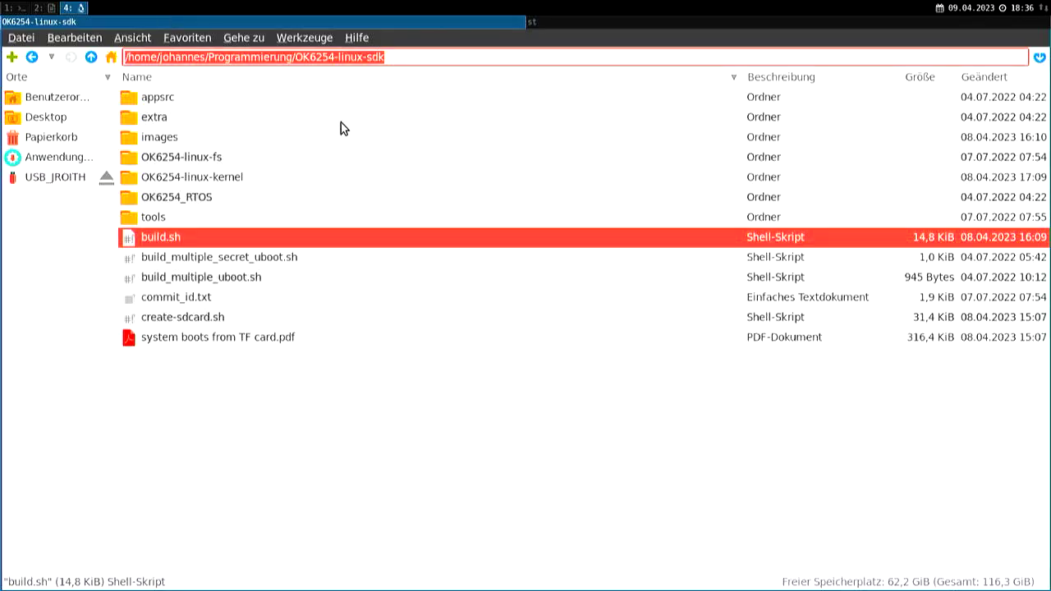
- Navigate to /opt and select the arago-2021.09-aarch64-linux-tisdk SDK folder
{"action": "type", "text": "/opt"}
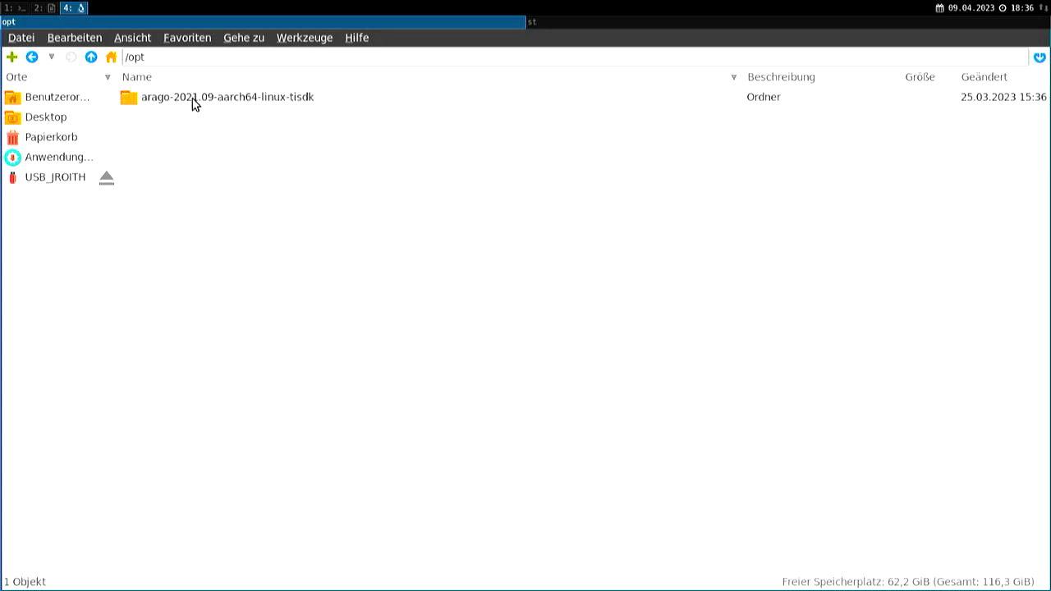
{"action": "left_click", "coordinate": [227, 97]}
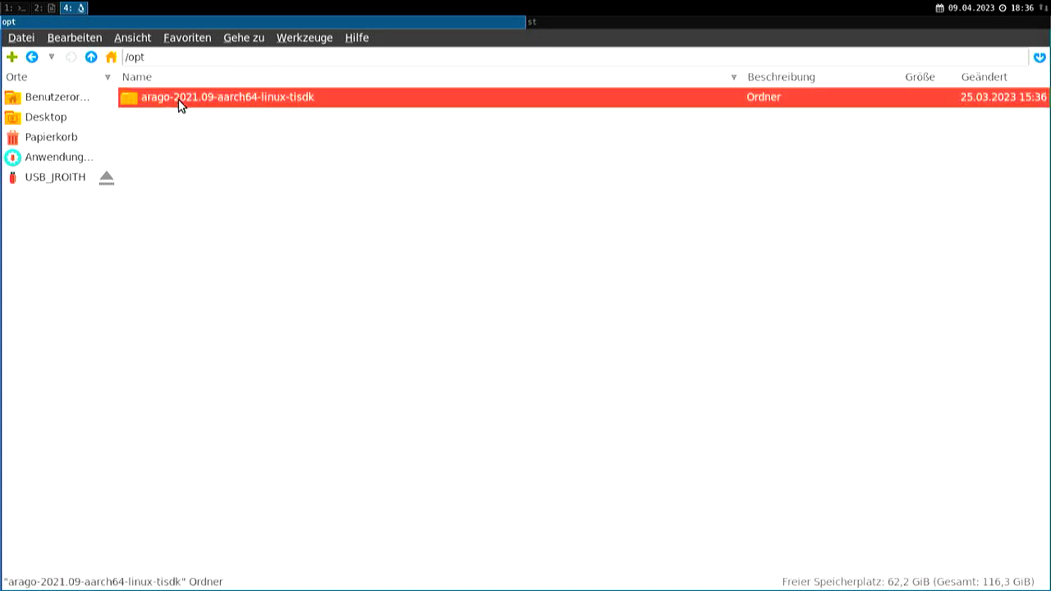
{"action": "mouse_move", "coordinate": [203, 105]}
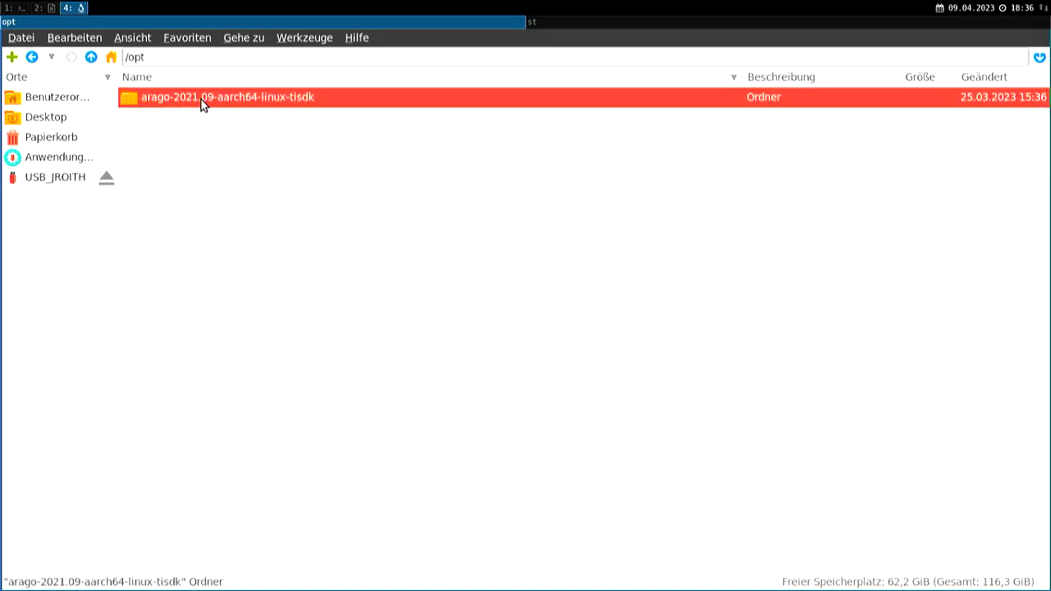
{"action": "mouse_move", "coordinate": [253, 112]}
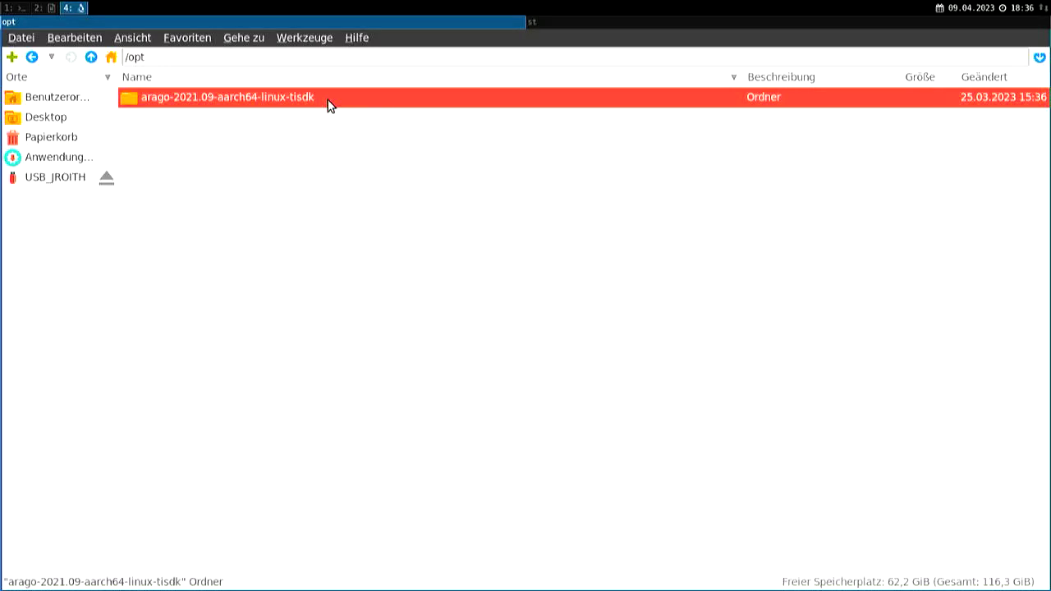
- Enter the arago SDK's sysroots folder, dismissing the file operation error, and select x86_64-arago-linux
{"action": "double_click", "coordinate": [227, 97]}
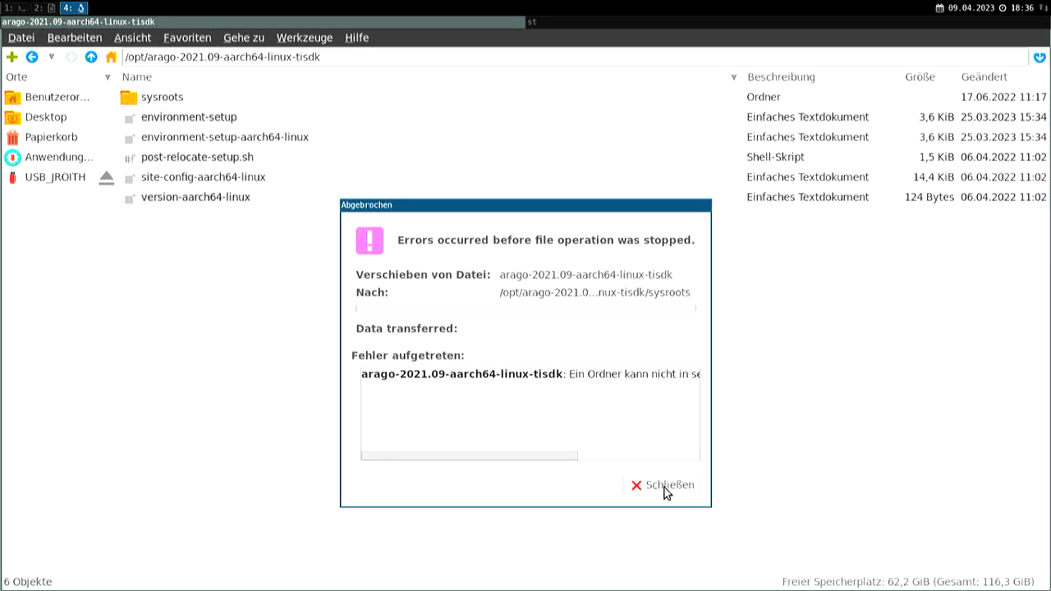
{"action": "left_click", "coordinate": [662, 484]}
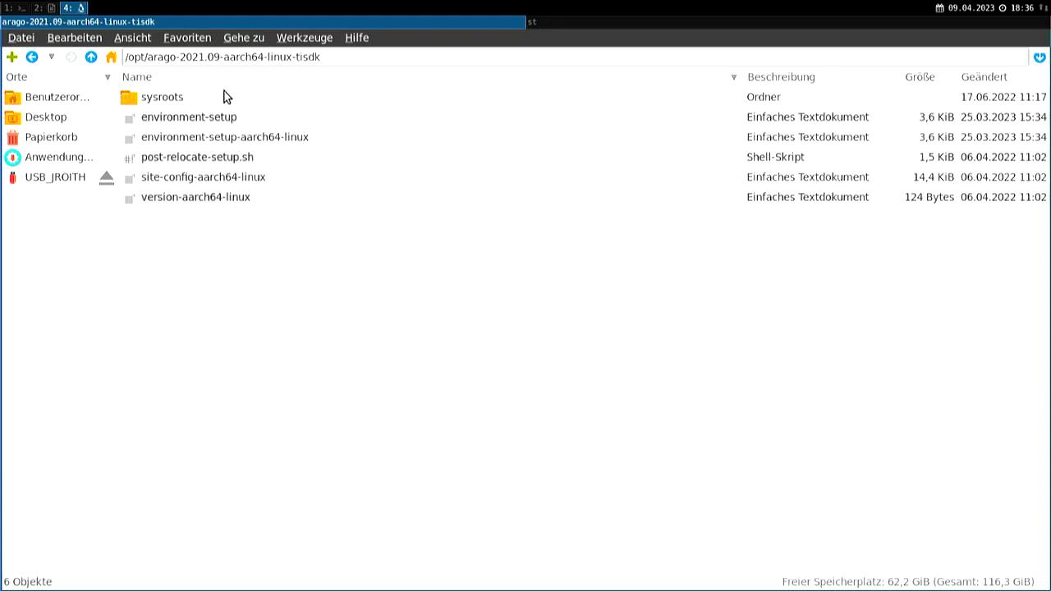
{"action": "double_click", "coordinate": [160, 95]}
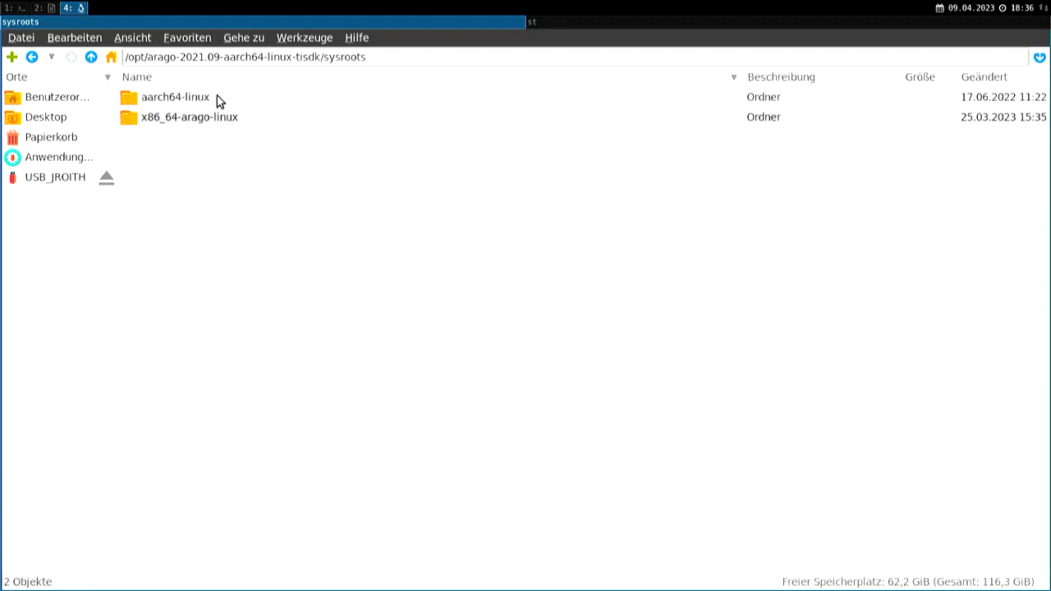
{"action": "left_click", "coordinate": [187, 117]}
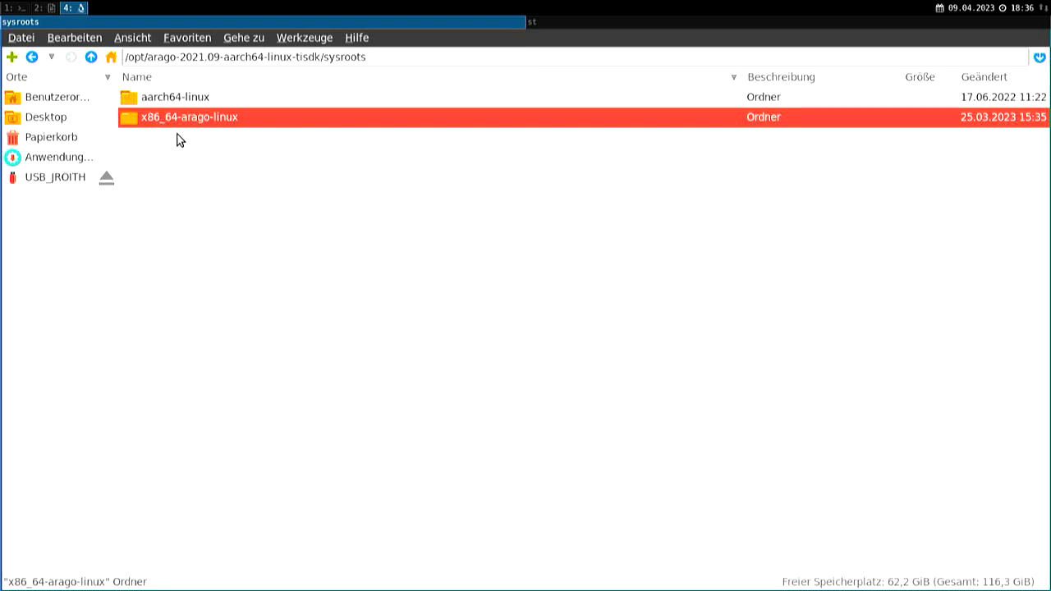
{"action": "mouse_move", "coordinate": [188, 136]}
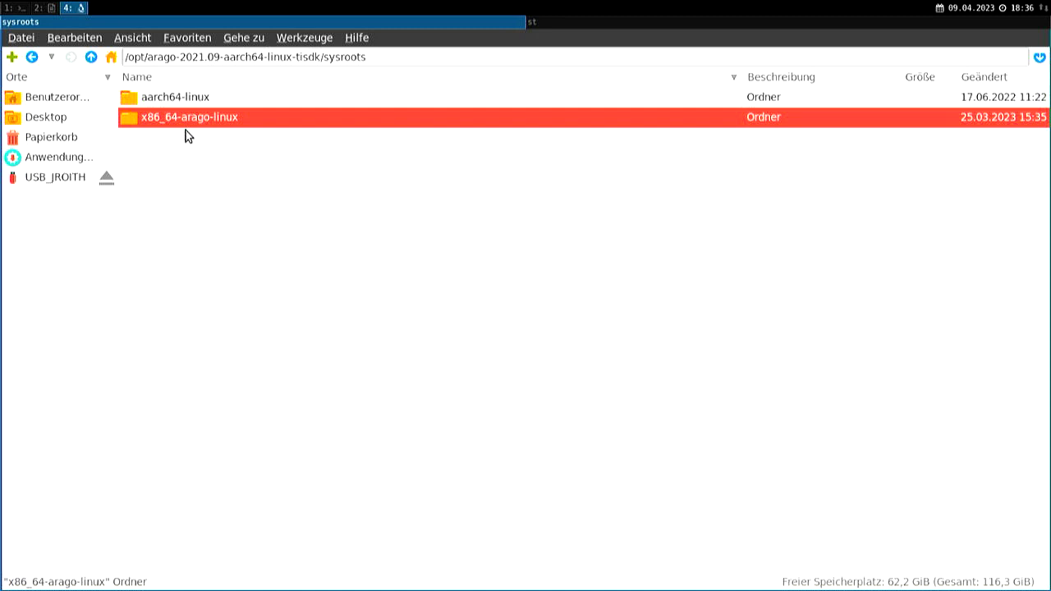
- Browse x86_64-arago-linux > usr with its arm-none-linux-gnueabihf cross-compiler folder, then return to sysroots
{"action": "double_click", "coordinate": [188, 116]}
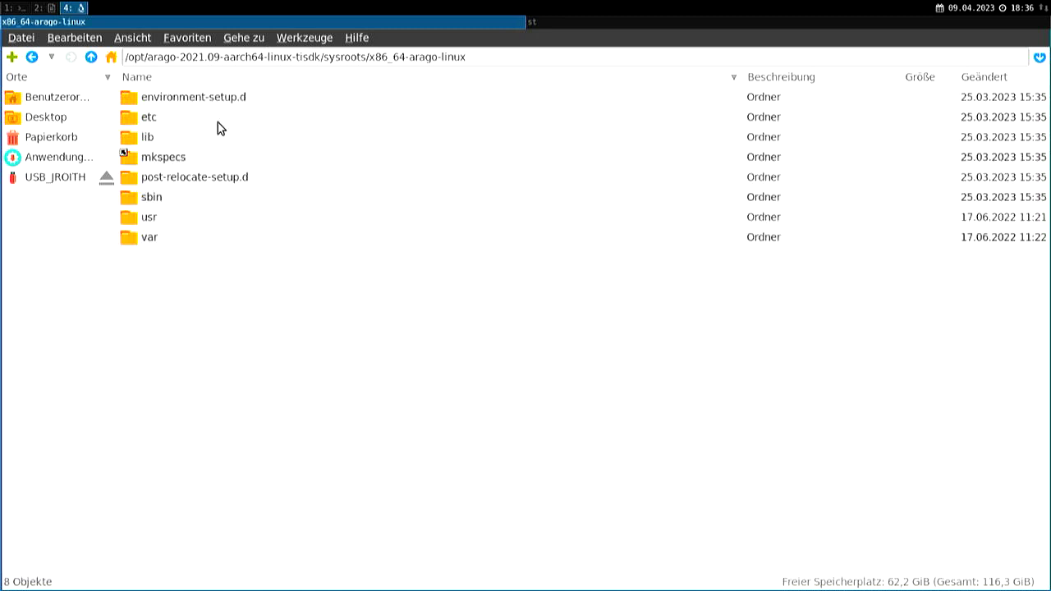
{"action": "left_click", "coordinate": [148, 217]}
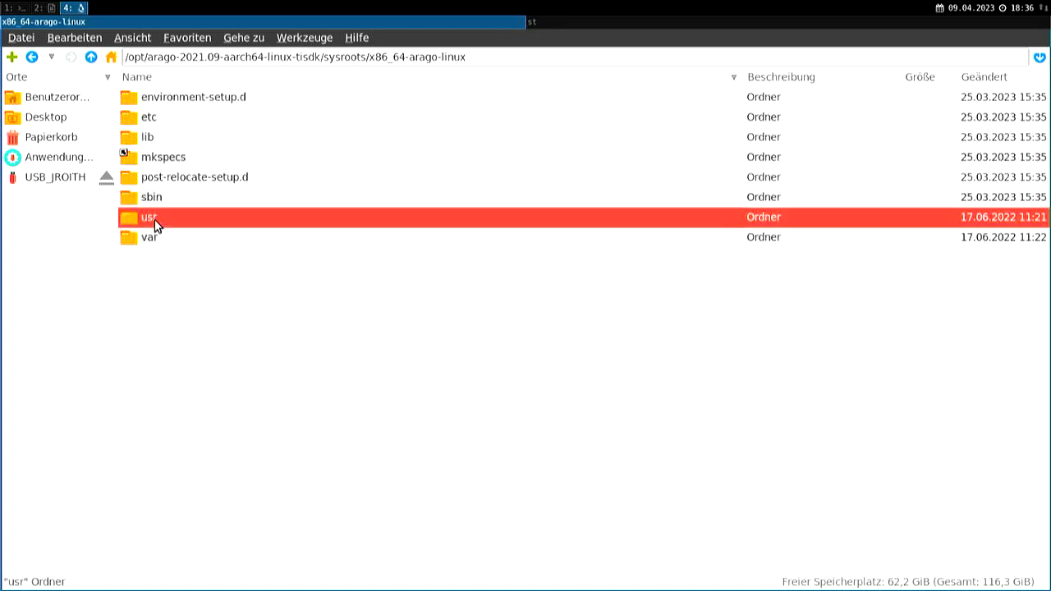
{"action": "double_click", "coordinate": [146, 217]}
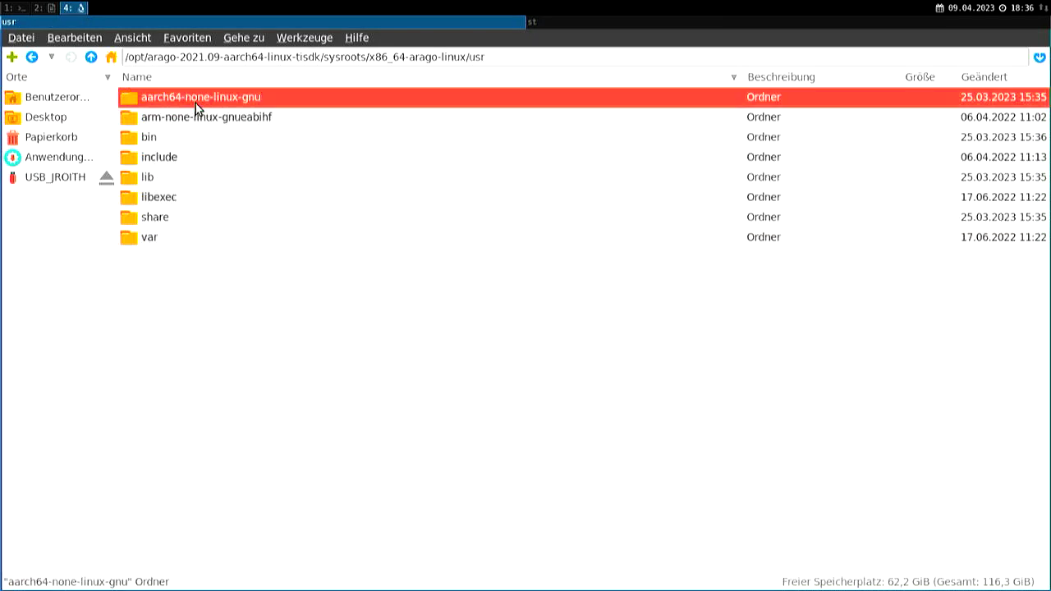
{"action": "left_click", "coordinate": [214, 117]}
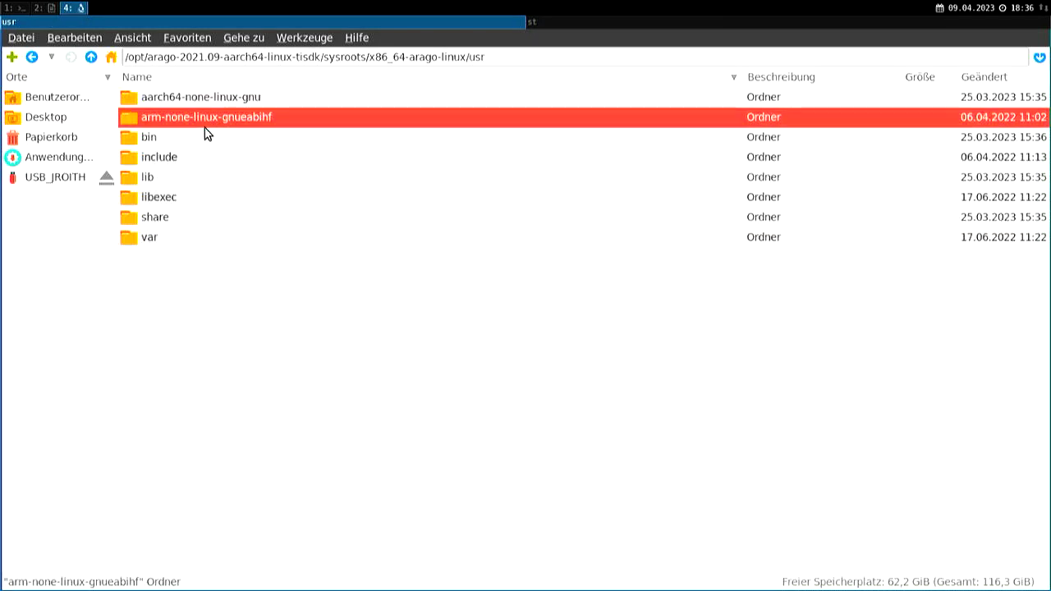
{"action": "left_click", "coordinate": [91, 56]}
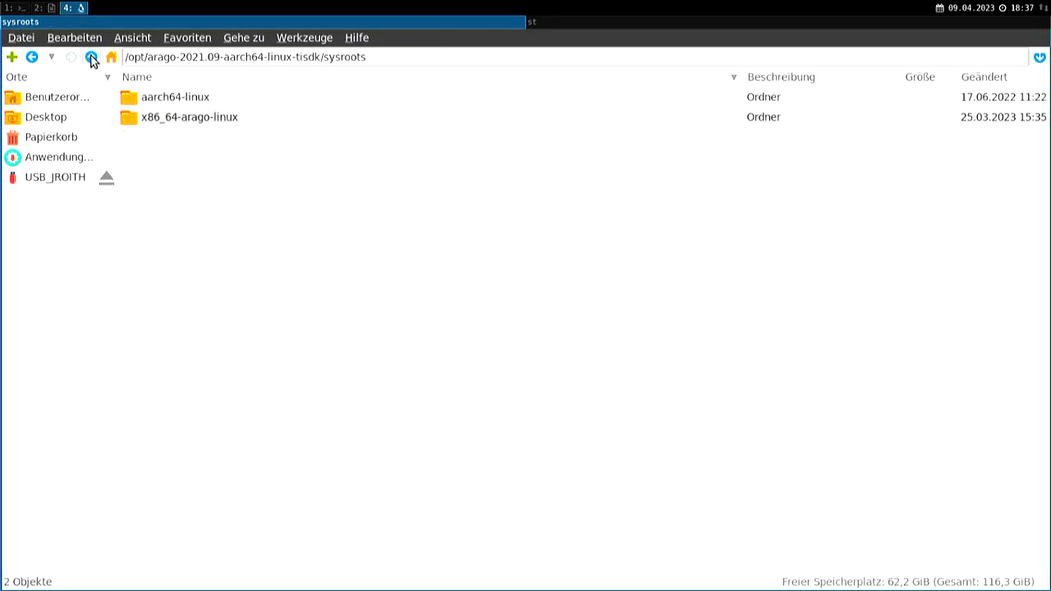
- Browse the aarch64-linux target sysroot and its bin folder, then switch to the home terminal workspace
{"action": "double_click", "coordinate": [174, 95]}
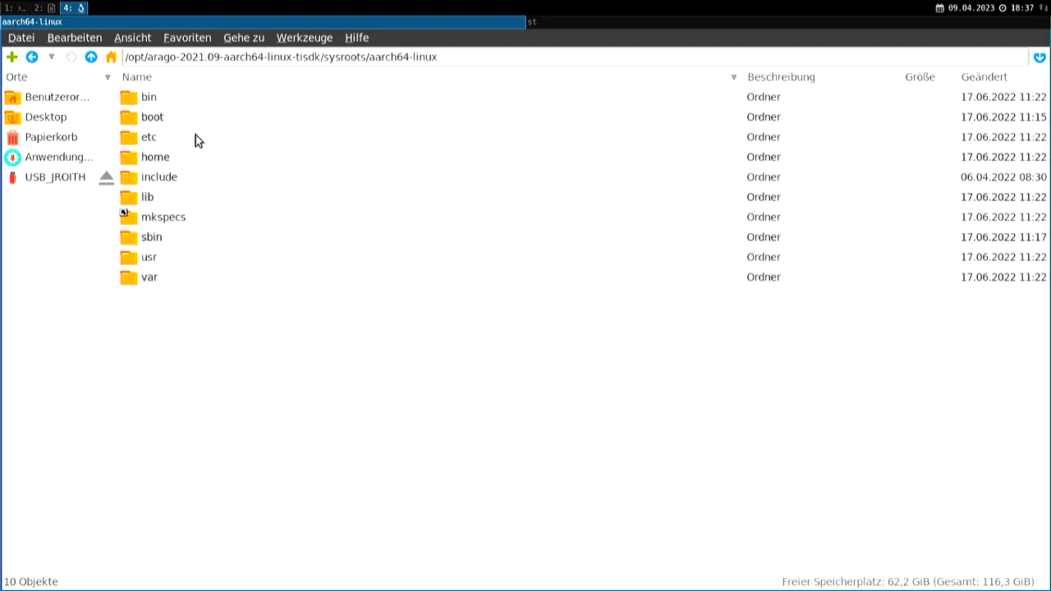
{"action": "mouse_move", "coordinate": [250, 376]}
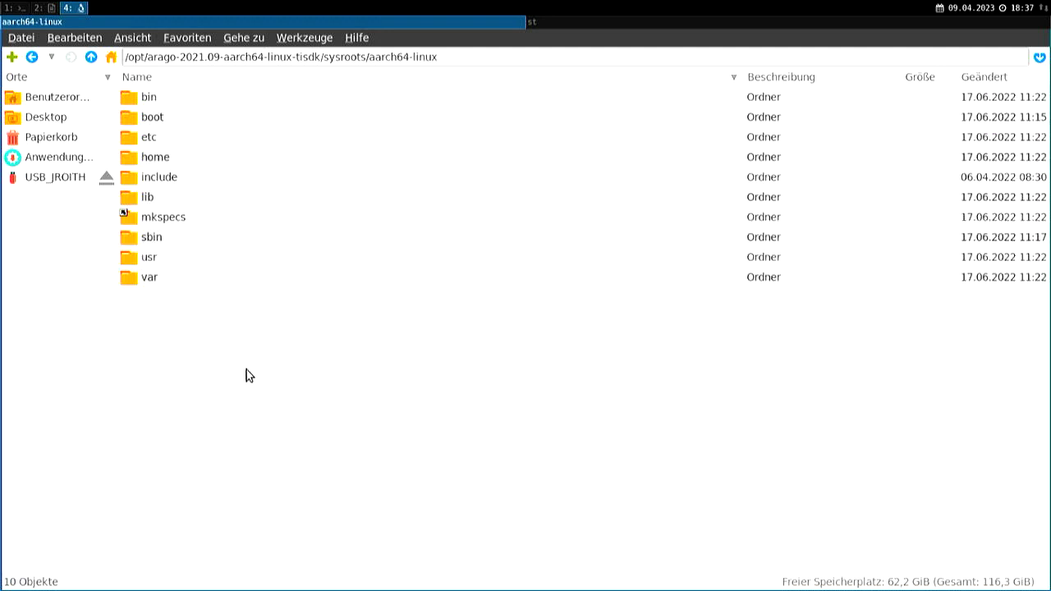
{"action": "double_click", "coordinate": [150, 95]}
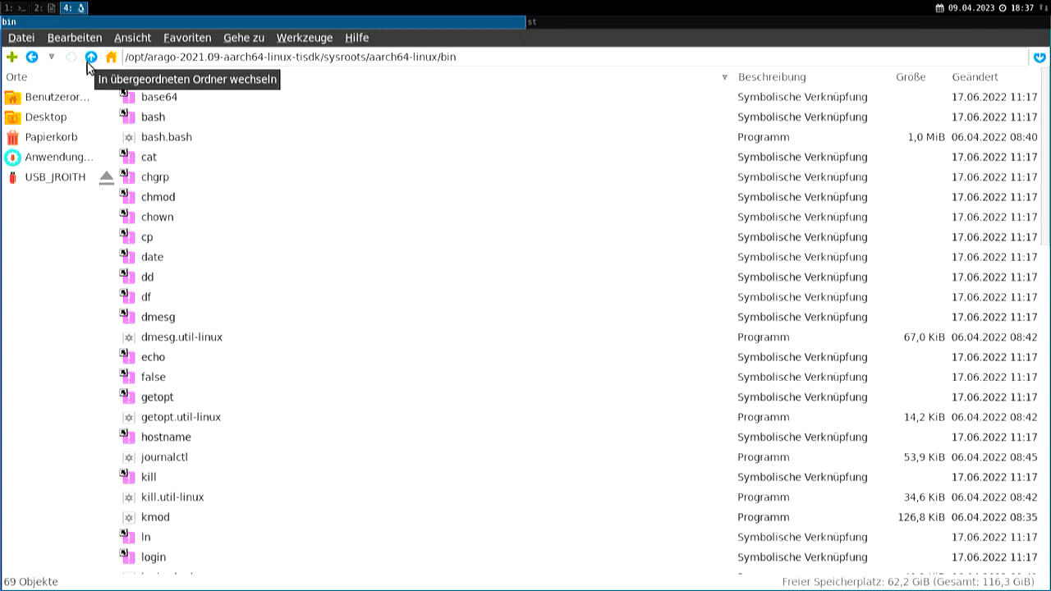
{"action": "left_click", "coordinate": [91, 56]}
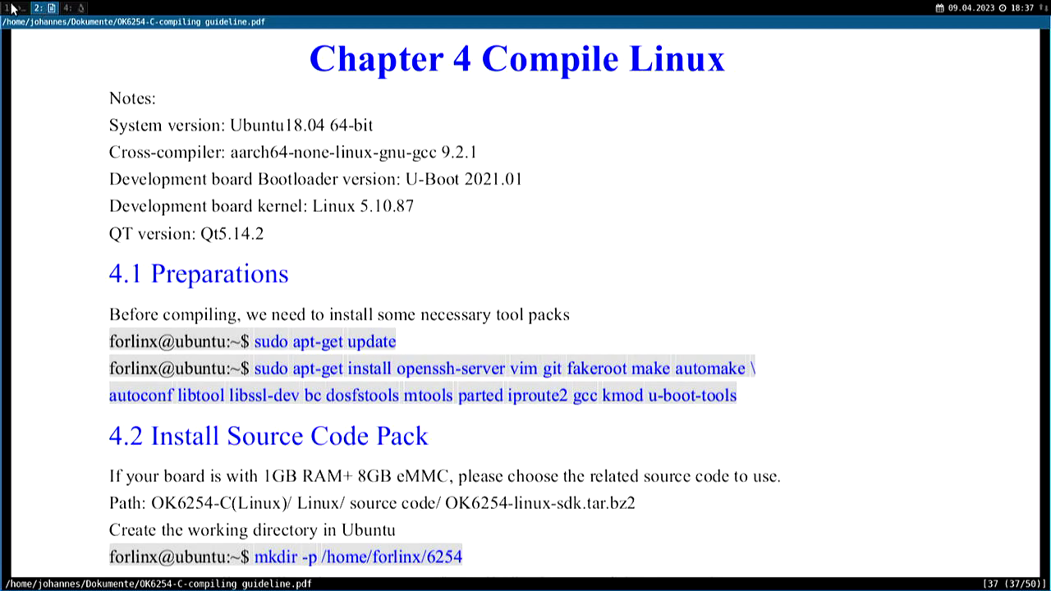
{"action": "left_click", "coordinate": [8, 6]}
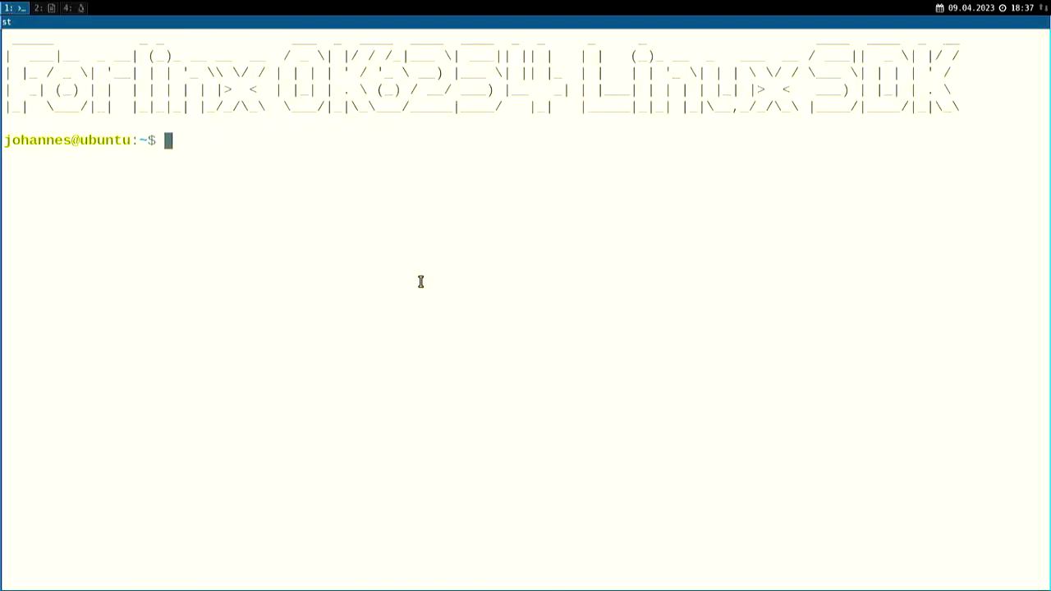